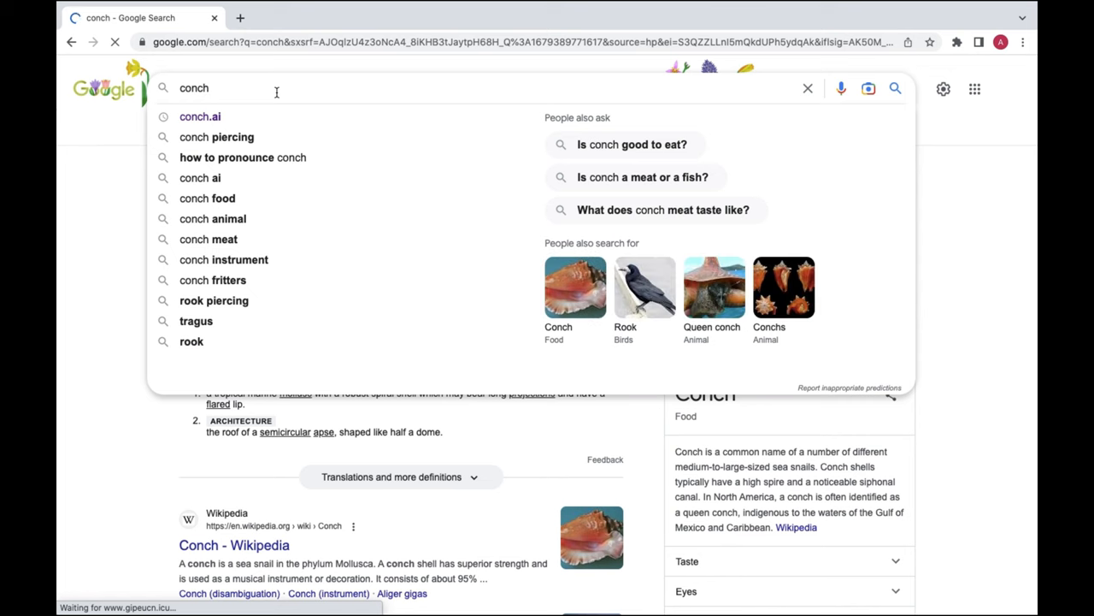
- Search Google for 'conch ai' and open the 'Conch - Supercharging you with AI' getconch.ai result
type("ai")
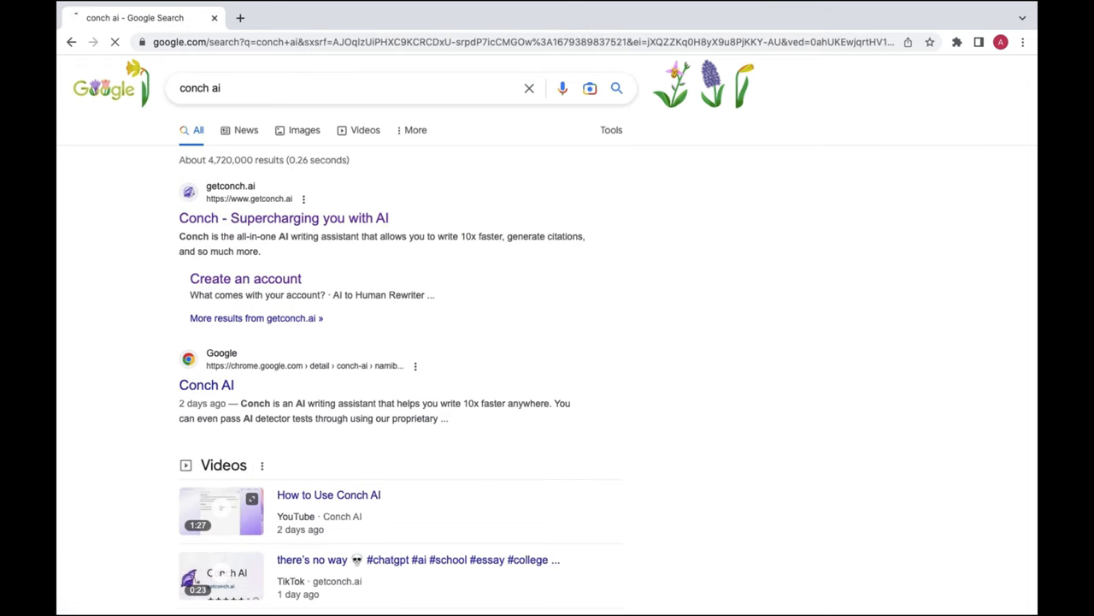
left_click(283, 218)
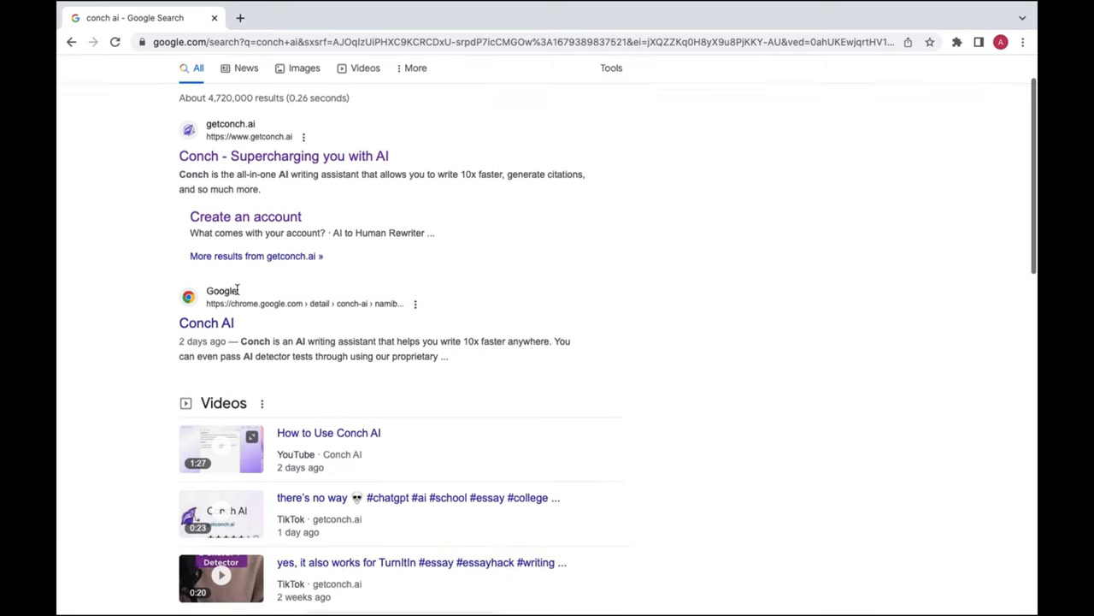
scroll("down", 3)
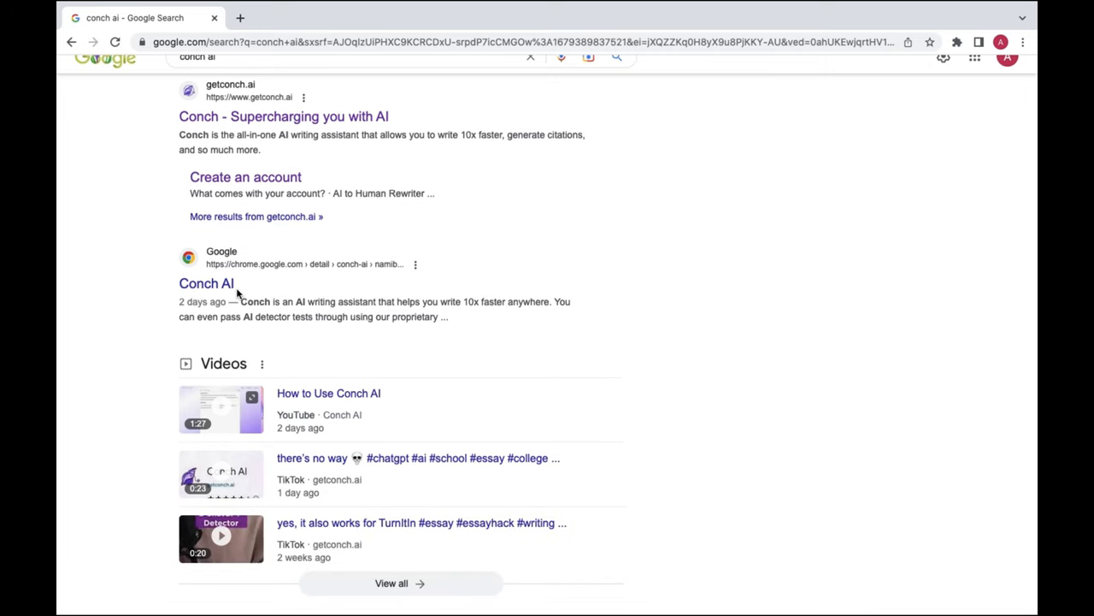
scroll("up", 3)
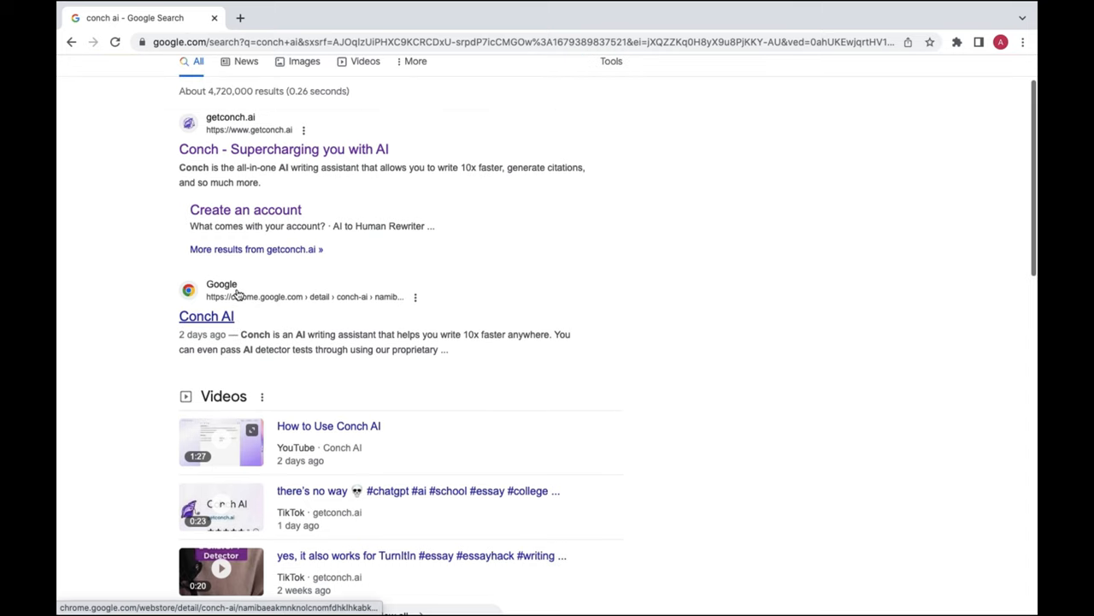
scroll("up", 3)
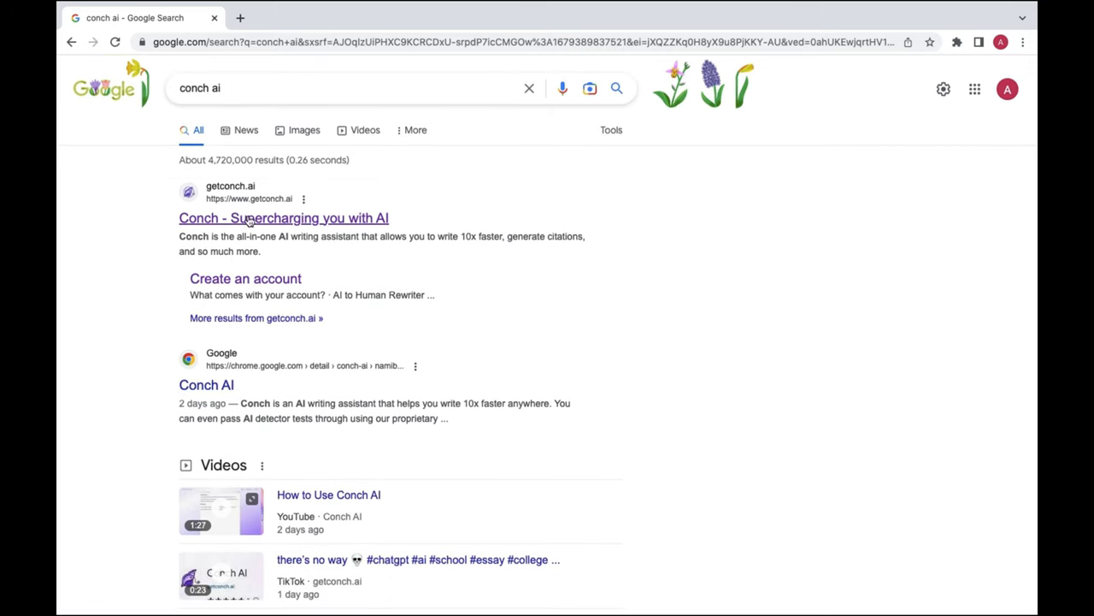
left_click(283, 218)
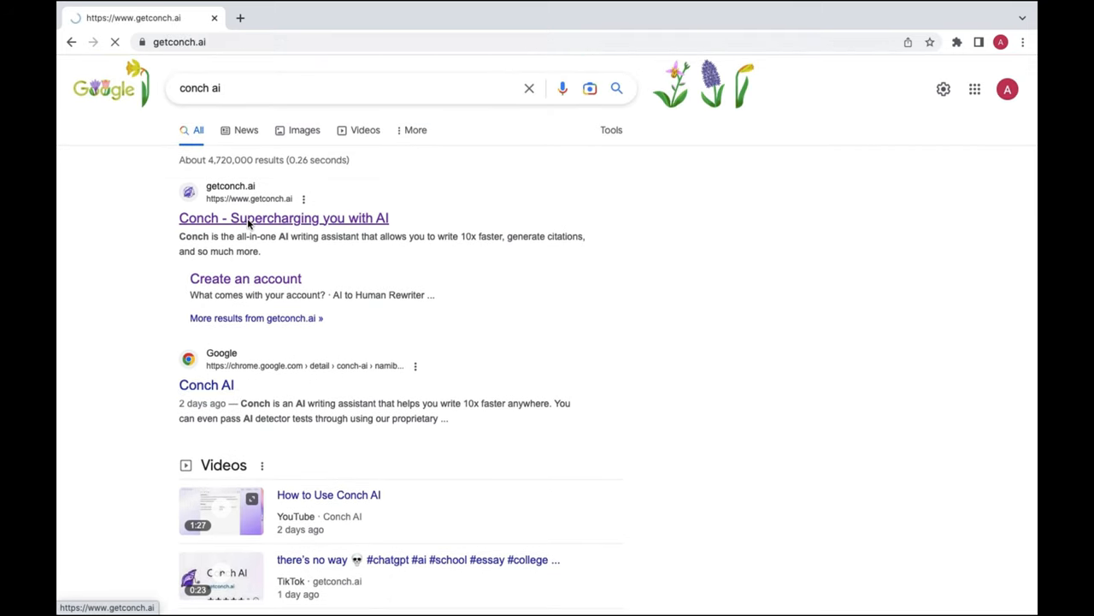
- Enter the Conch app to reach the blank New Essay 03/21, then add a new browser tab
left_click(283, 217)
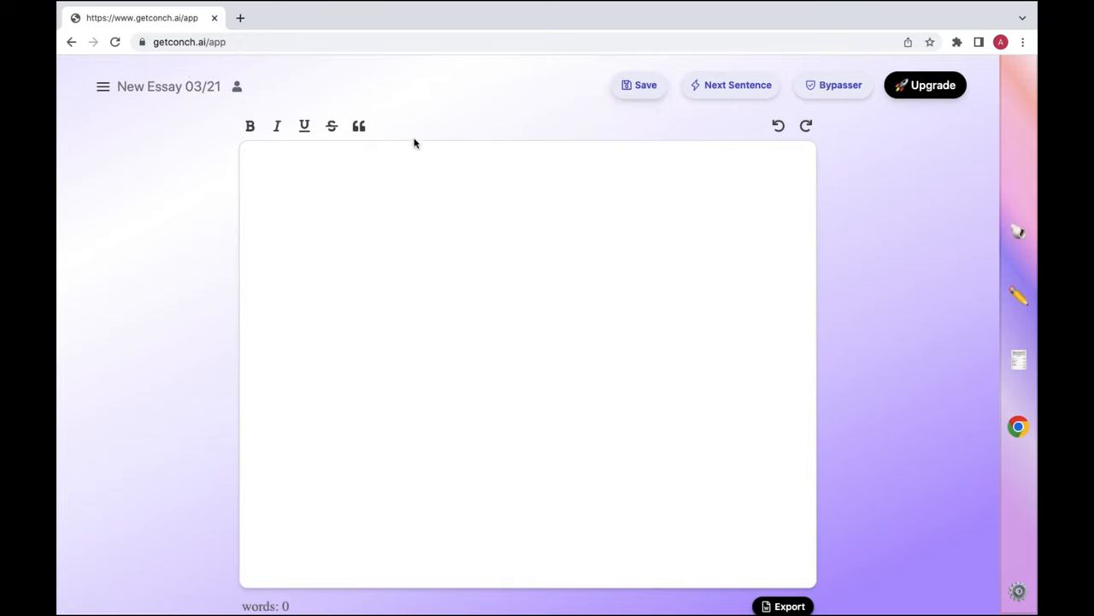
mouse_move(321, 221)
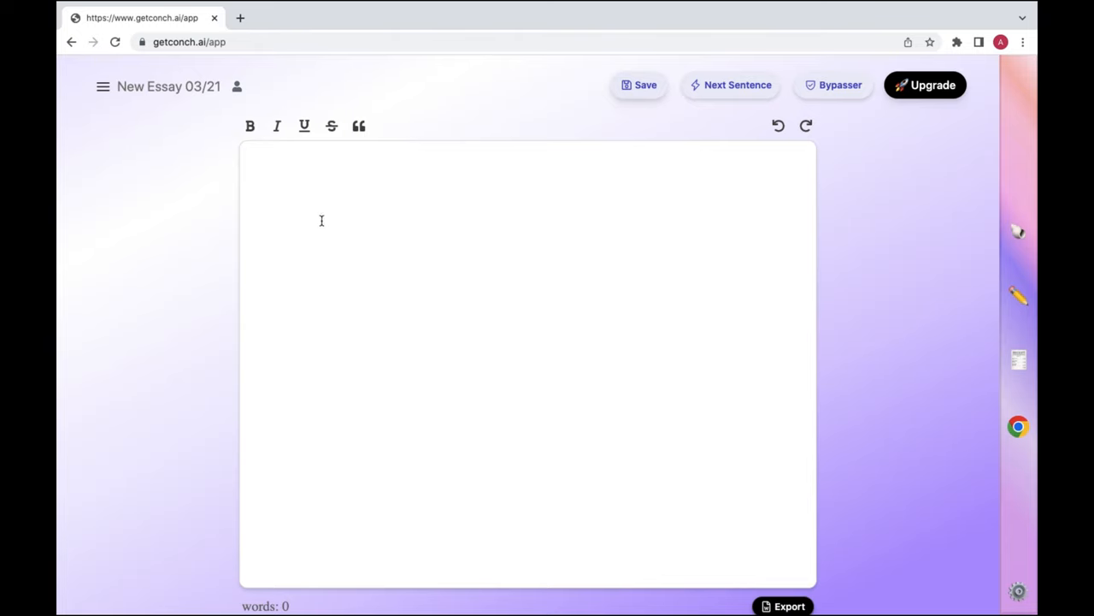
mouse_move(364, 208)
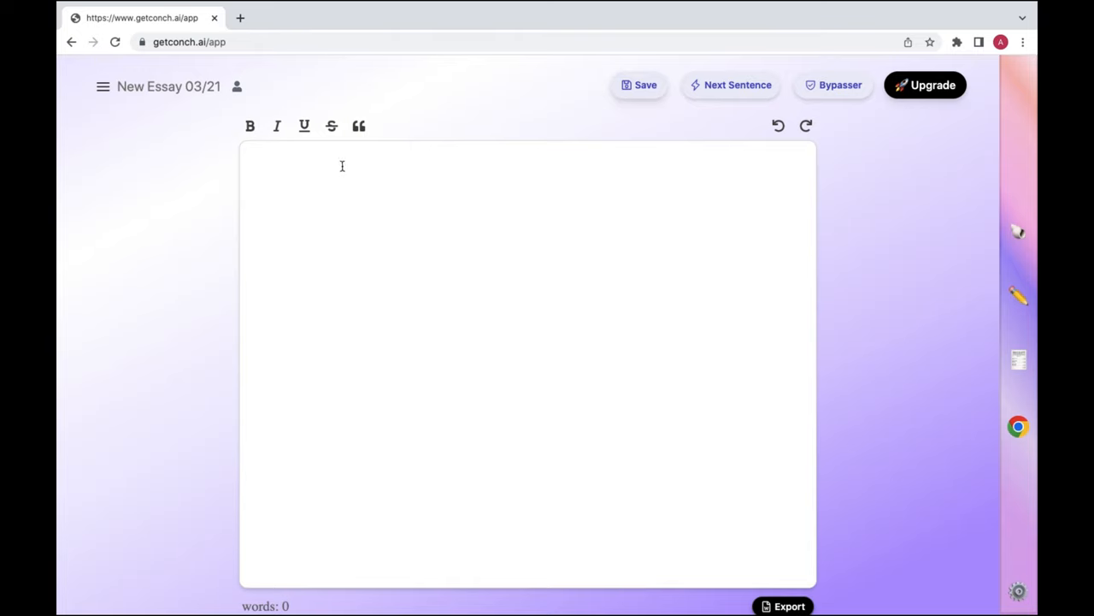
mouse_move(397, 162)
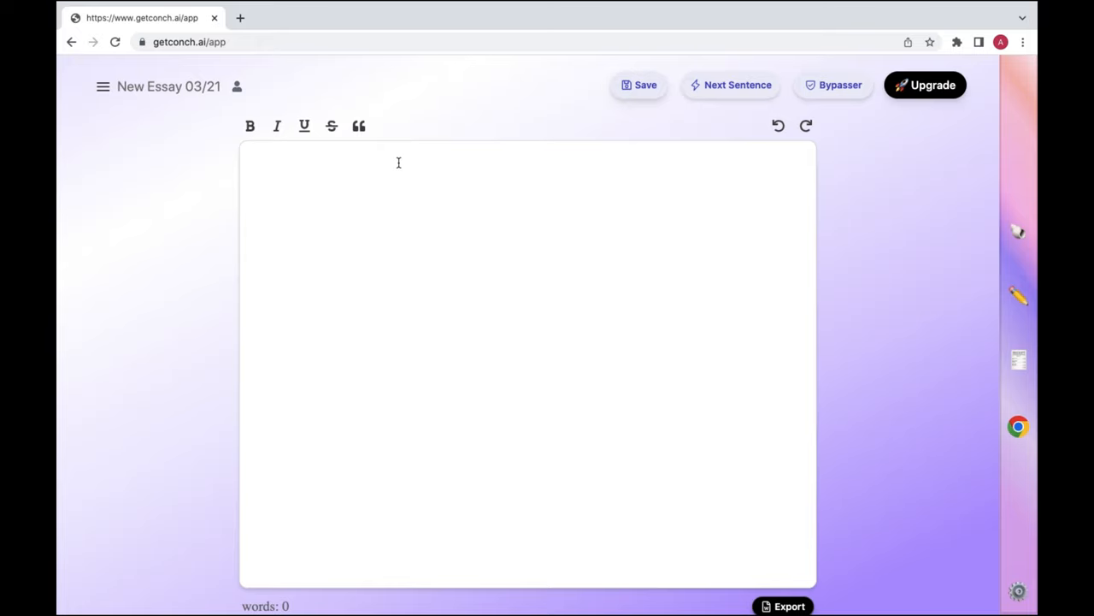
left_click(402, 17)
type("c")
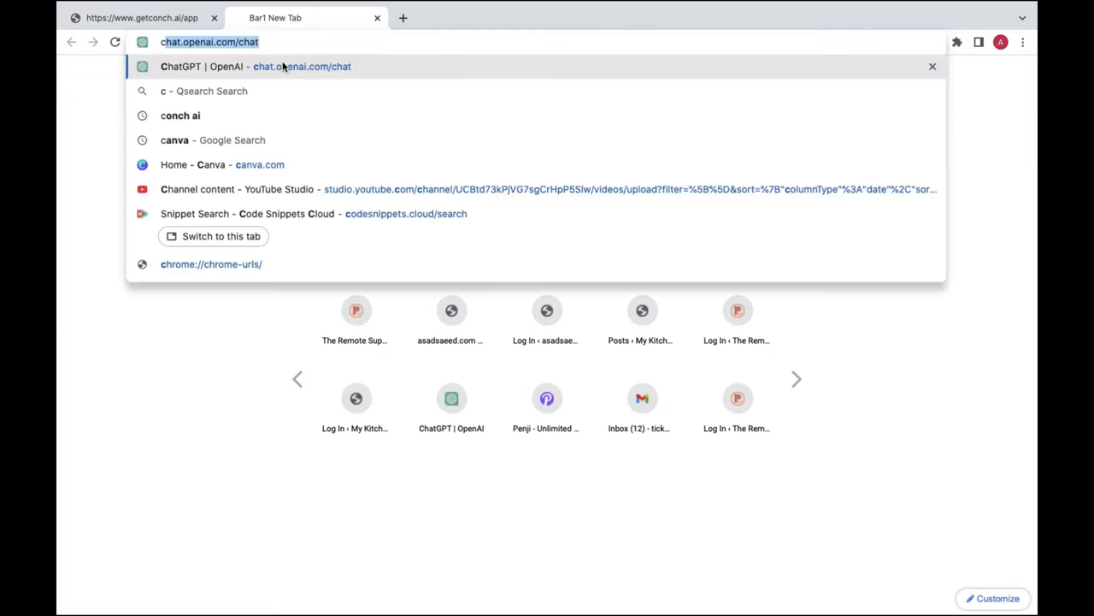
- Load chat.openai.com/chat in the second tab and return to the Conch essay
type("hat.openai.com/chat")
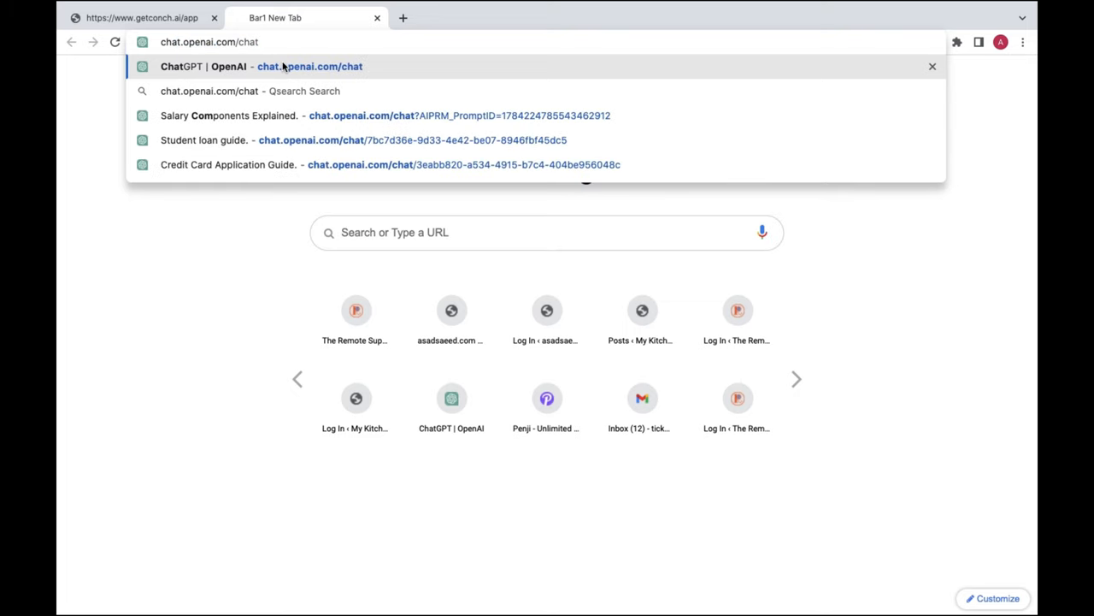
key("Backspace")
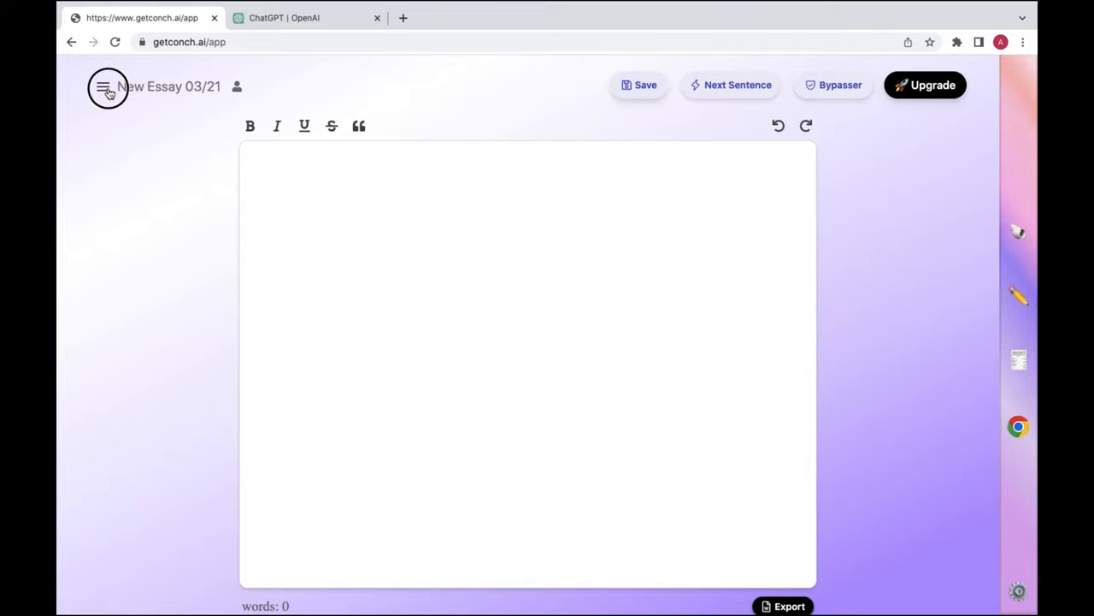
- Reopen New Essay 03/21 from the sidebar document list, then switch to the ChatGPT tab
left_click(103, 85)
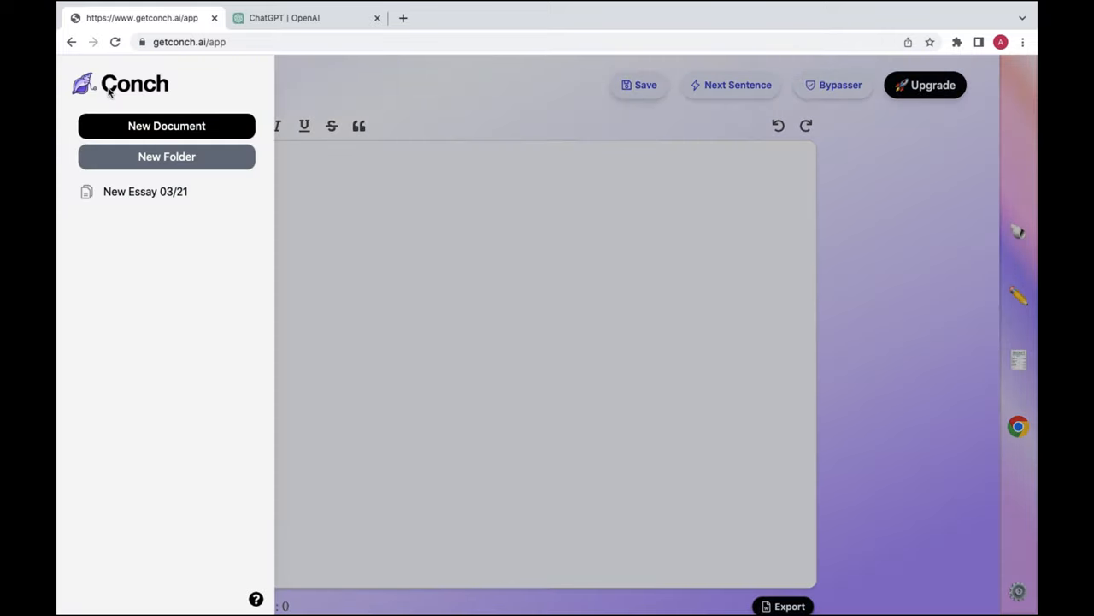
left_click(146, 192)
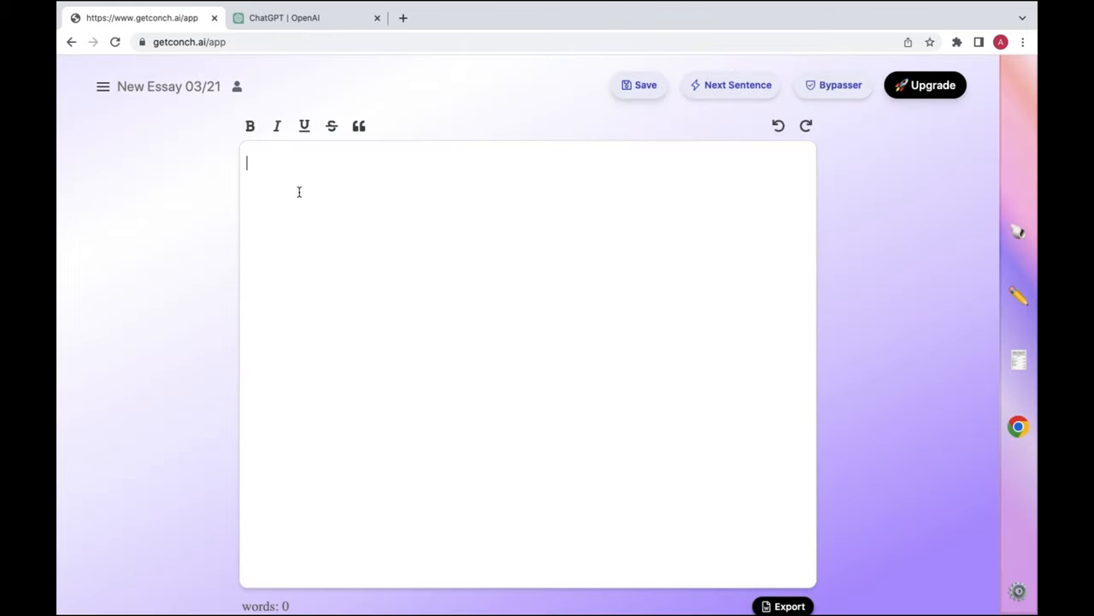
left_click(306, 17)
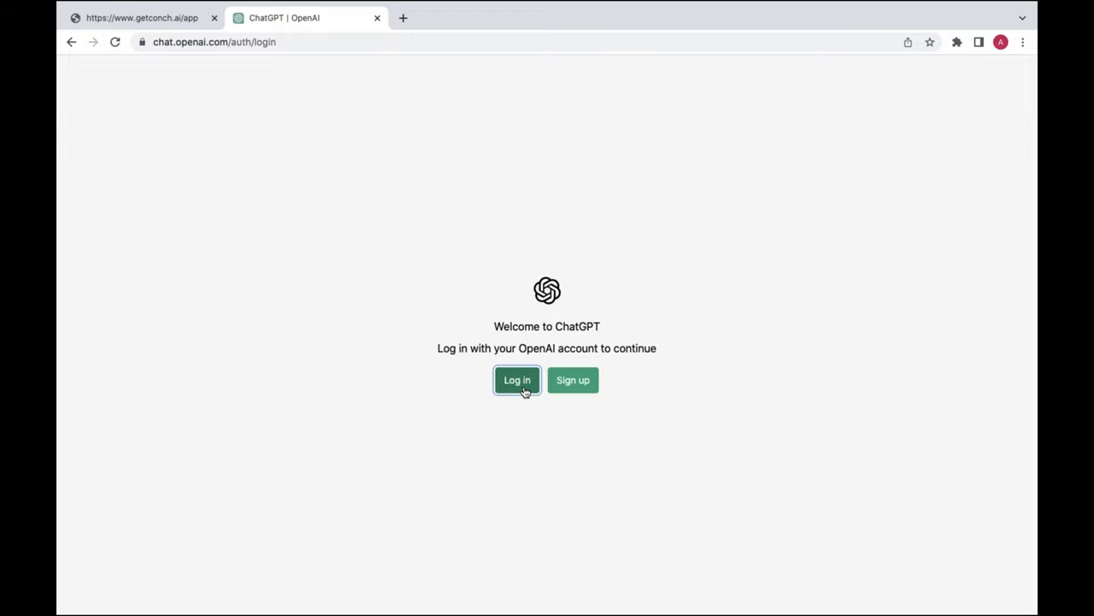
- Start the ChatGPT log-in and return to the blank Conch essay tab
left_click(142, 17)
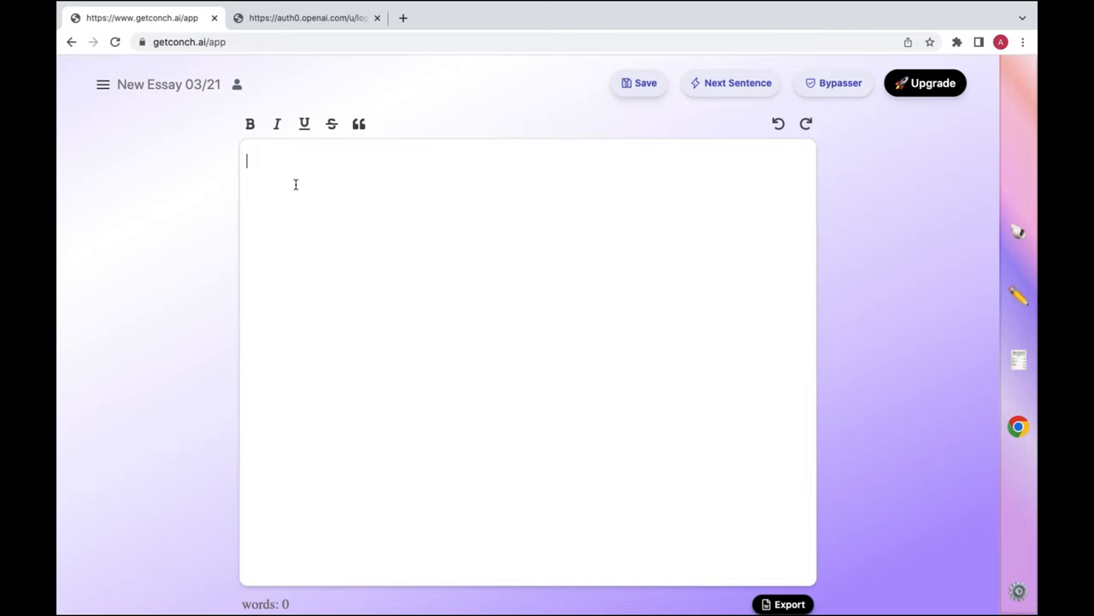
mouse_move(1018, 235)
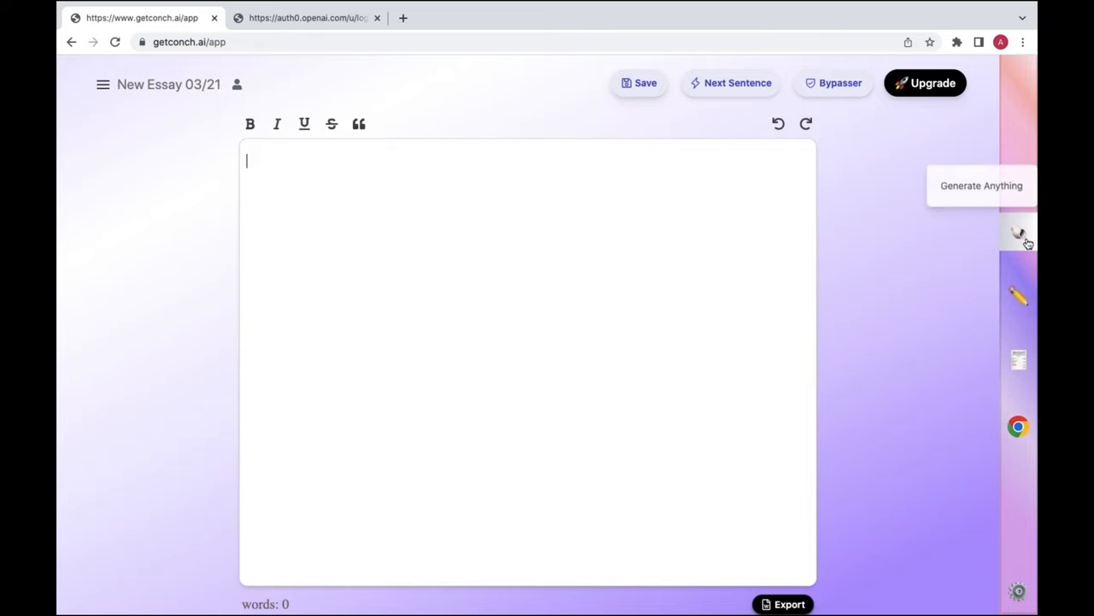
- Enter 'write a blog of 2000 words' in the Generate Anything command box, fixing typos
left_click(1018, 235)
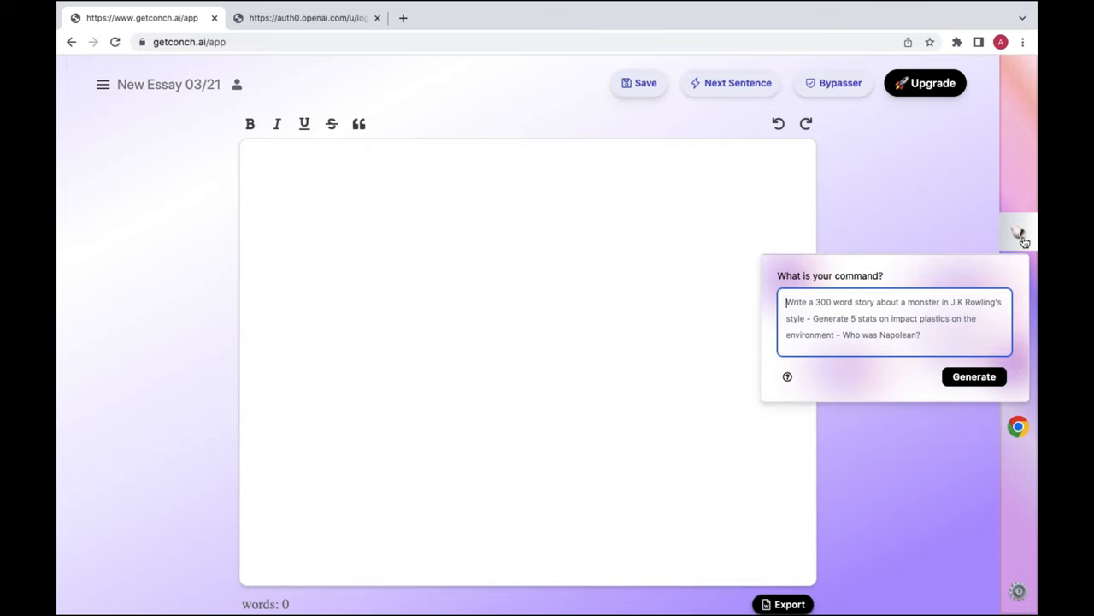
type("writ")
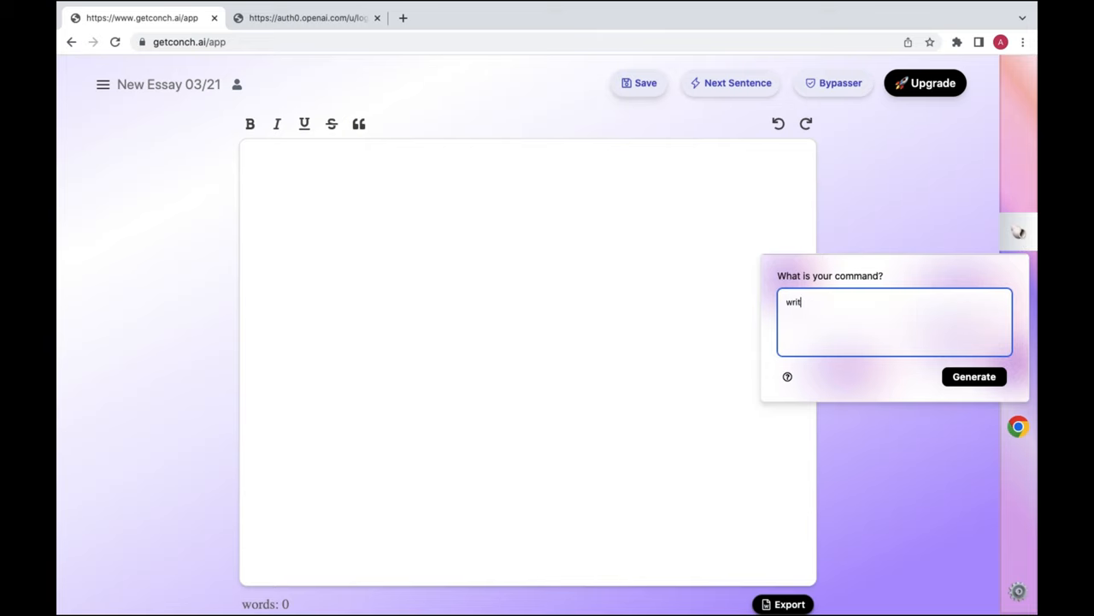
type("e a")
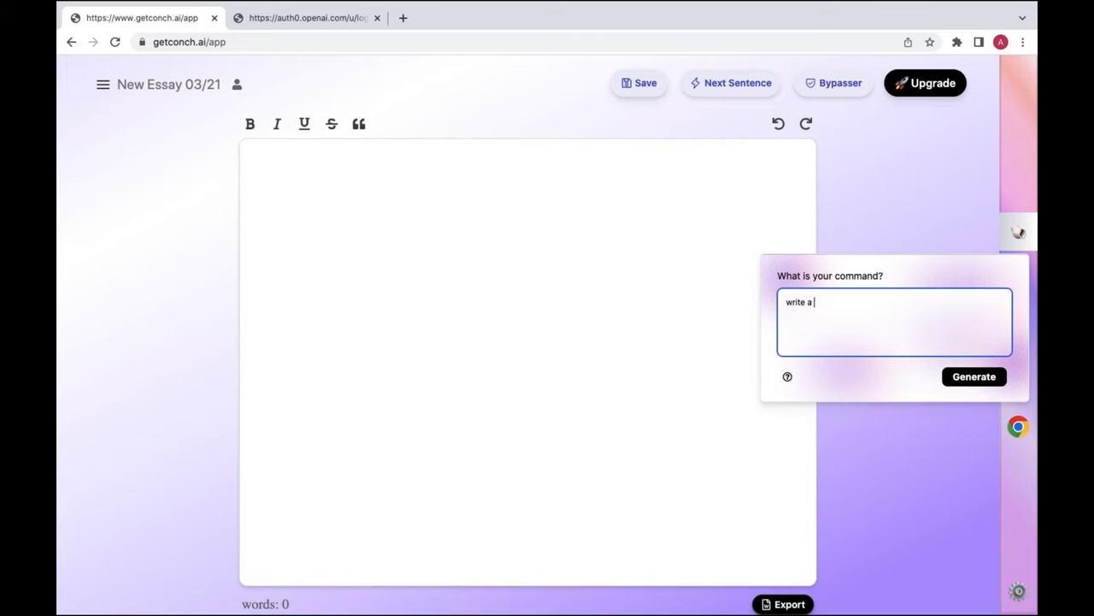
type("blog")
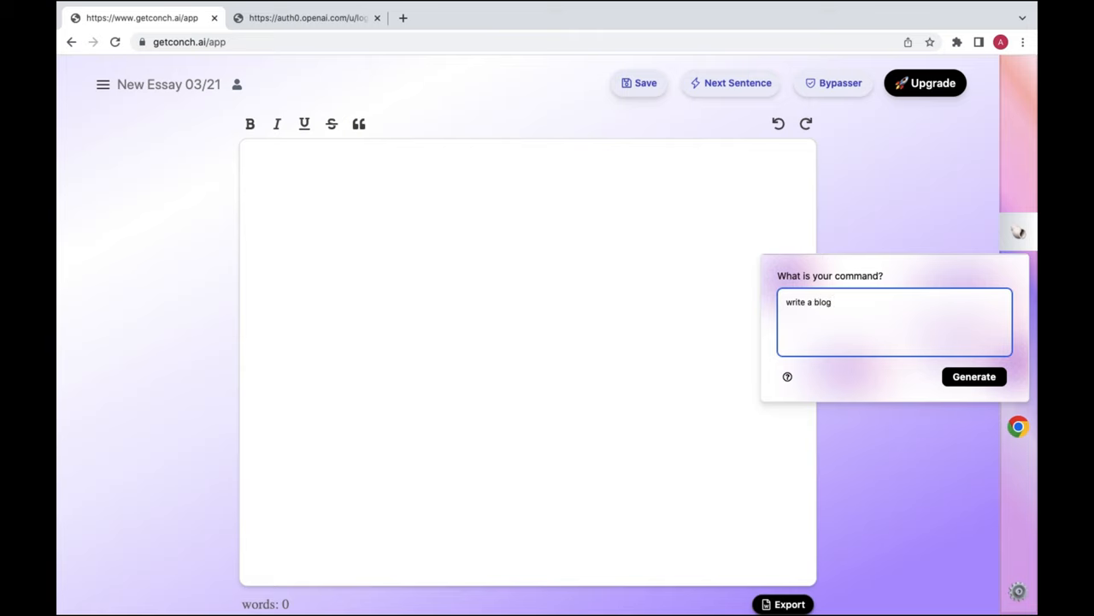
type("o")
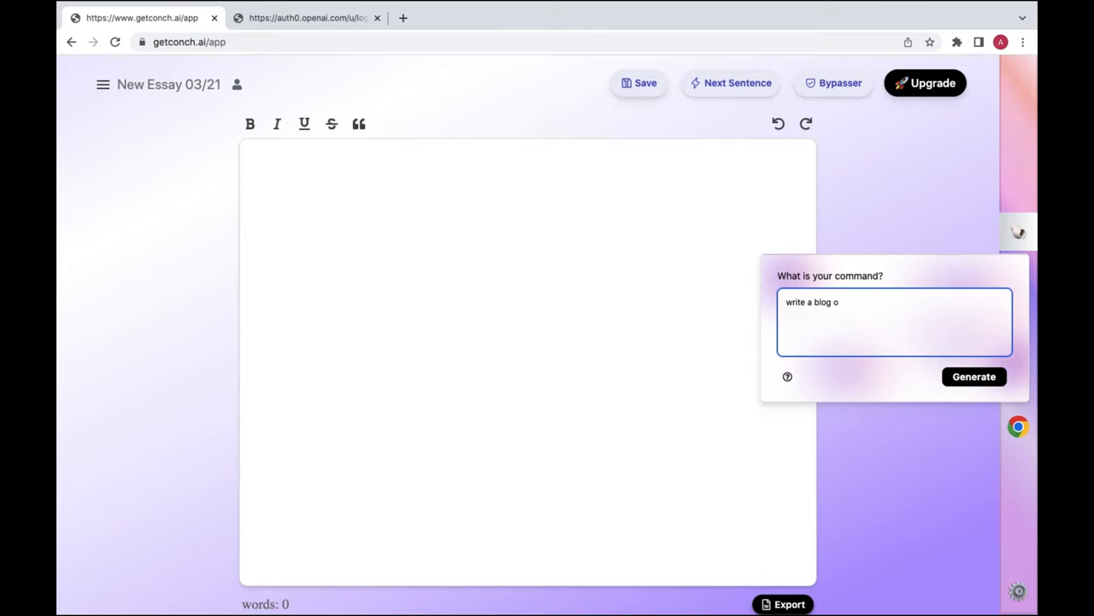
type("f 200")
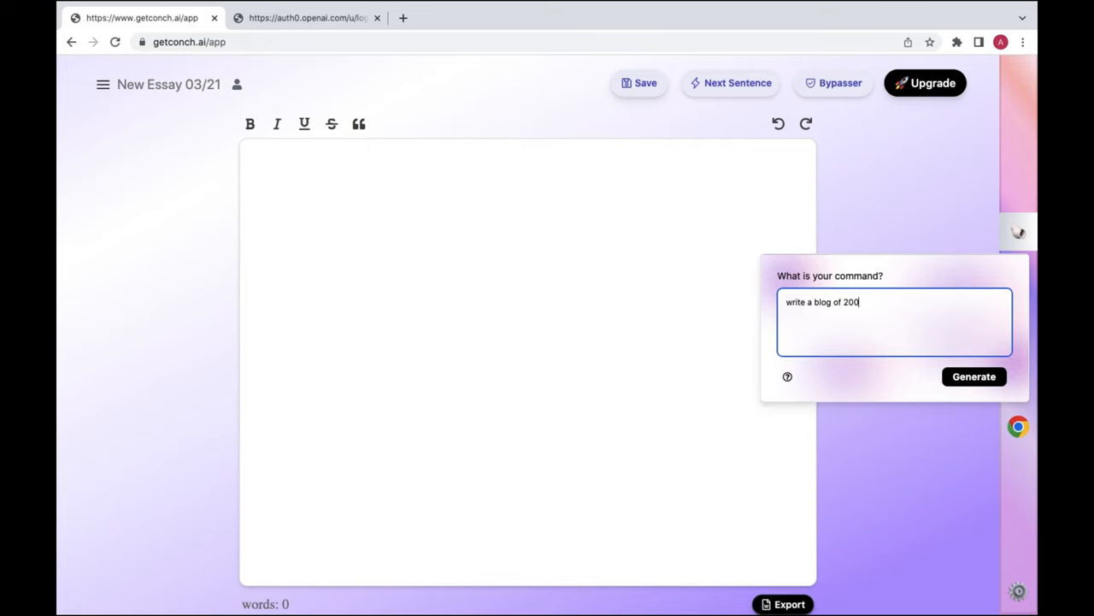
type("o w")
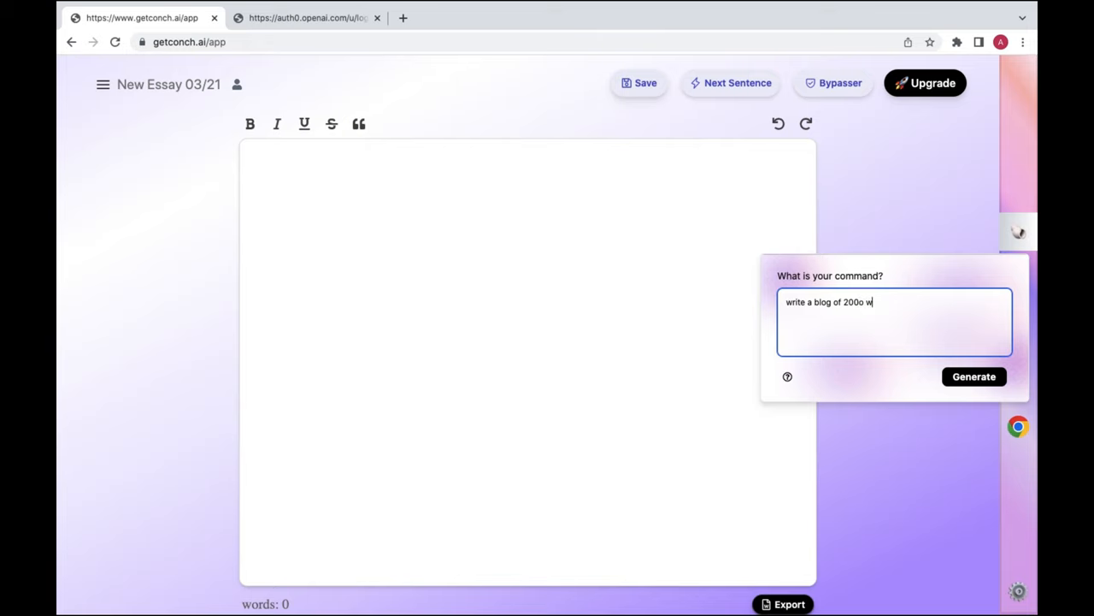
type("ords on")
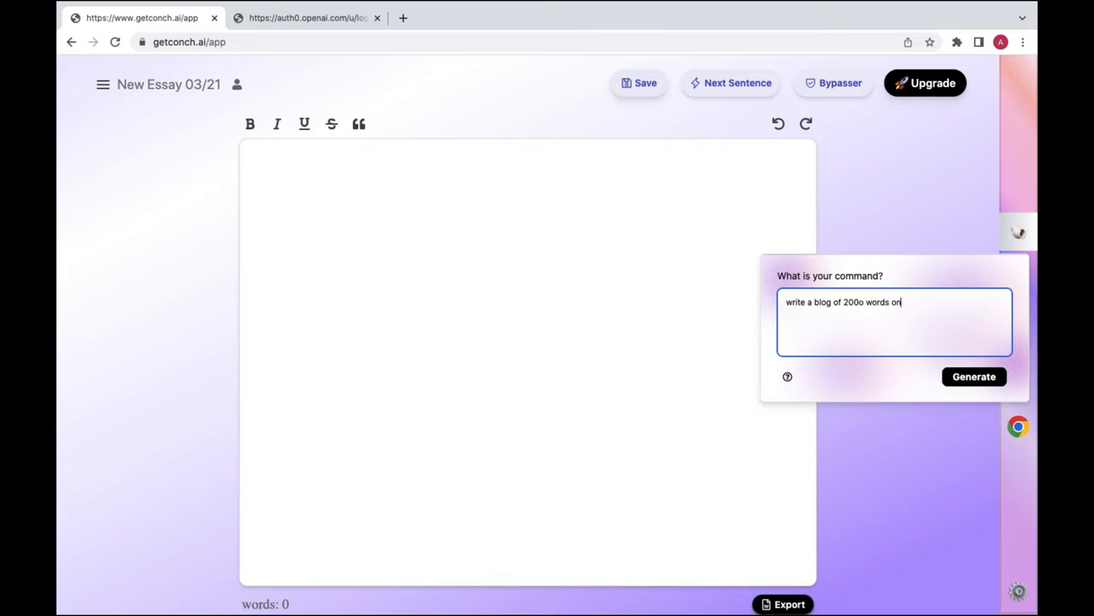
type("n")
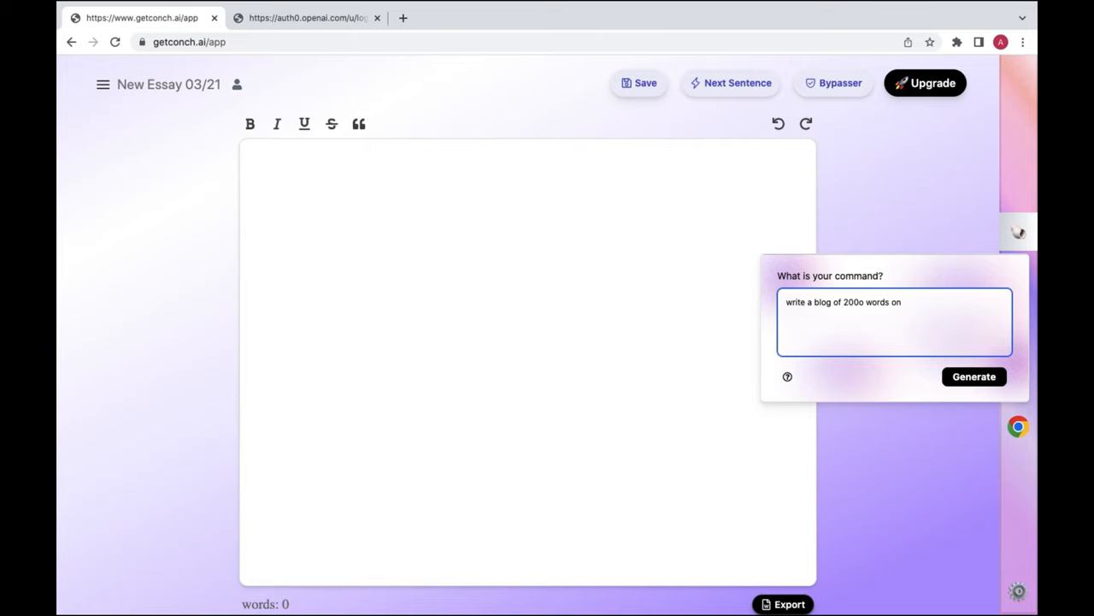
key("Backspace")
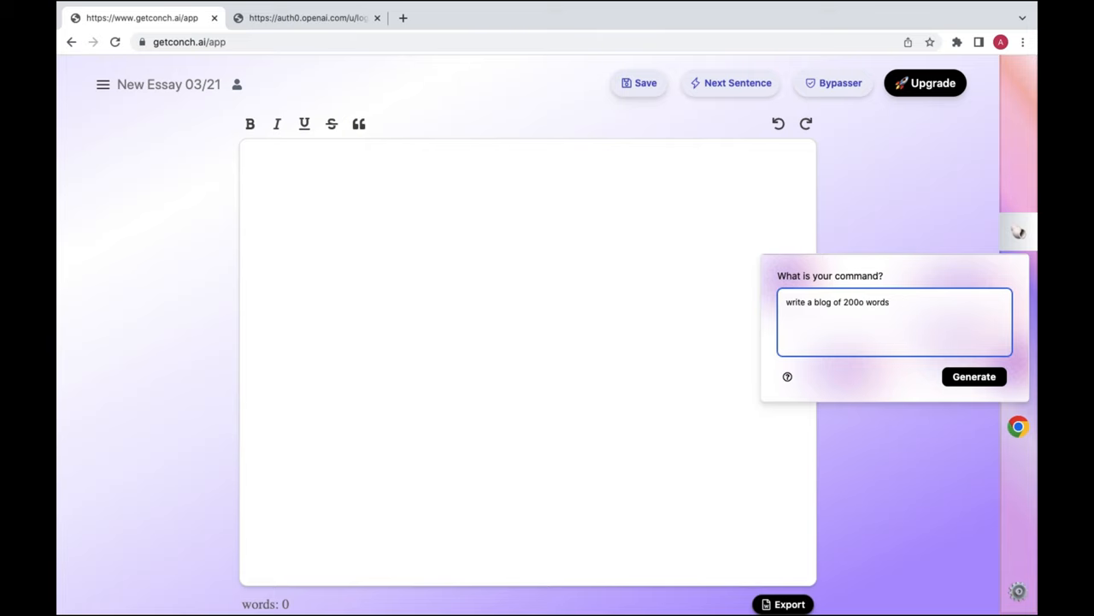
type(".")
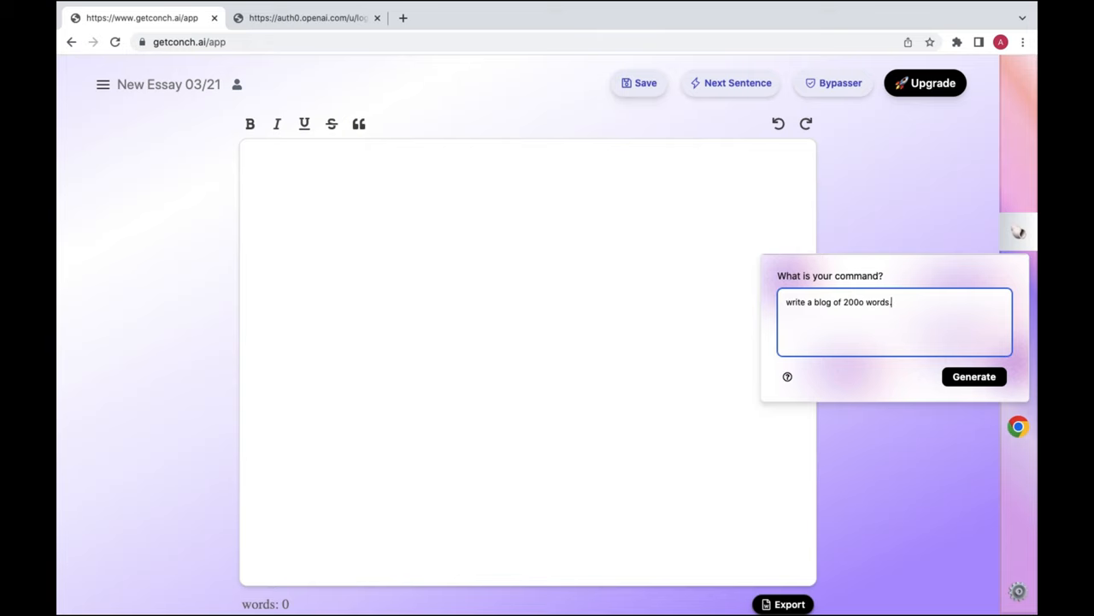
key("BackSpace")
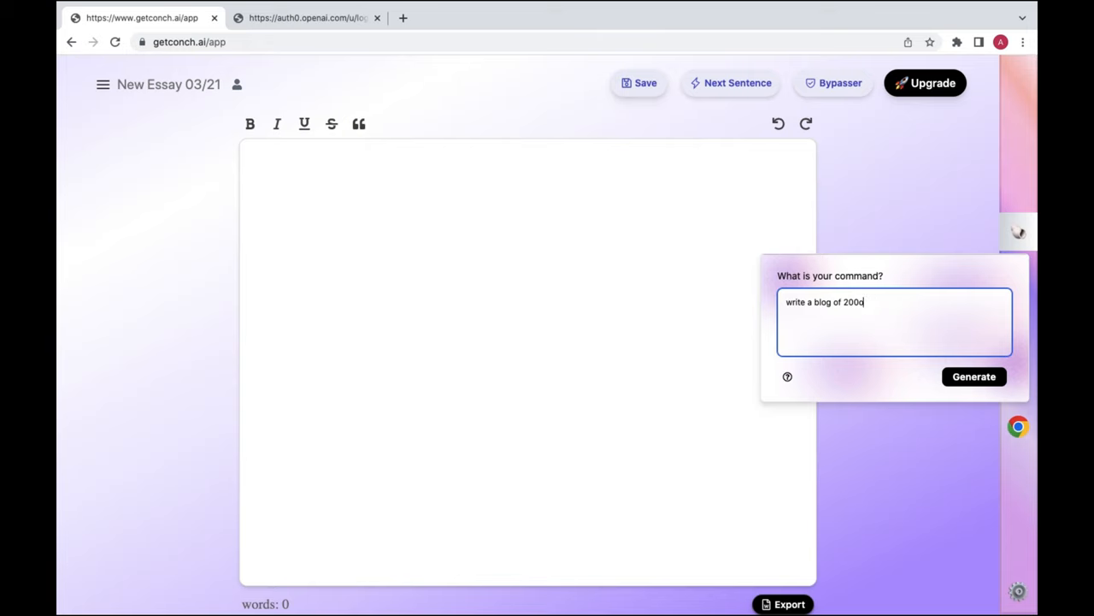
type("0")
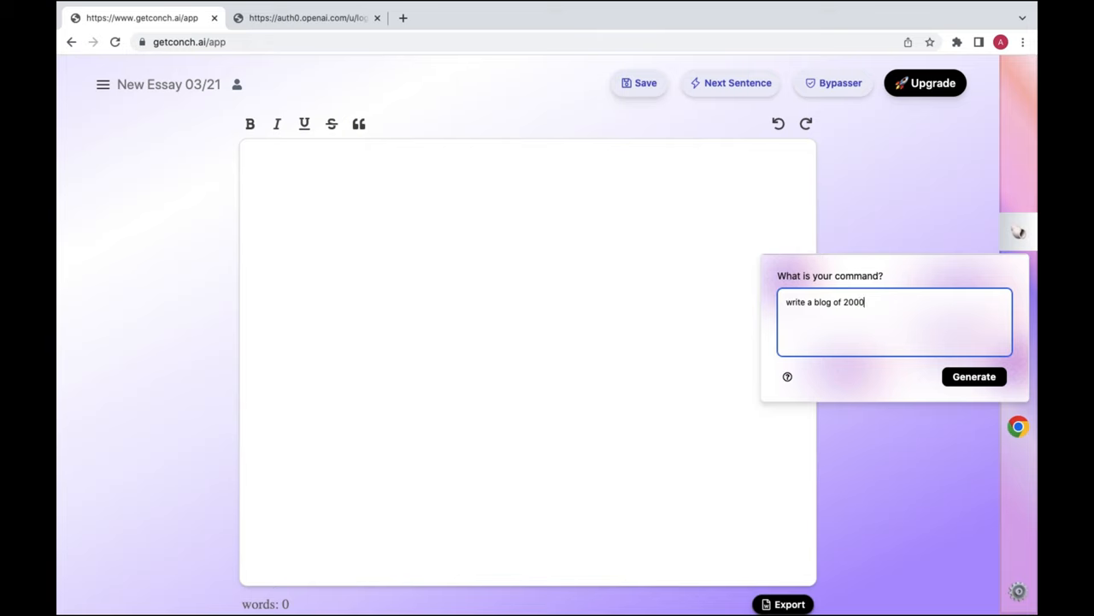
type("words make")
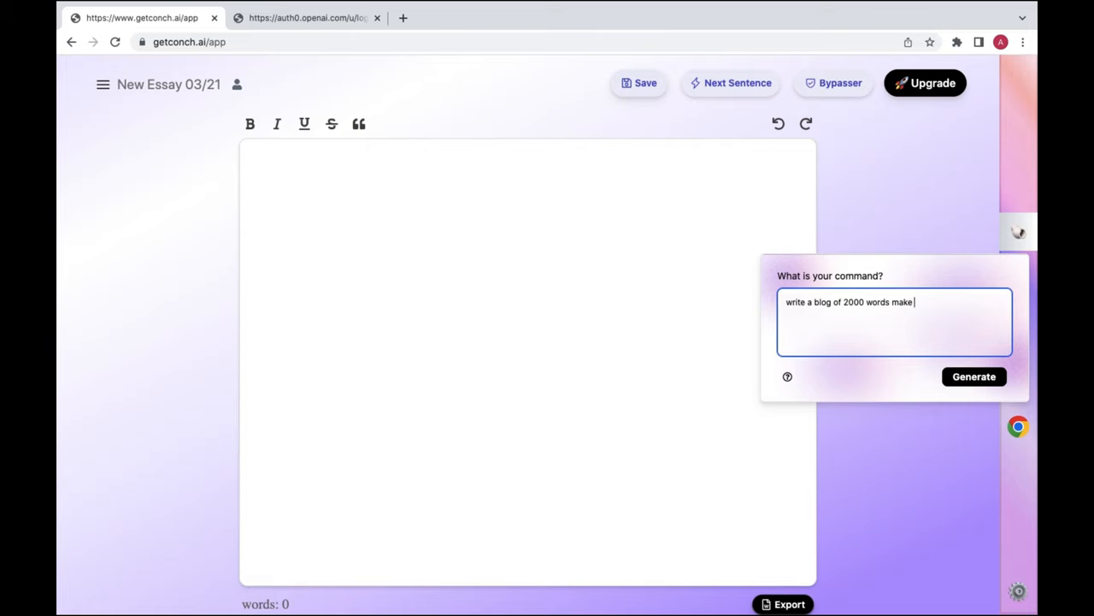
- Finish the command with 'with FAQs and Hyperlinks.'
key("Backspace")
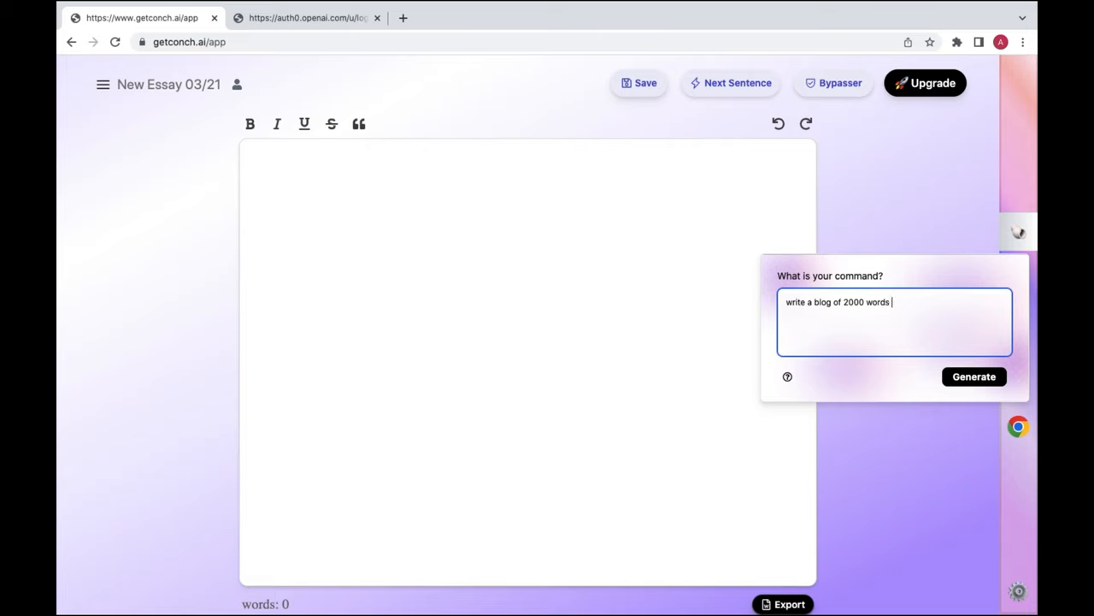
type("with")
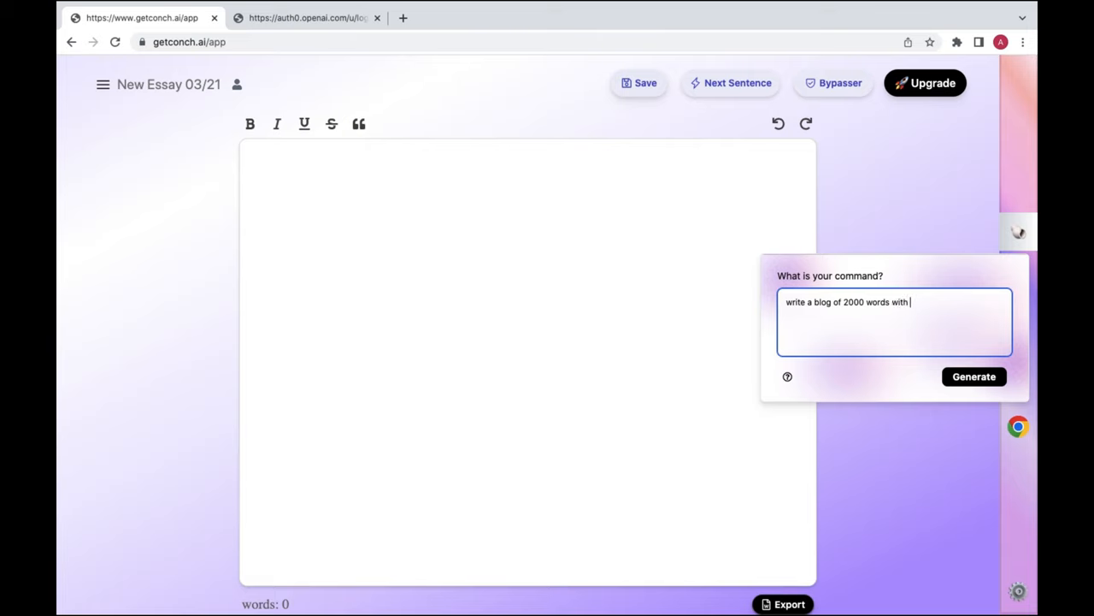
type("FA")
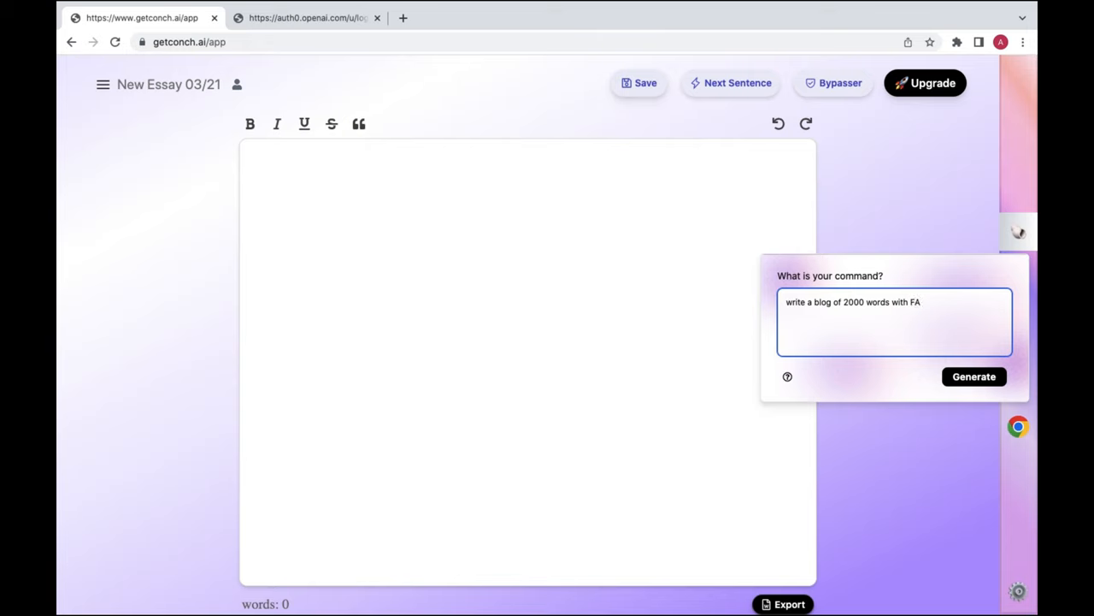
type("Qs a")
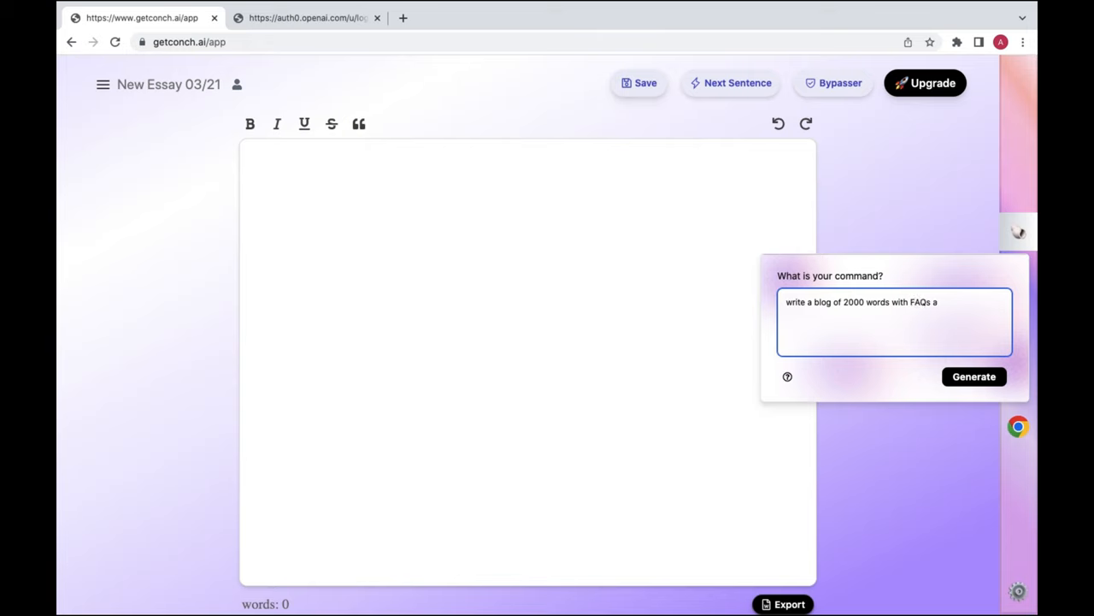
type("and H")
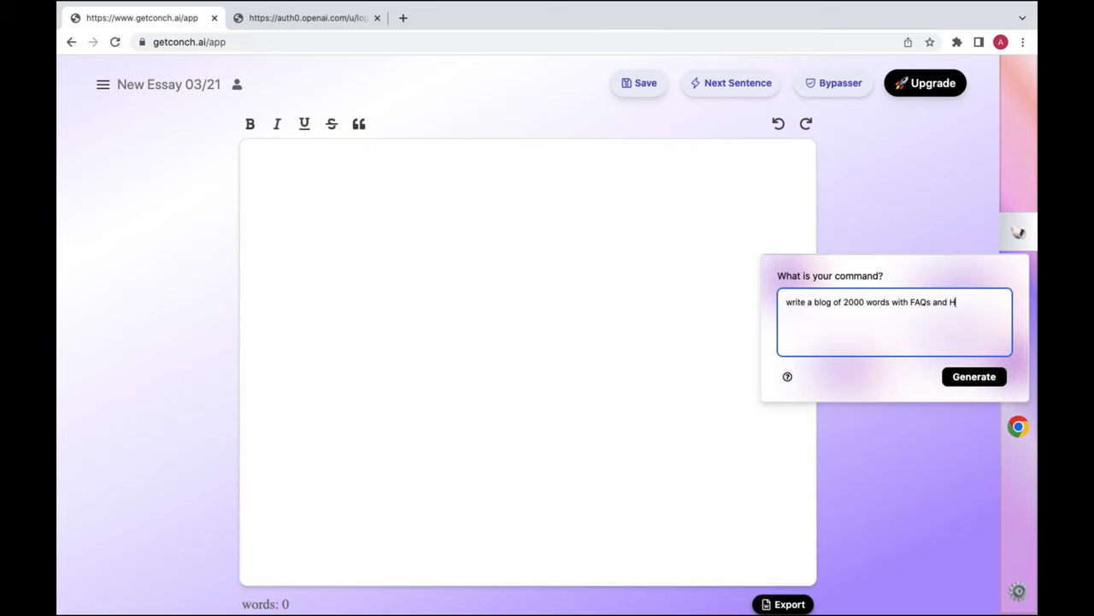
type("yper")
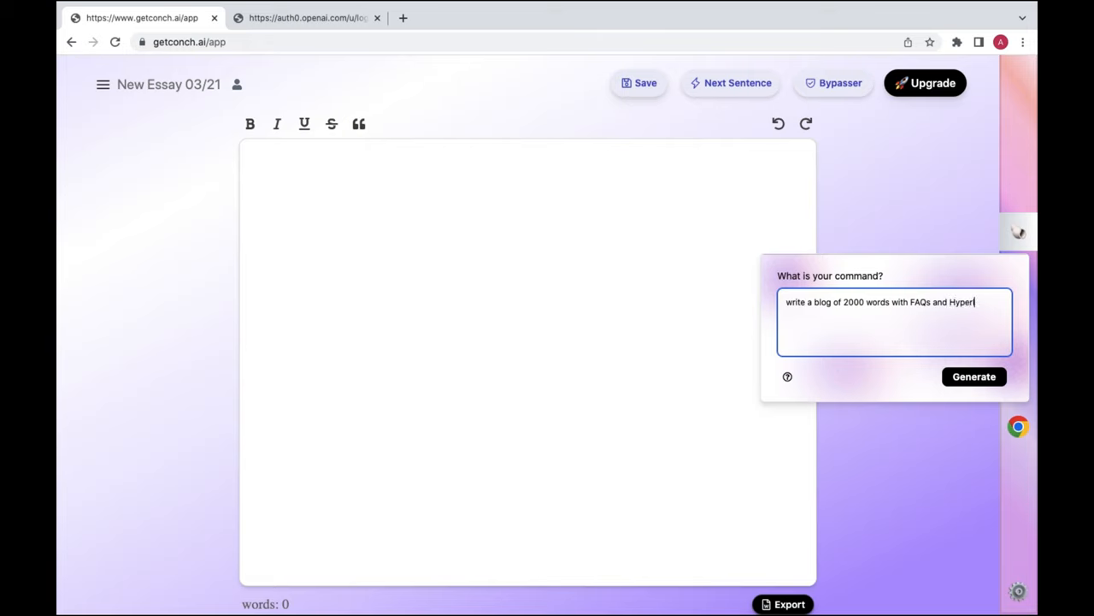
type("links")
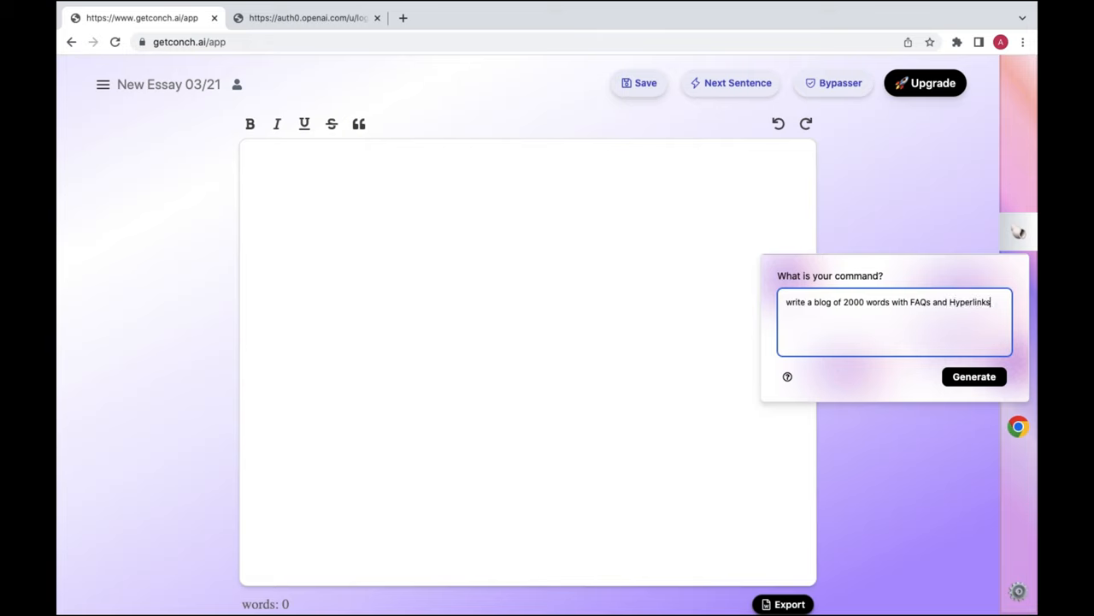
type(".")
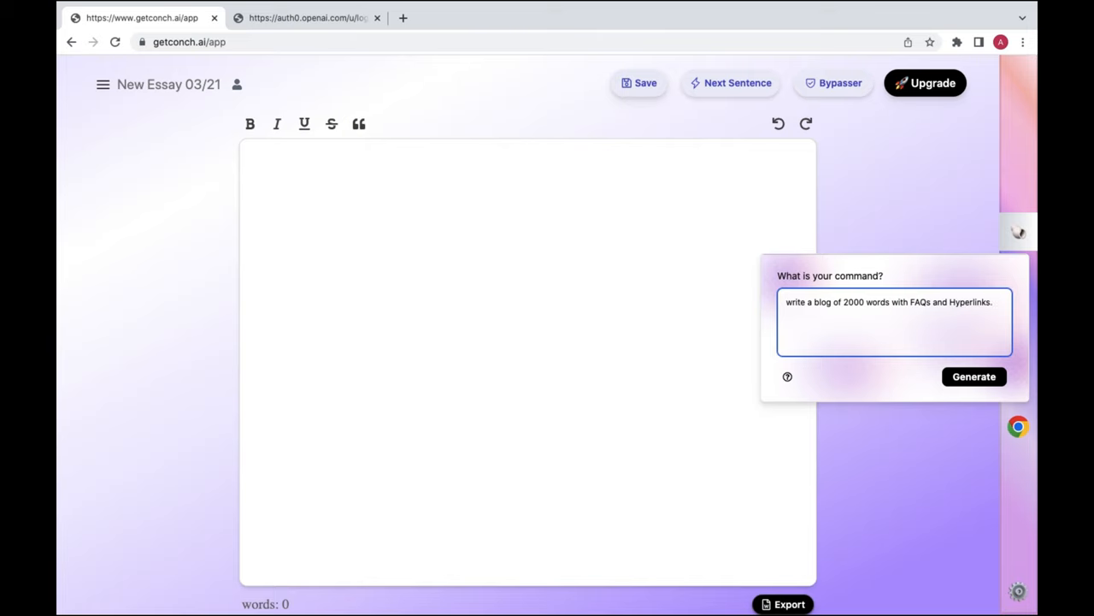
- Append Topic "websites that can earn money for free" to the blog command
type("Topic is")
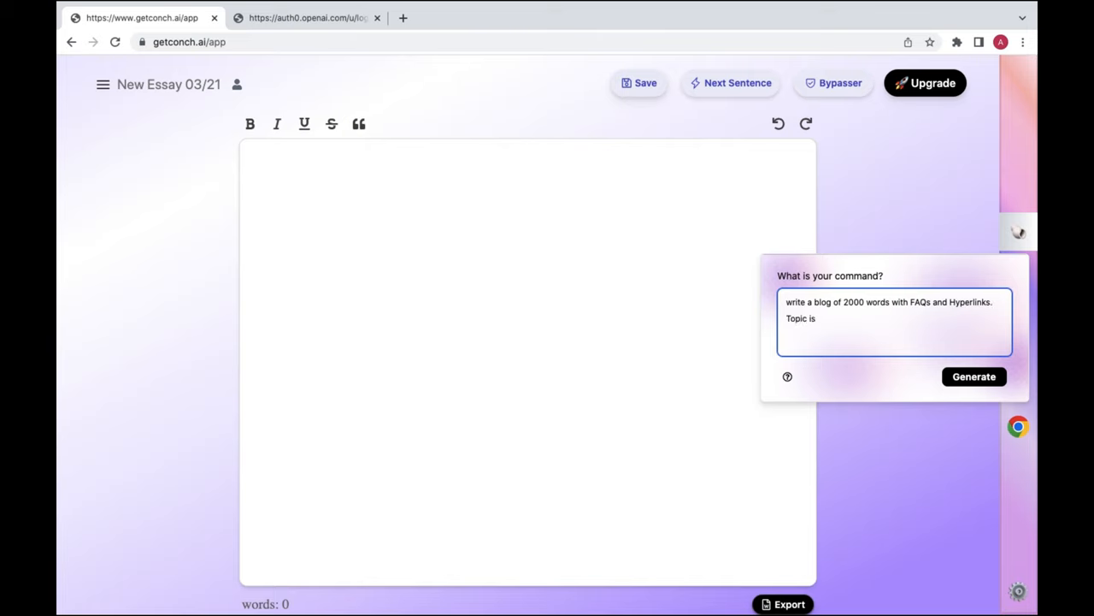
type("\"")
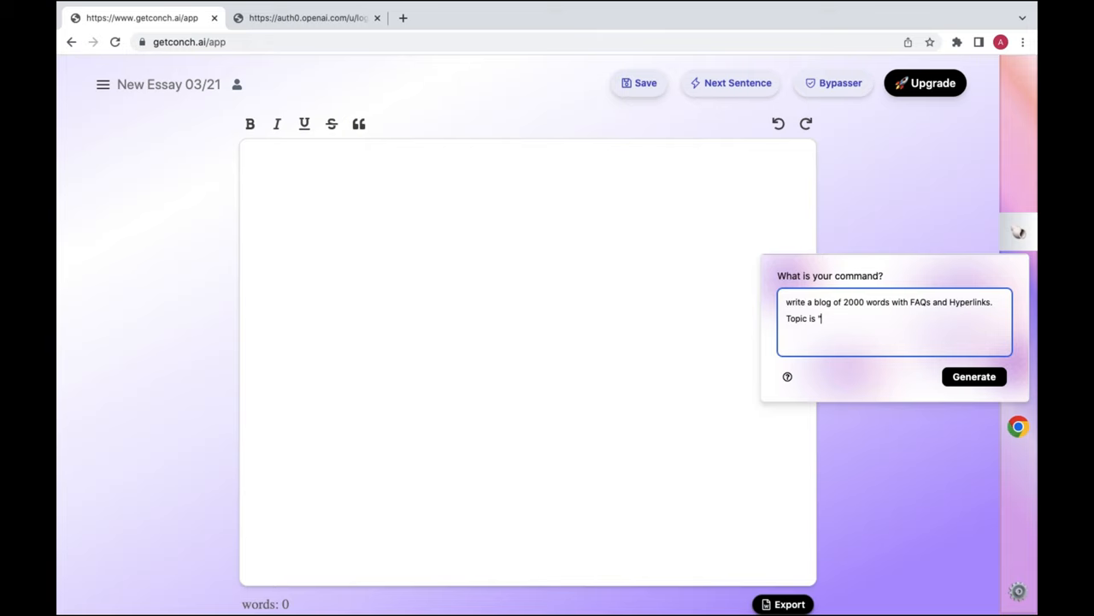
type("\"w")
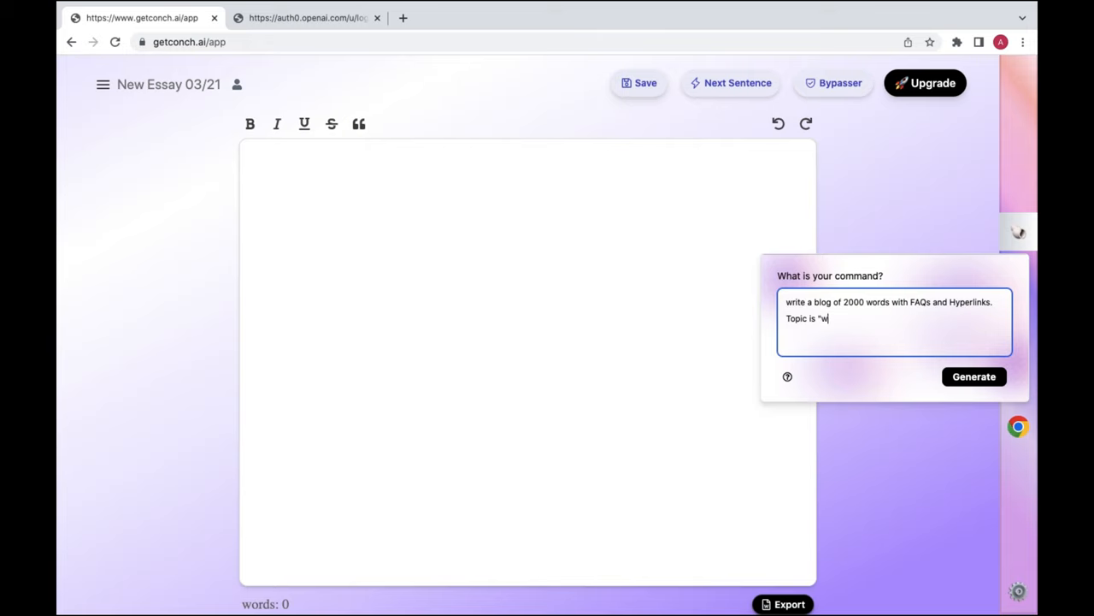
type("ebsites")
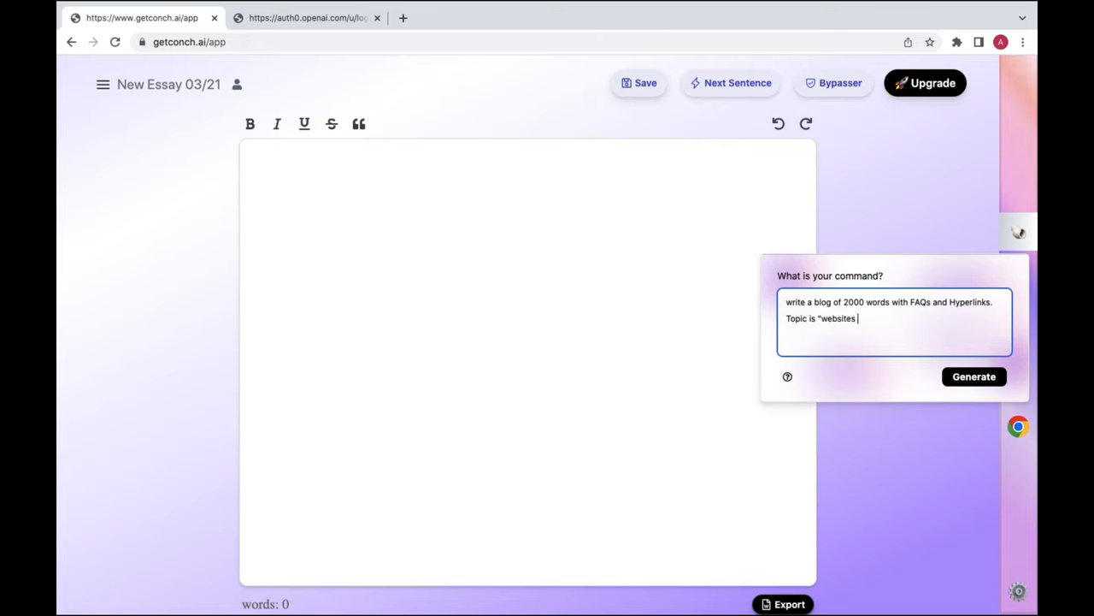
type("that ca")
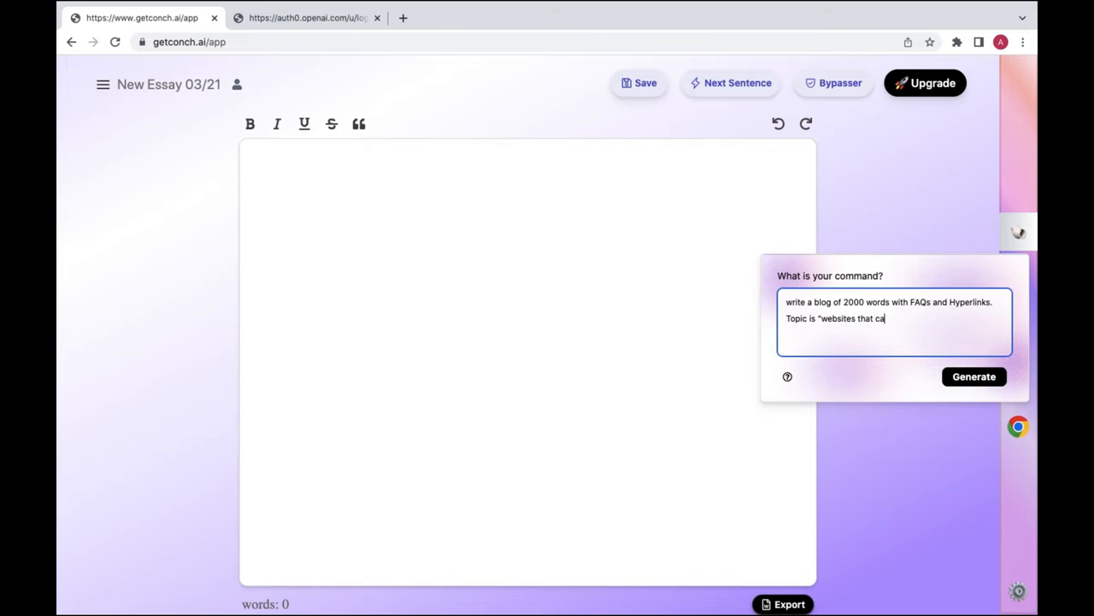
type("n earn")
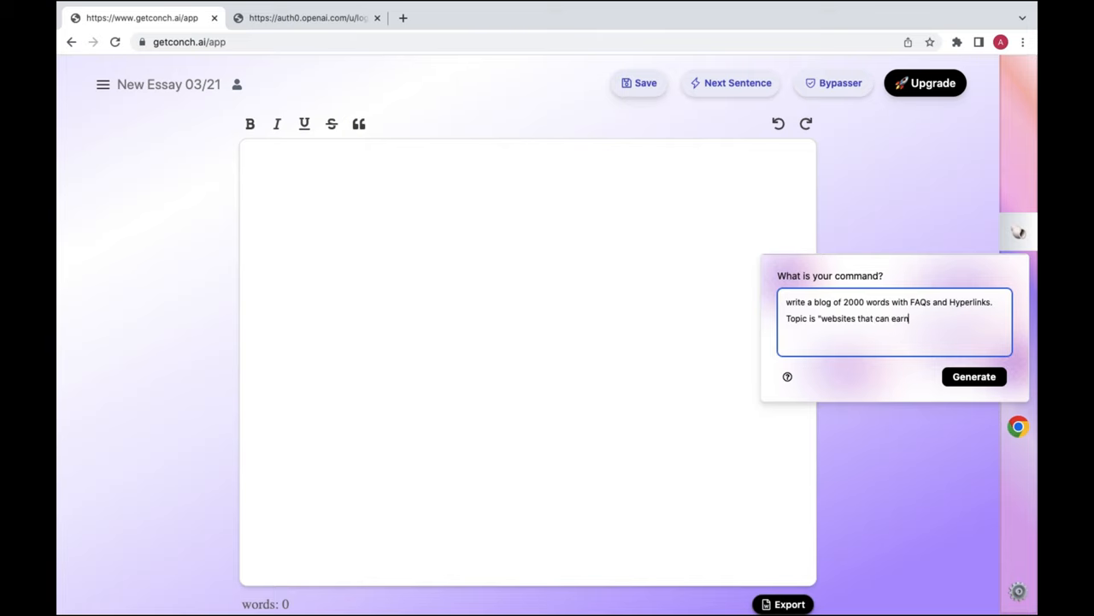
type("money")
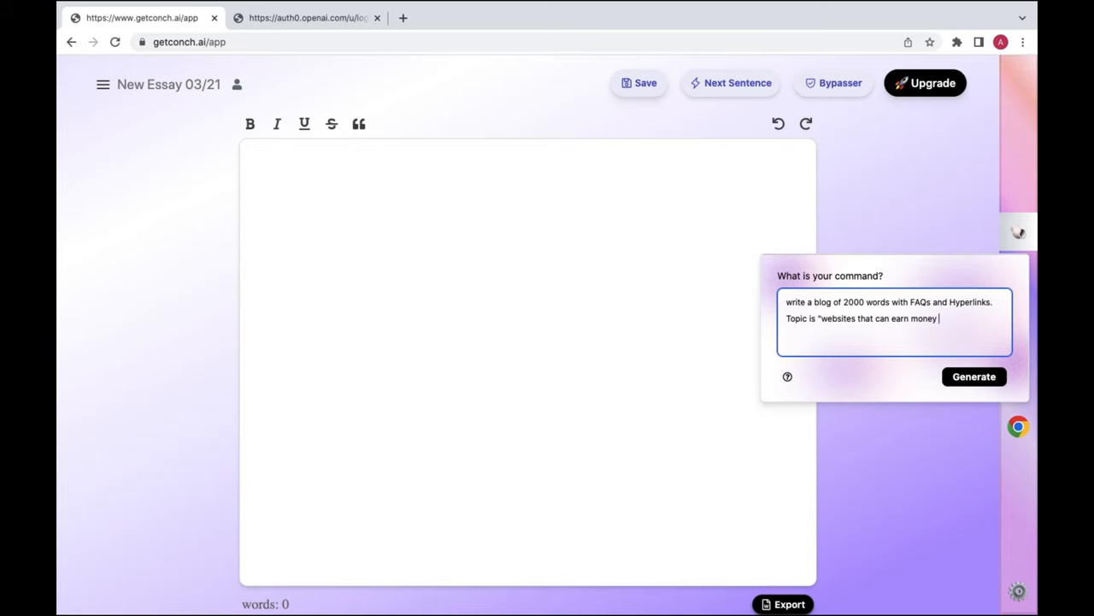
type("for f")
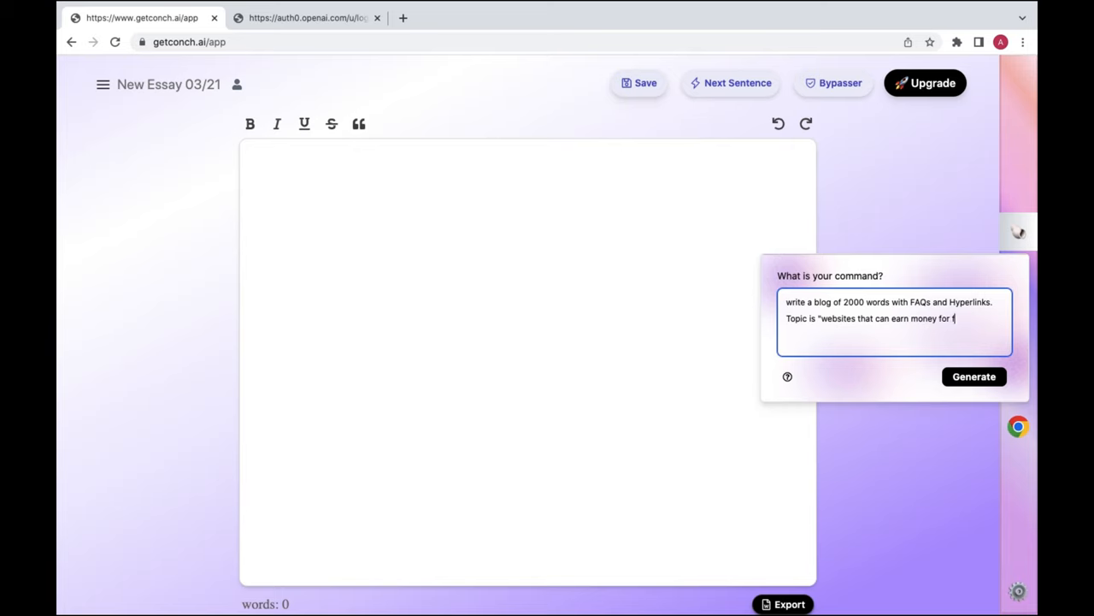
type("ree\"")
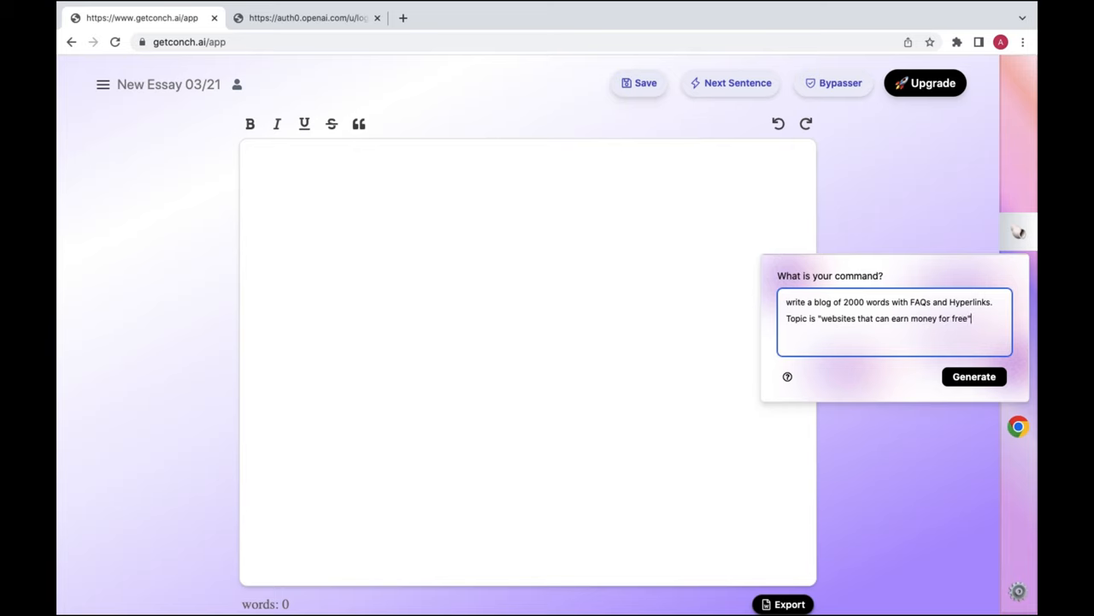
mouse_move(884, 426)
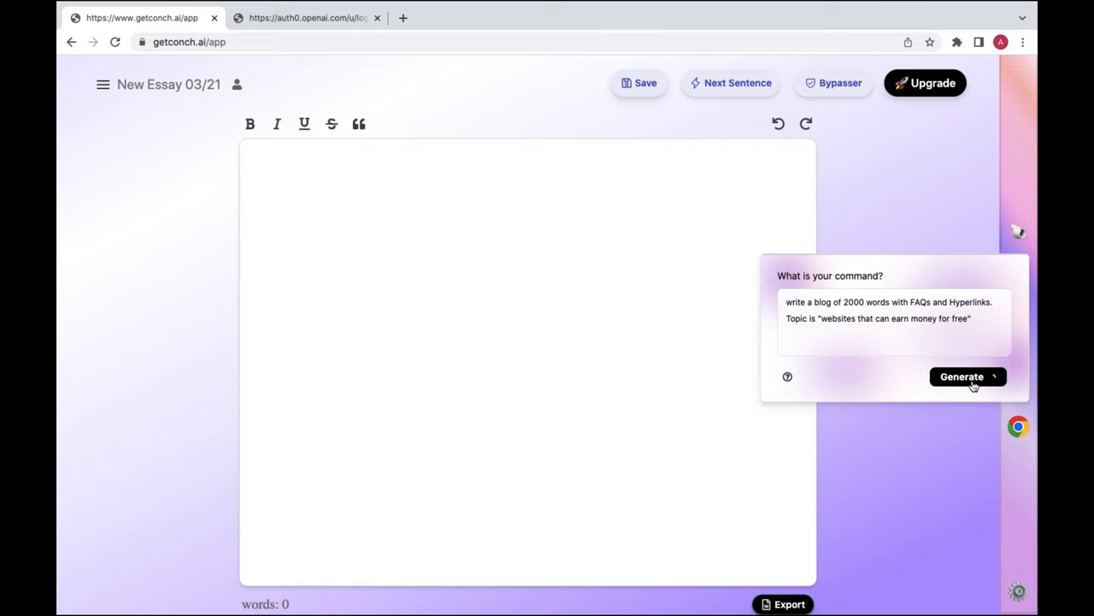
mouse_move(900, 119)
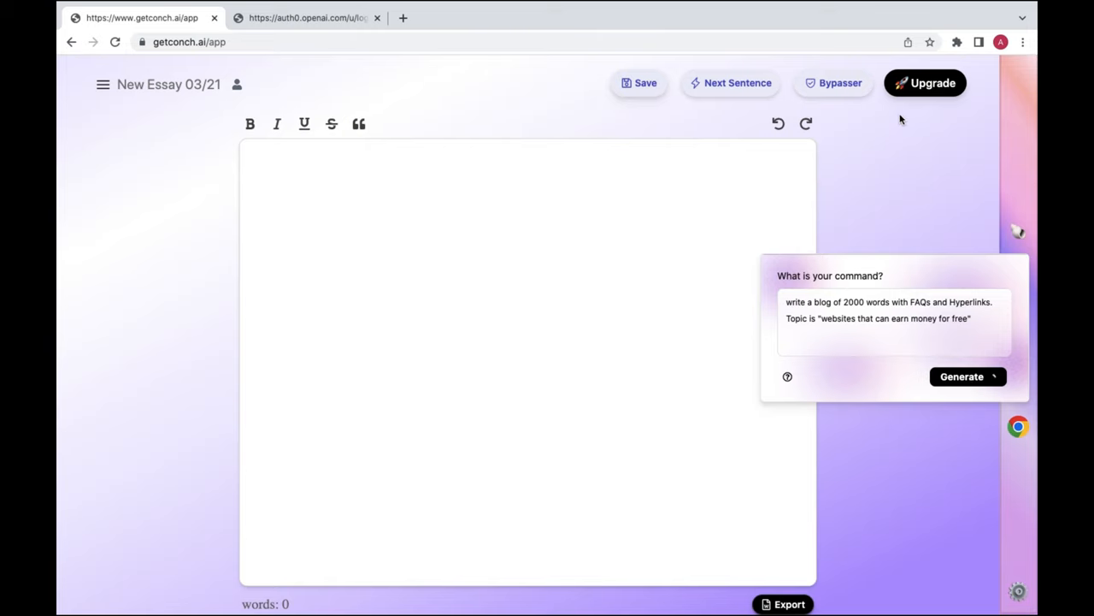
mouse_move(644, 6)
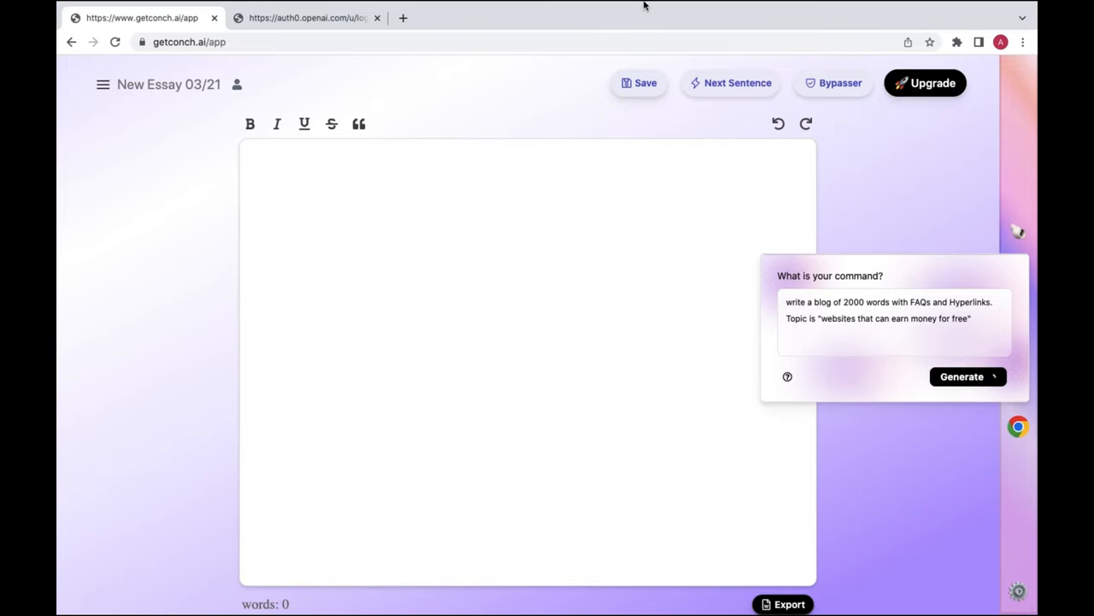
mouse_move(658, 304)
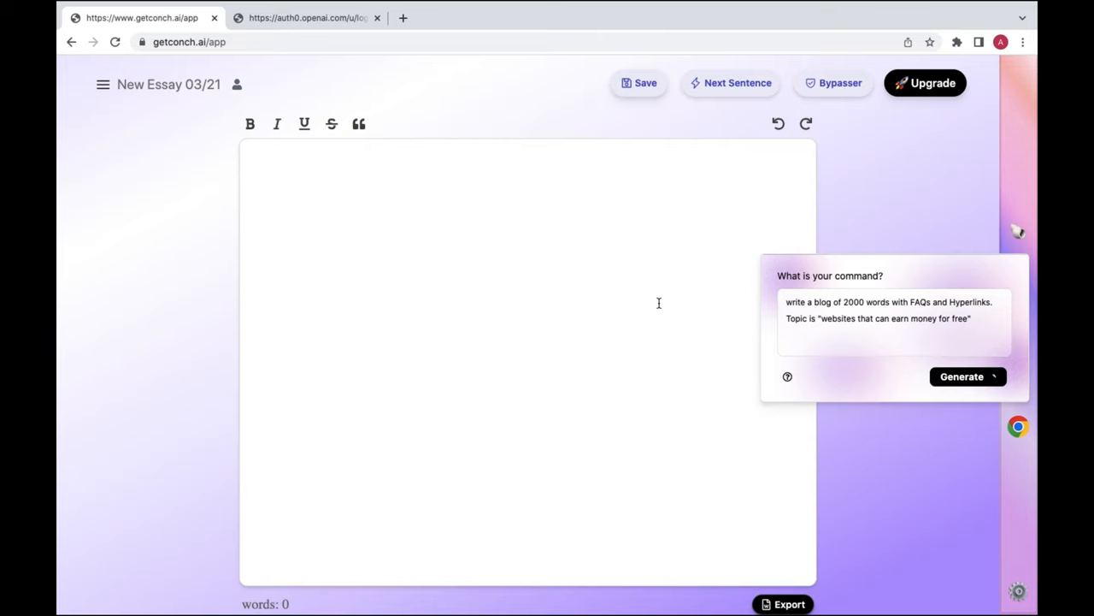
- Generate the blog, briefly checking the OpenAI login tab before returning to Conch
left_click(308, 17)
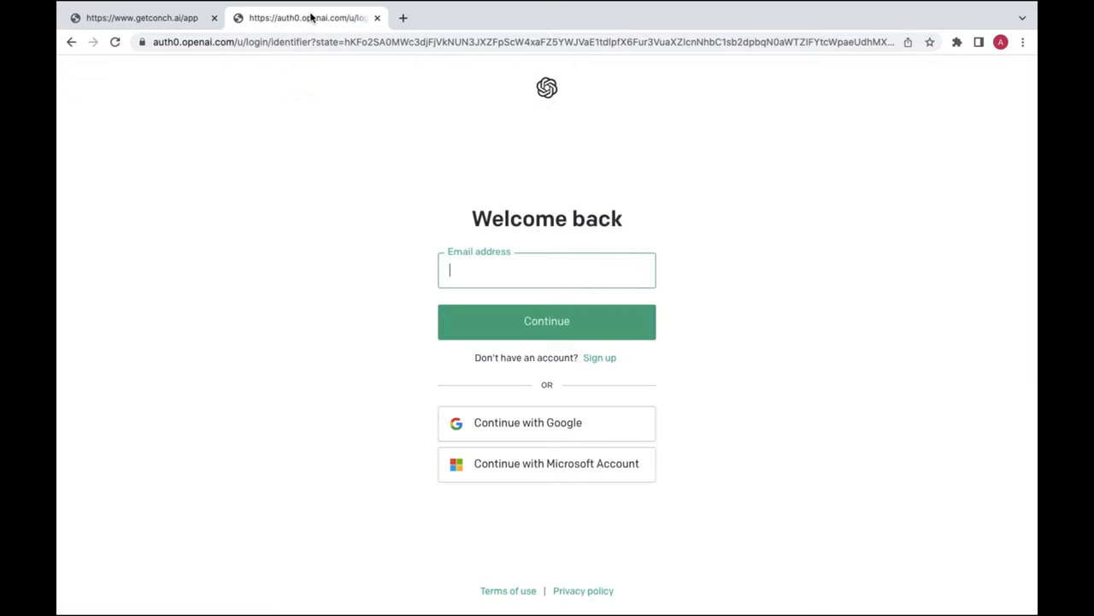
left_click(141, 17)
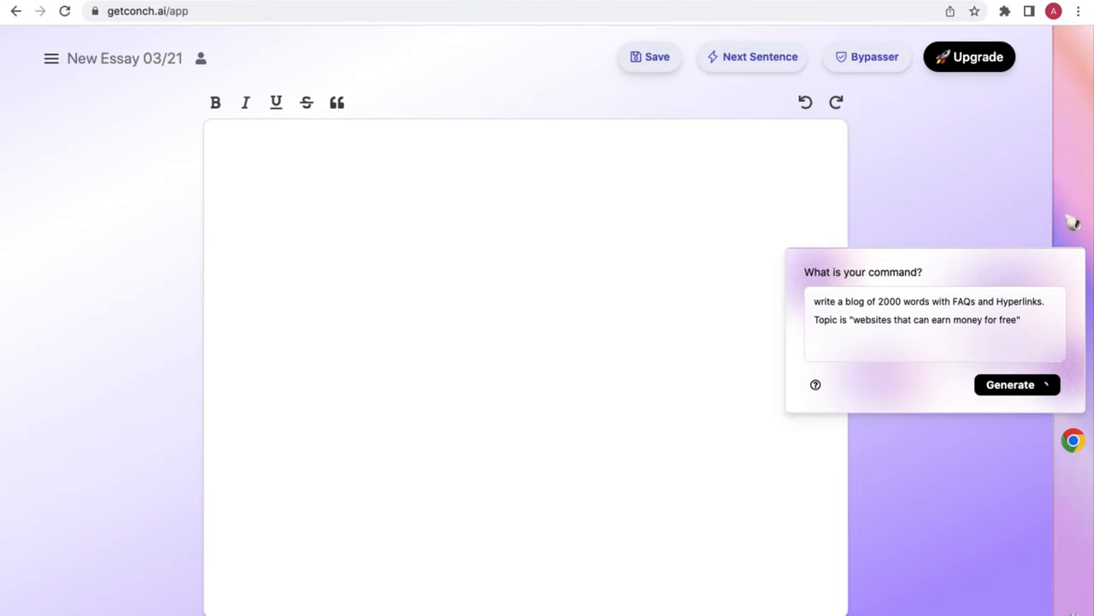
left_click(1017, 384)
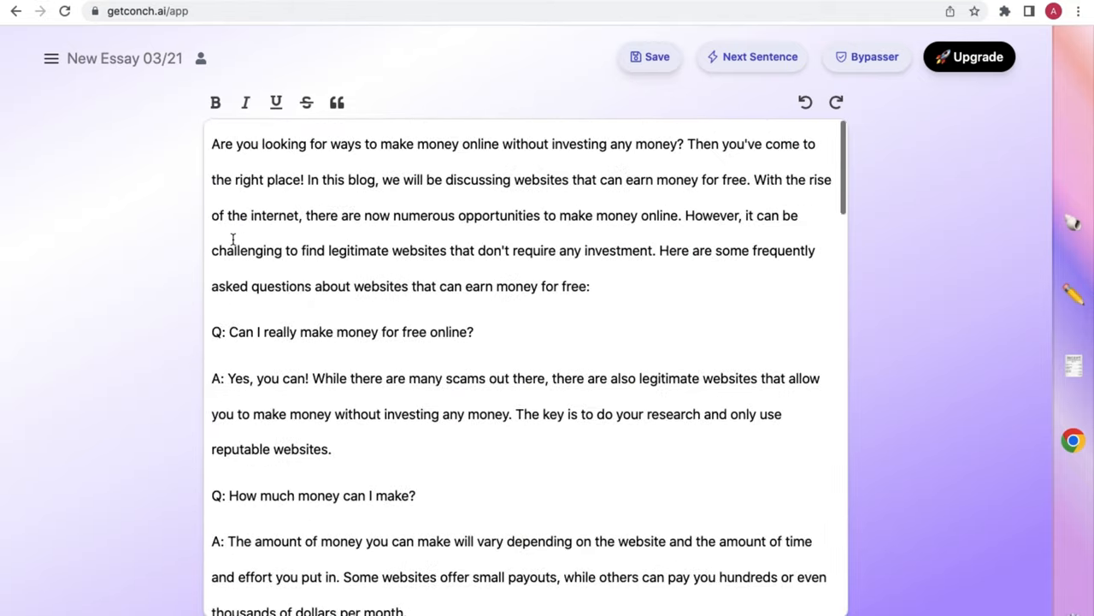
- Scroll through the generated ten-website blog to its conclusion and back to the top
scroll("down", 3)
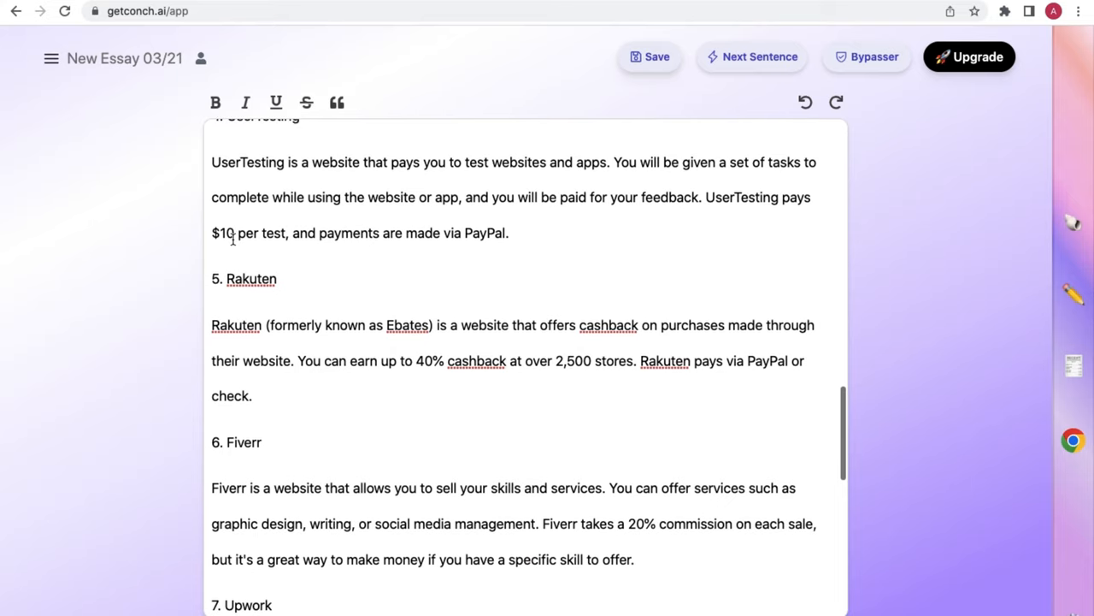
scroll("down", 3)
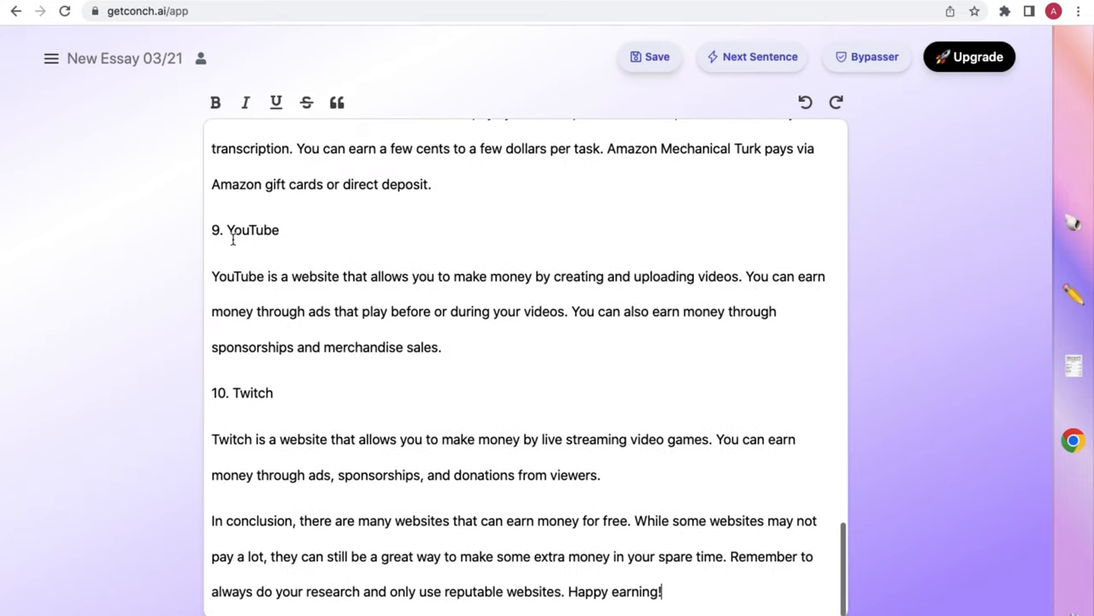
scroll("up", 3)
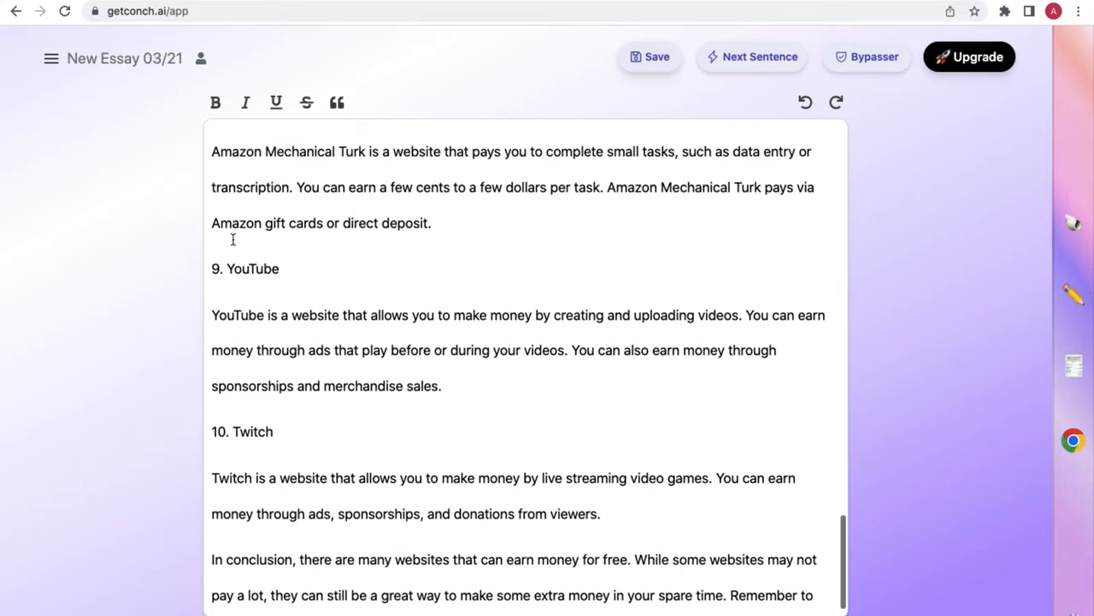
scroll("up", 3)
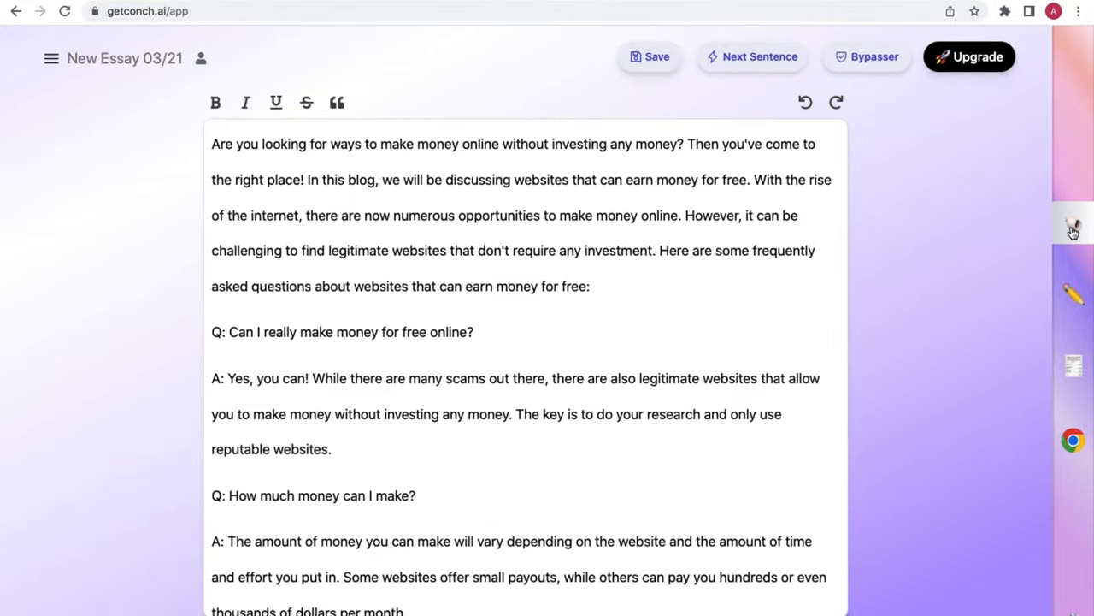
left_click(1074, 229)
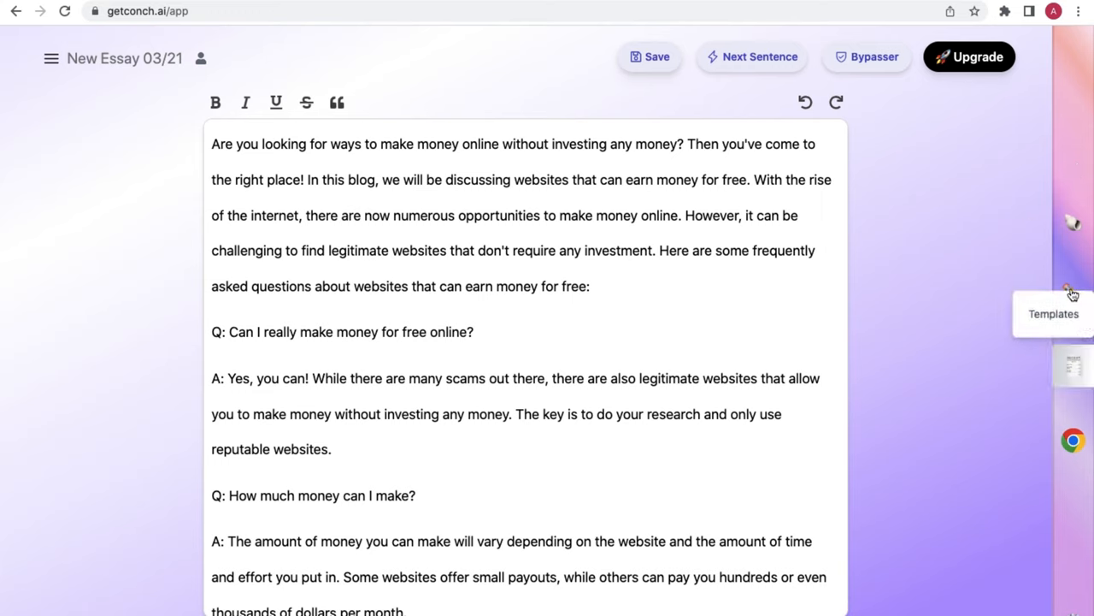
left_click(1073, 295)
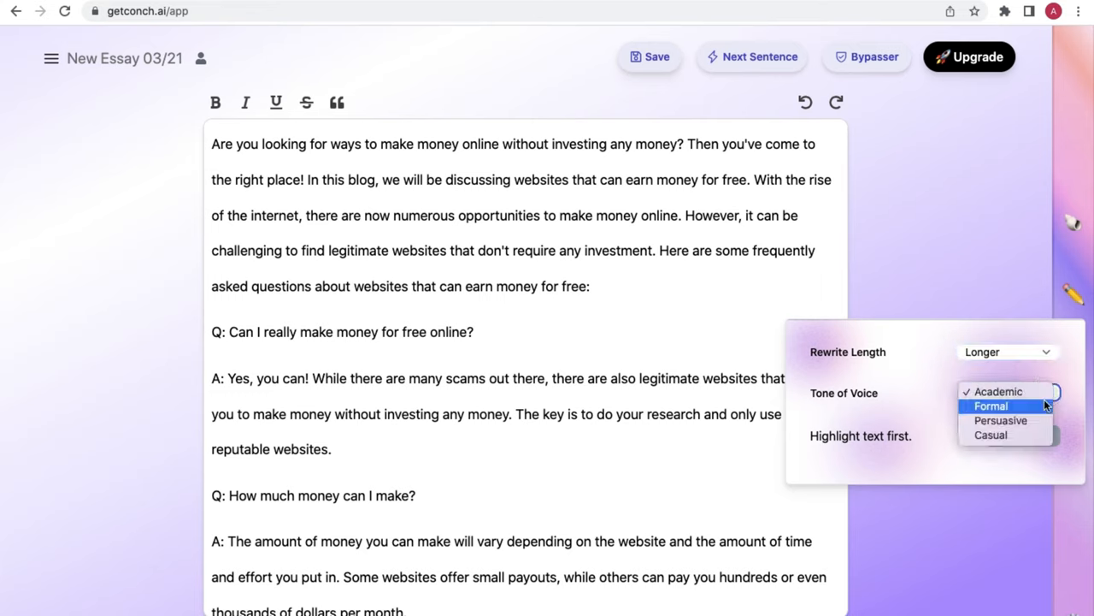
mouse_move(1000, 420)
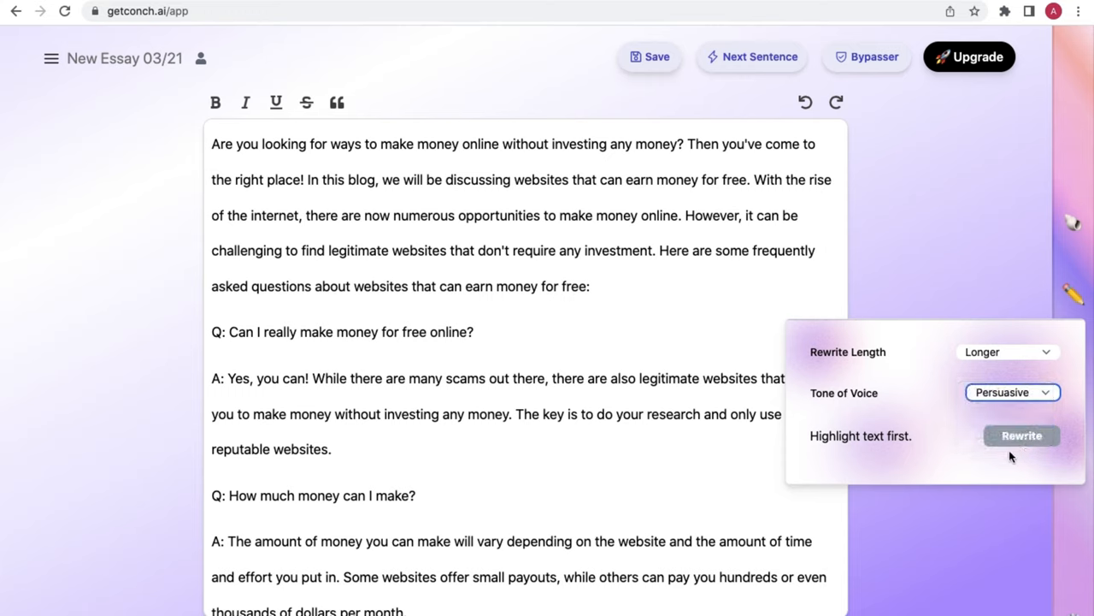
mouse_move(1040, 436)
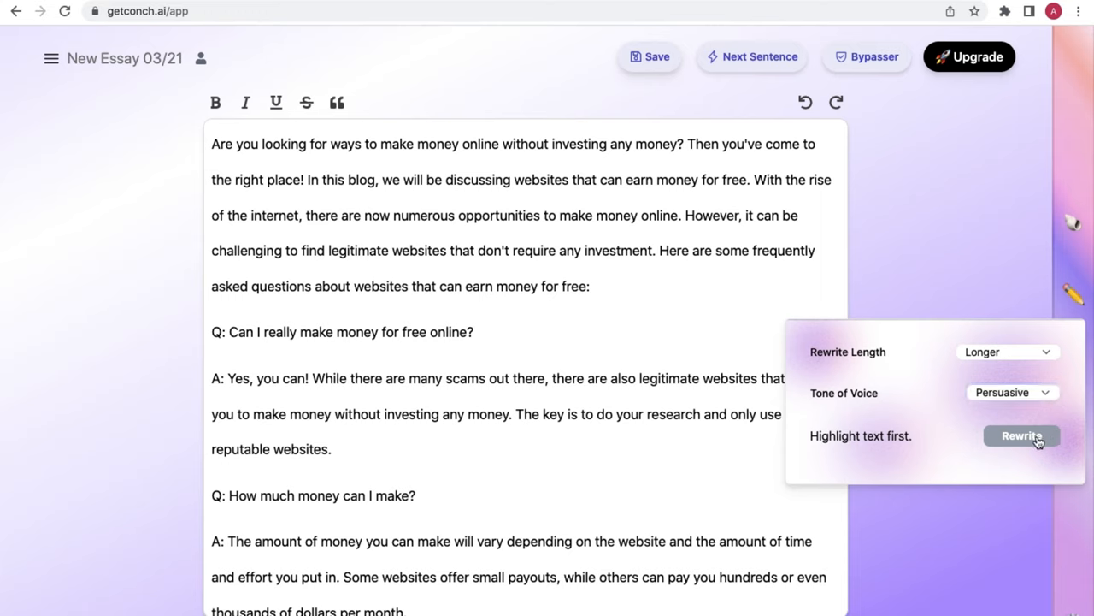
mouse_move(984, 398)
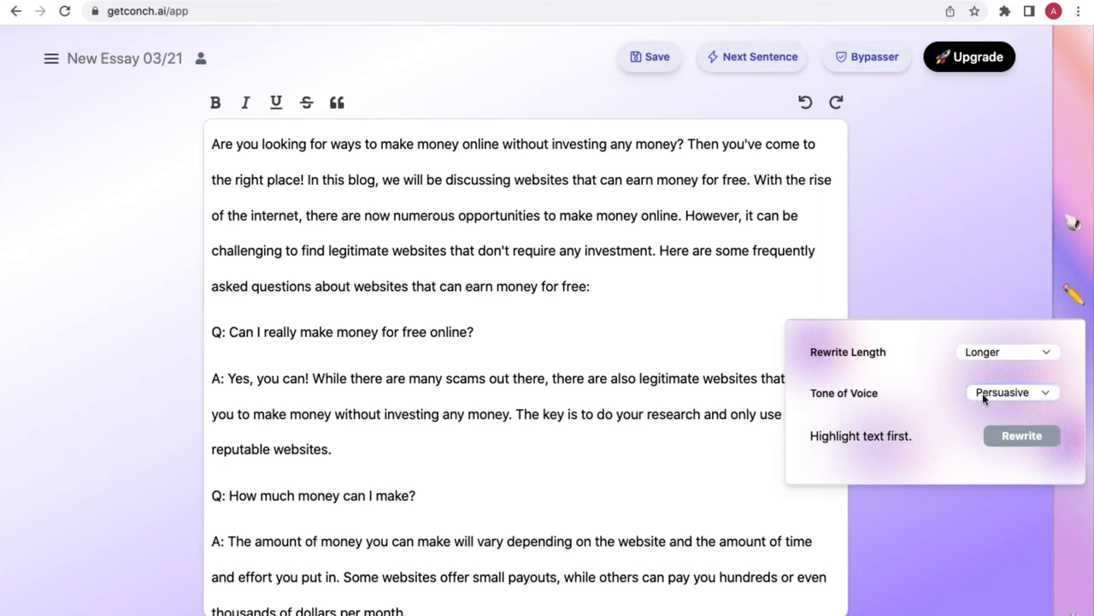
mouse_move(1039, 373)
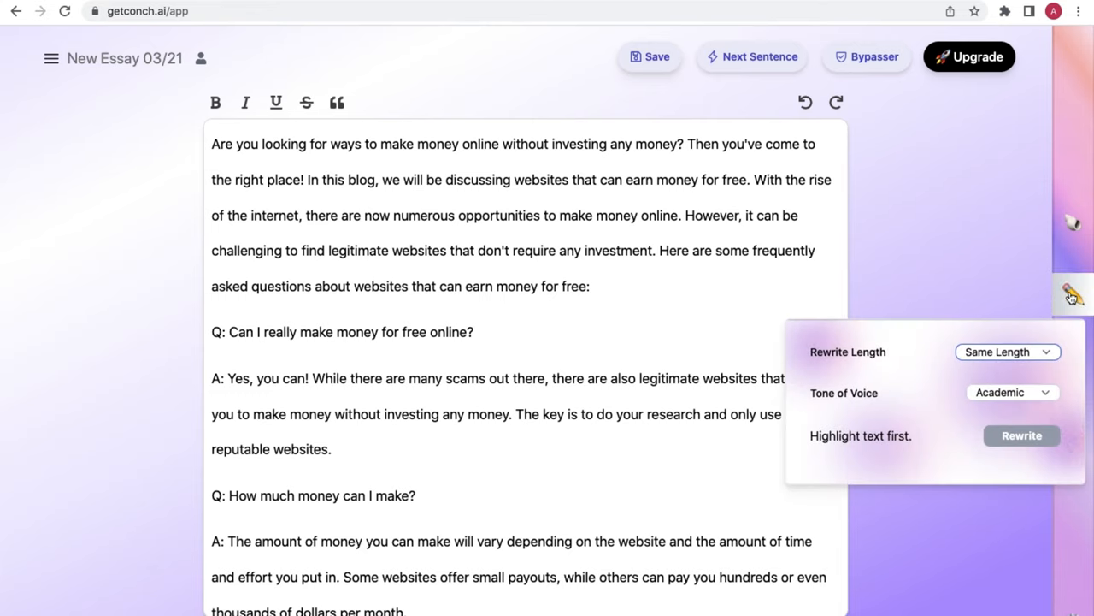
mouse_move(1073, 294)
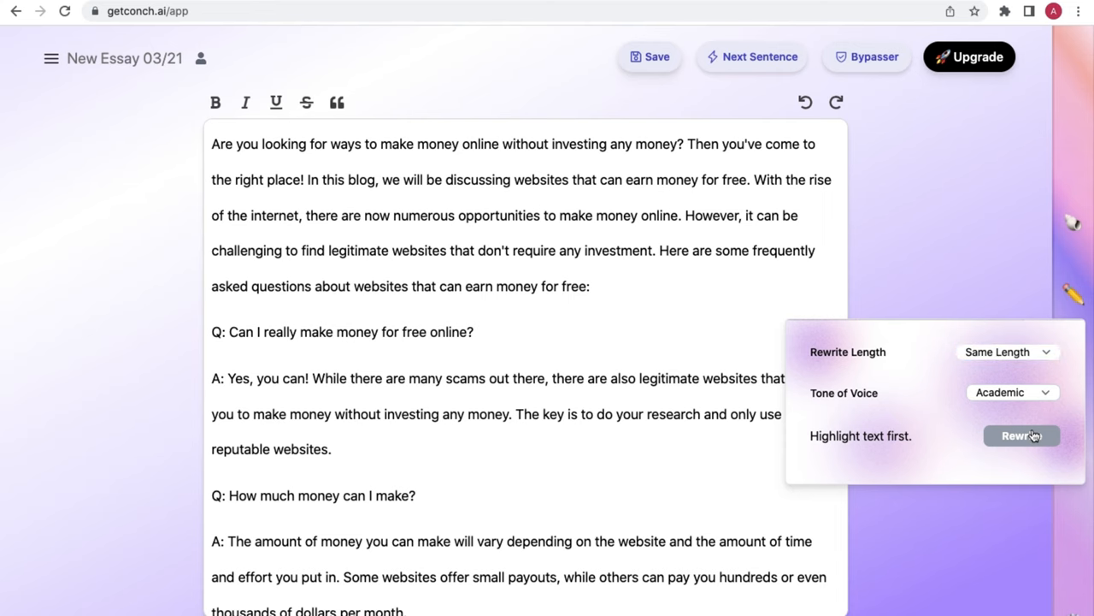
scroll("down", 3)
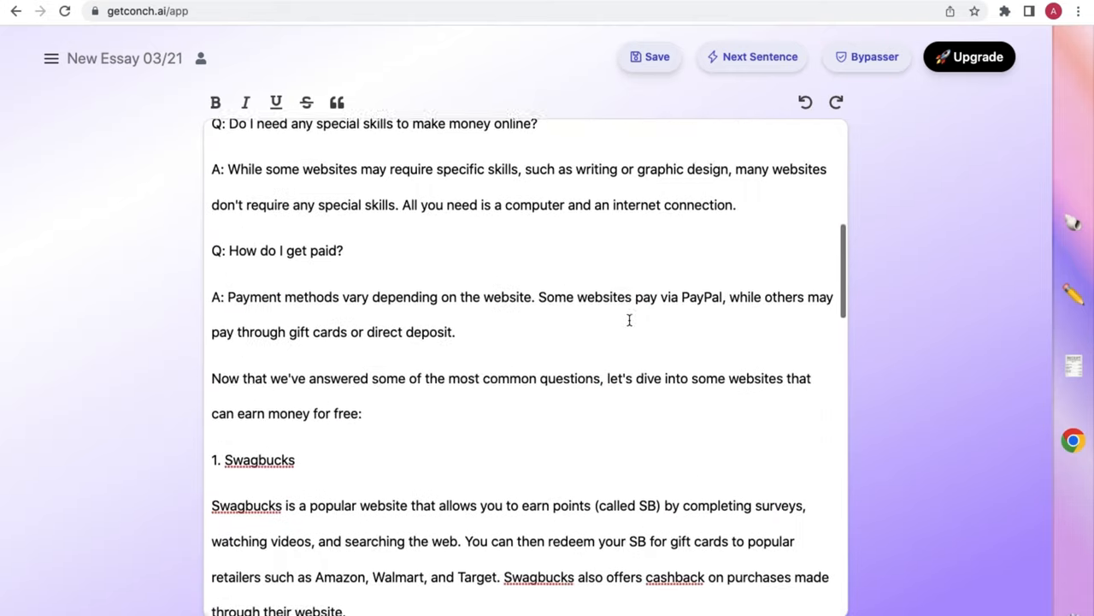
scroll("down", 3)
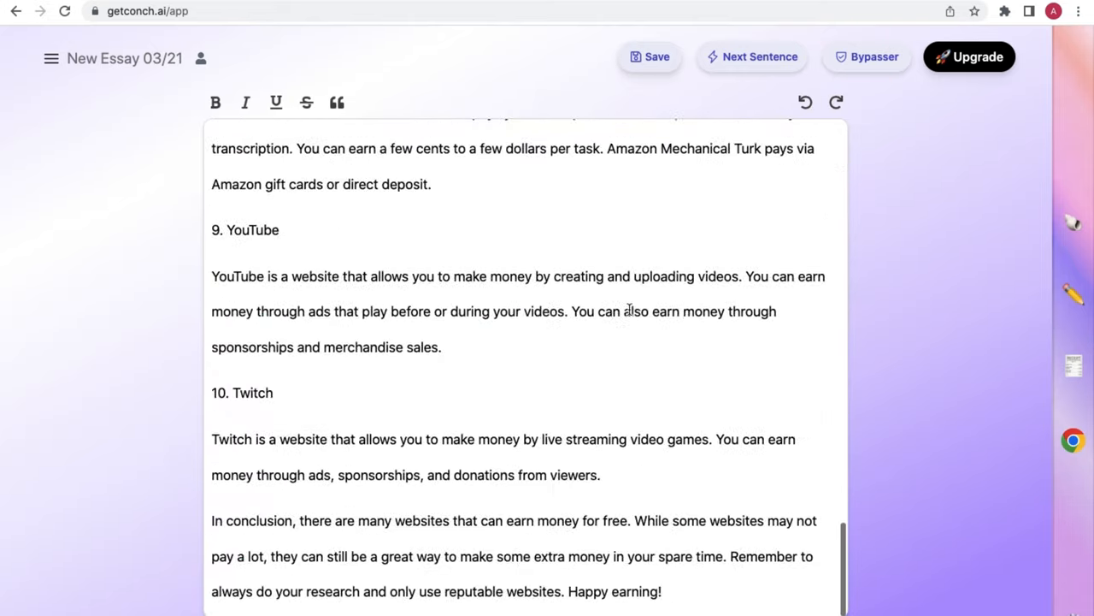
left_click(805, 102)
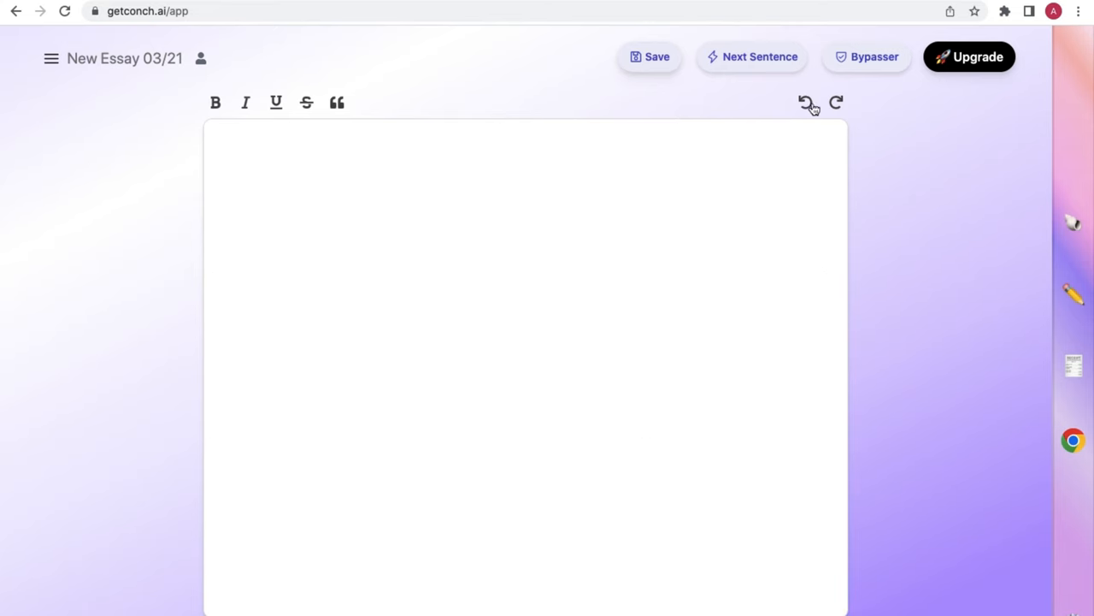
left_click(837, 103)
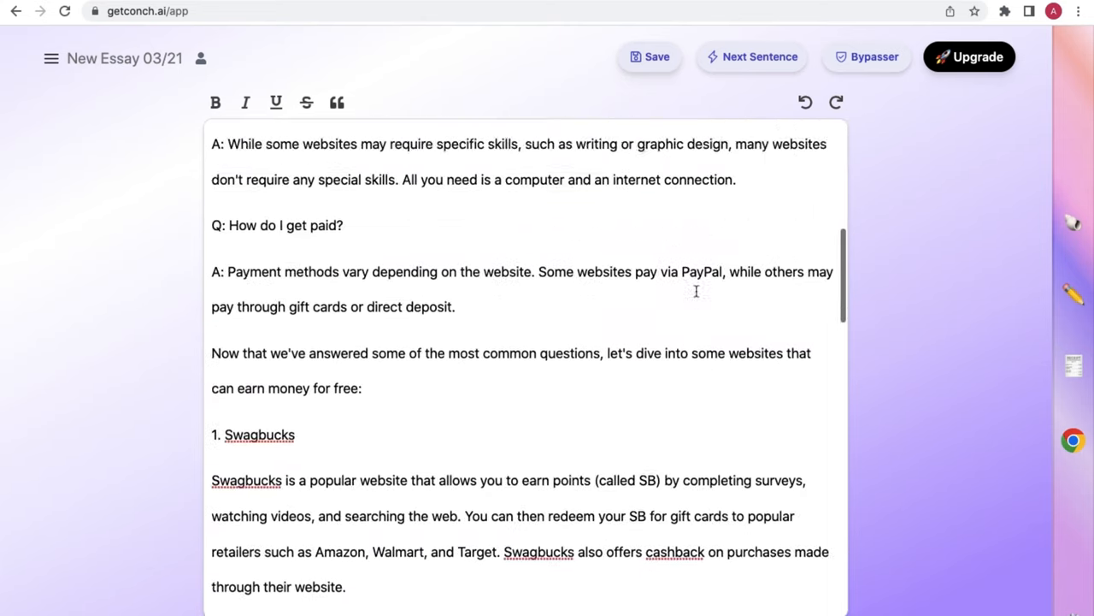
scroll("up", 3)
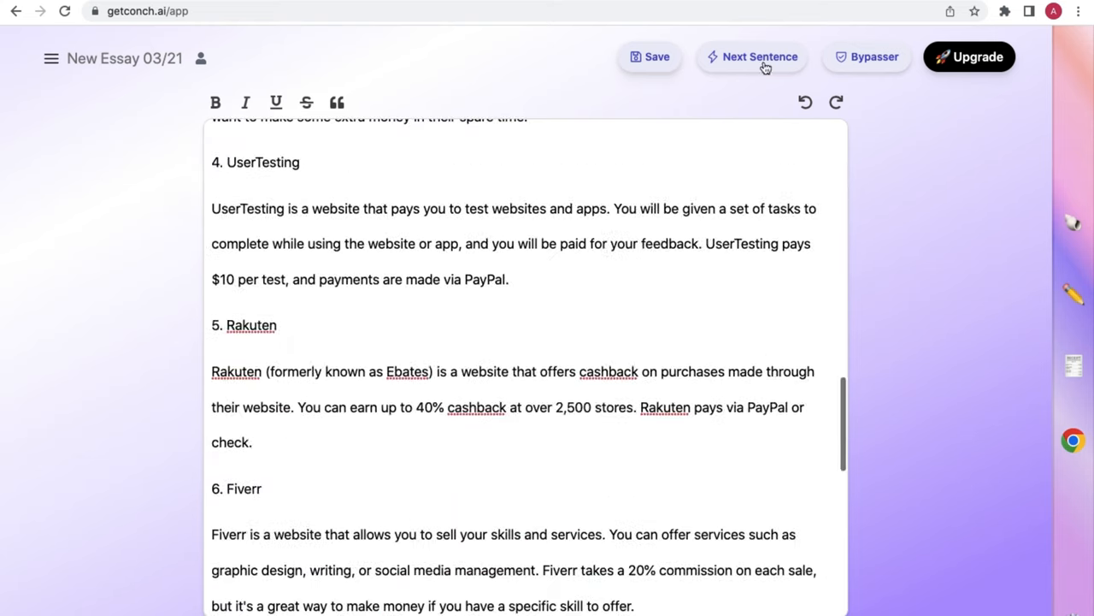
left_click(804, 102)
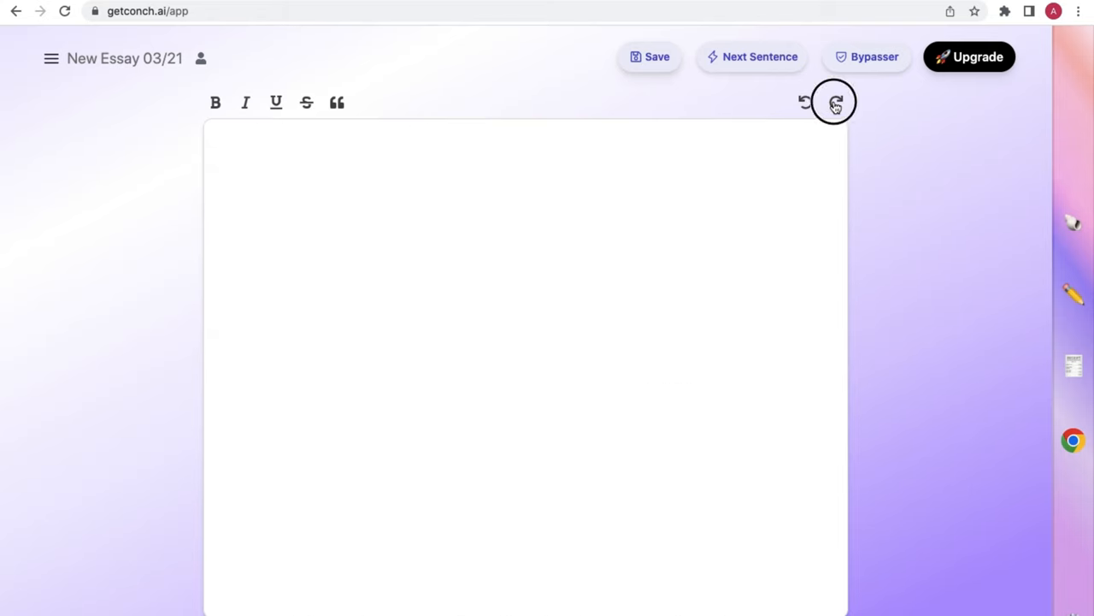
left_click(835, 102)
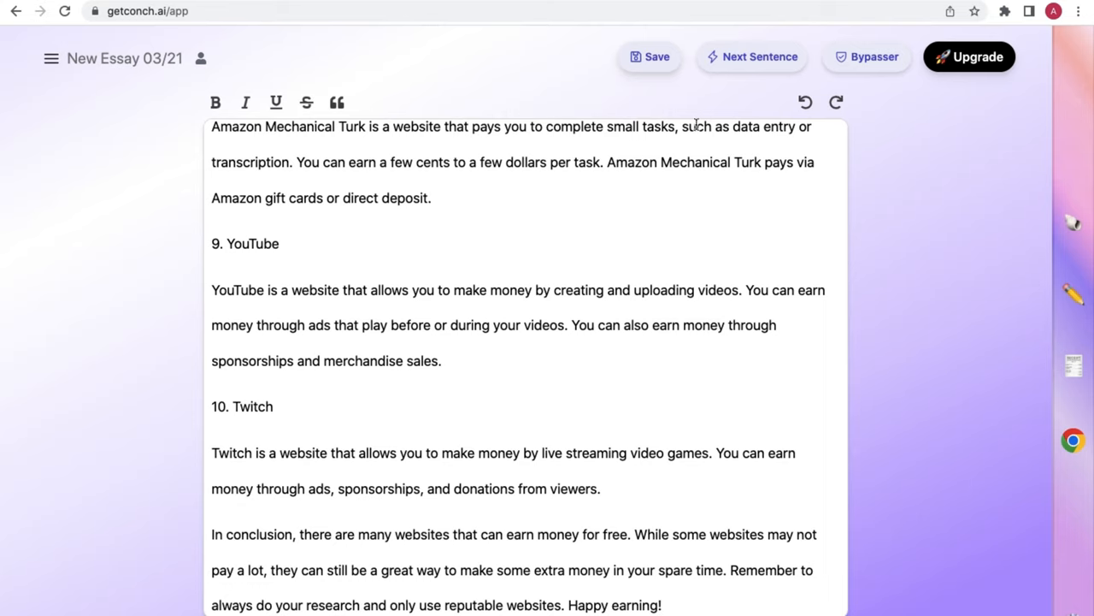
scroll("up", 3)
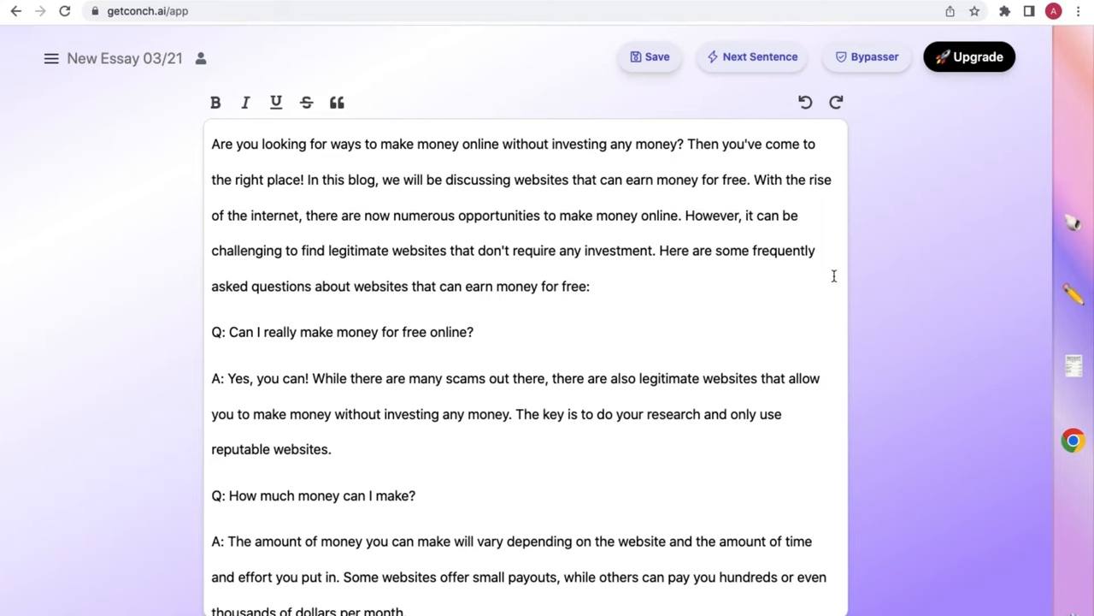
- Highlight the 'A: Yes, you can!' answer paragraph
left_click_drag(212, 378, 332, 449)
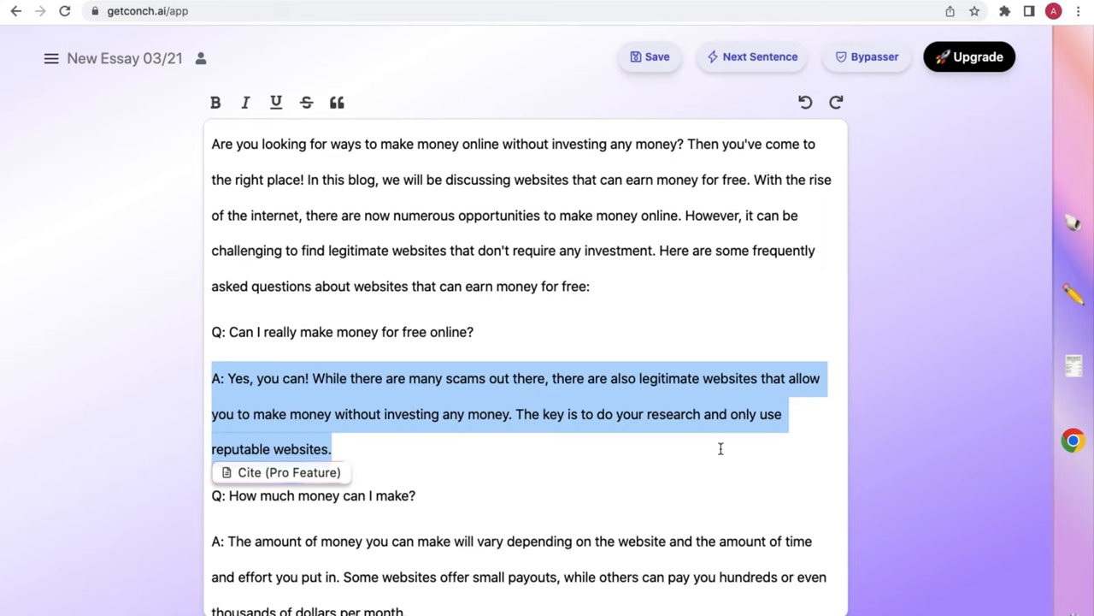
mouse_move(322, 473)
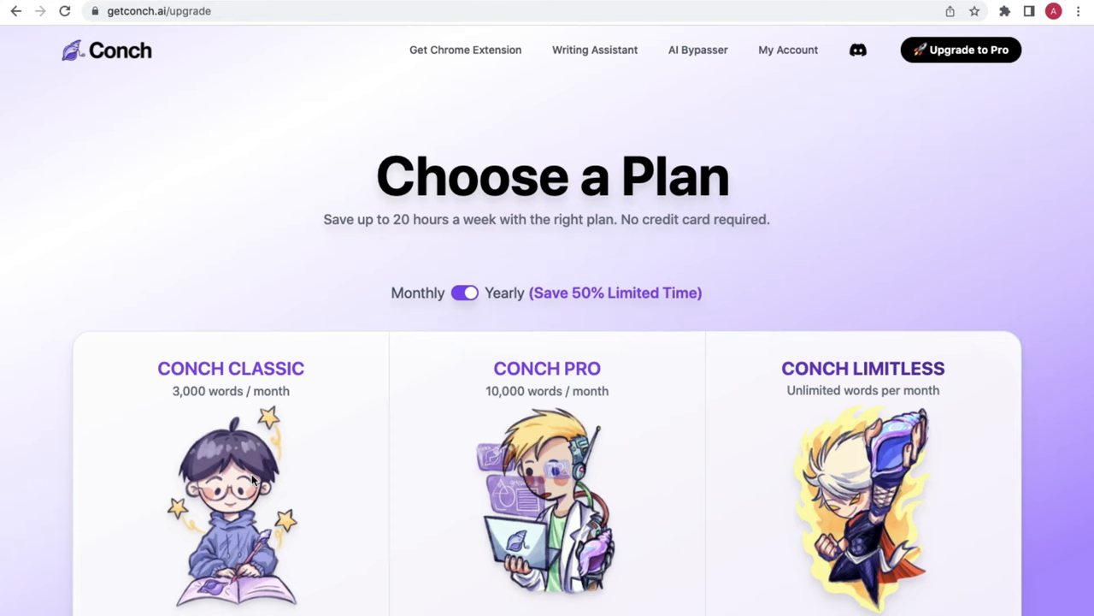
- Scroll through the Classic, Pro and Limitless plan comparison and back up
scroll("down", 3)
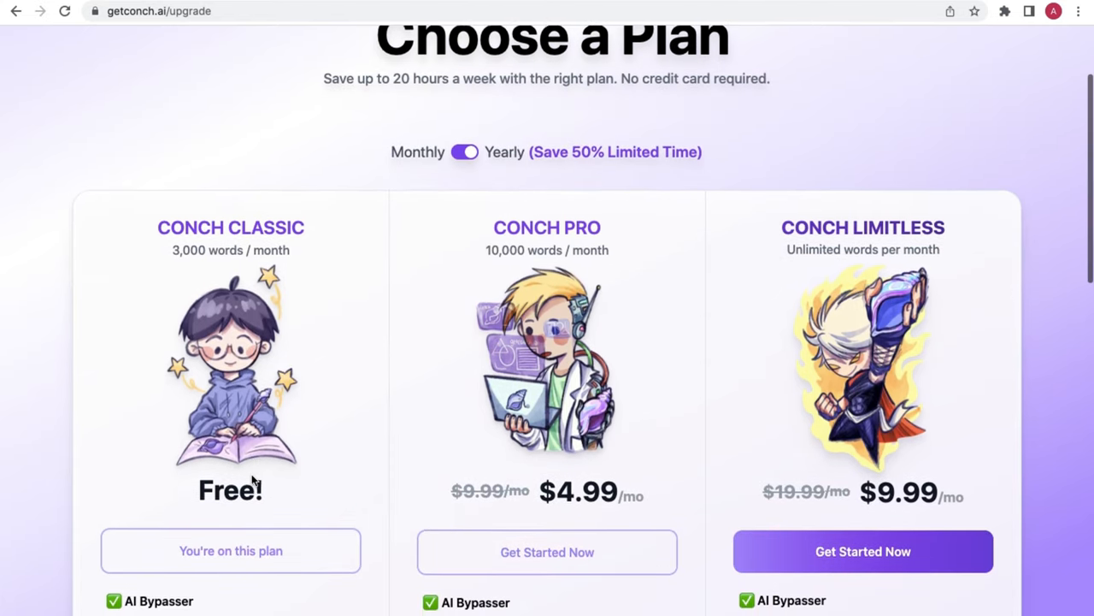
scroll("down", 3)
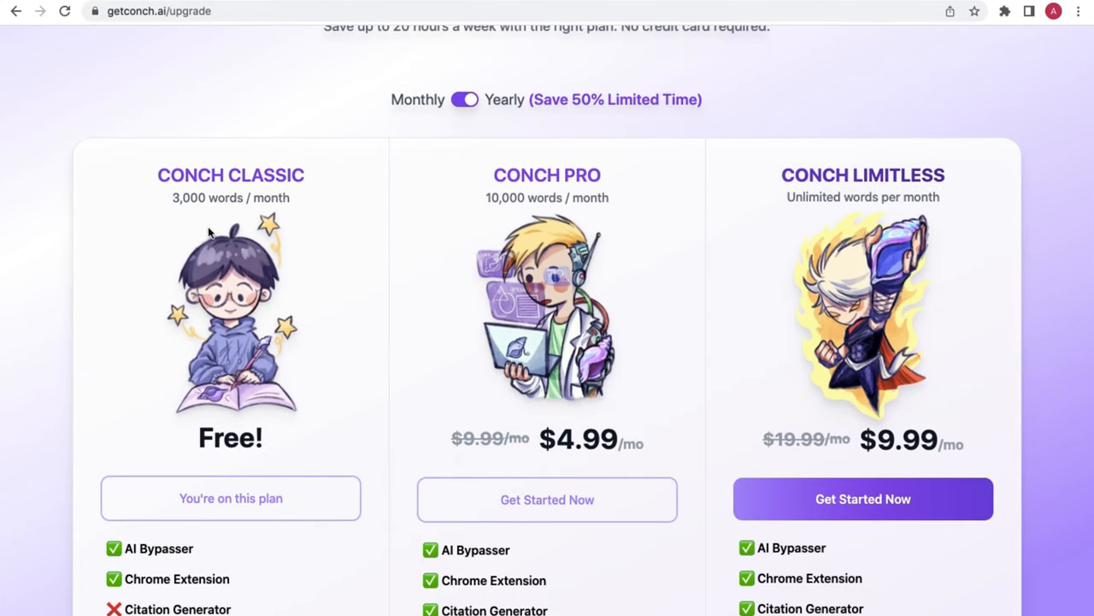
scroll("down", 3)
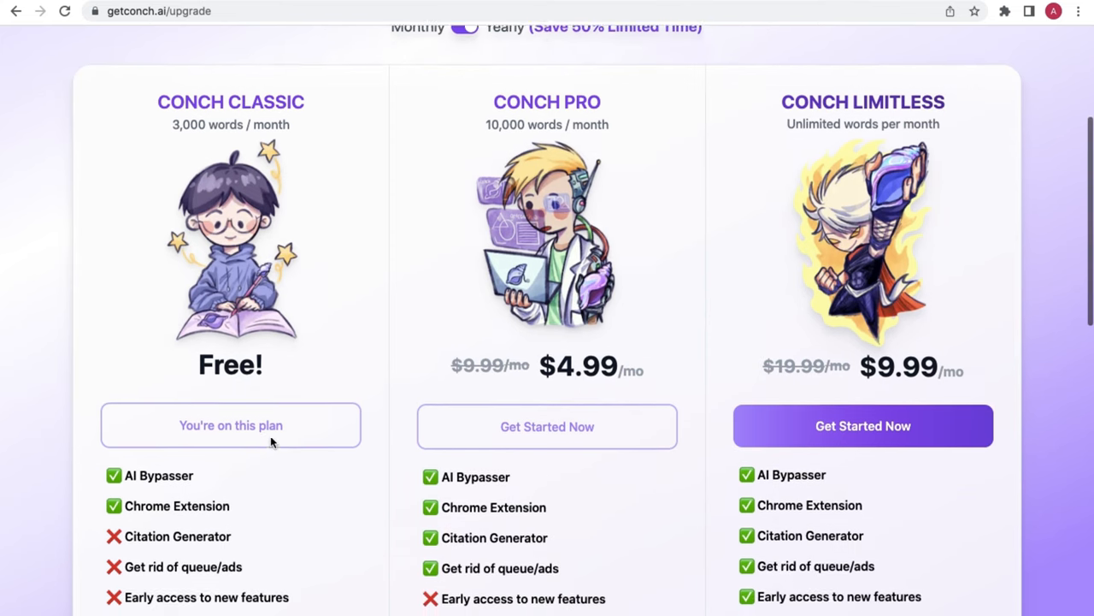
scroll("down", 3)
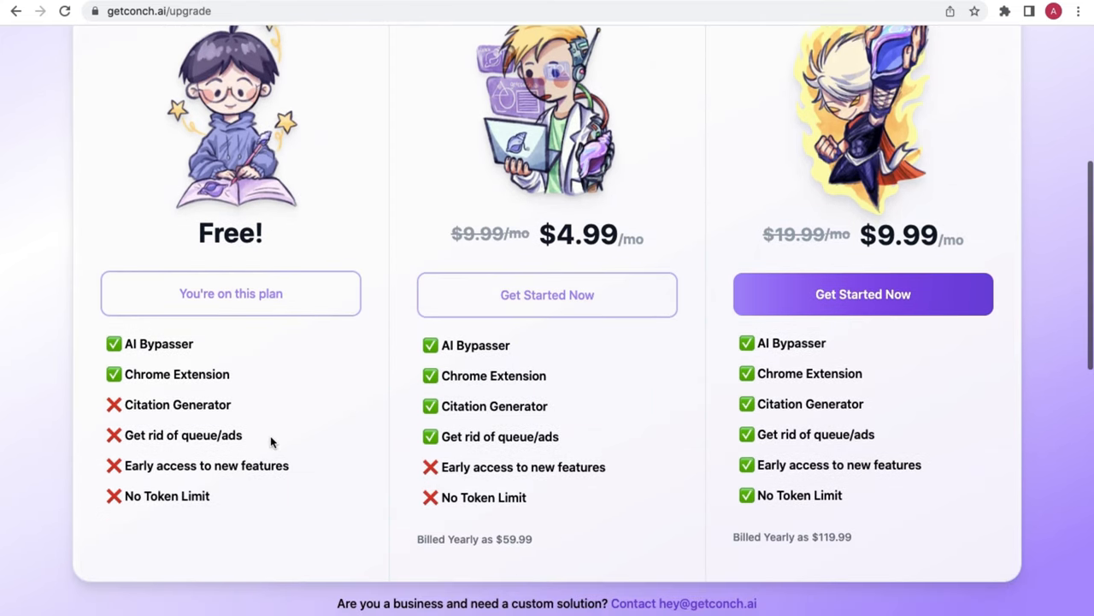
scroll("up", 3)
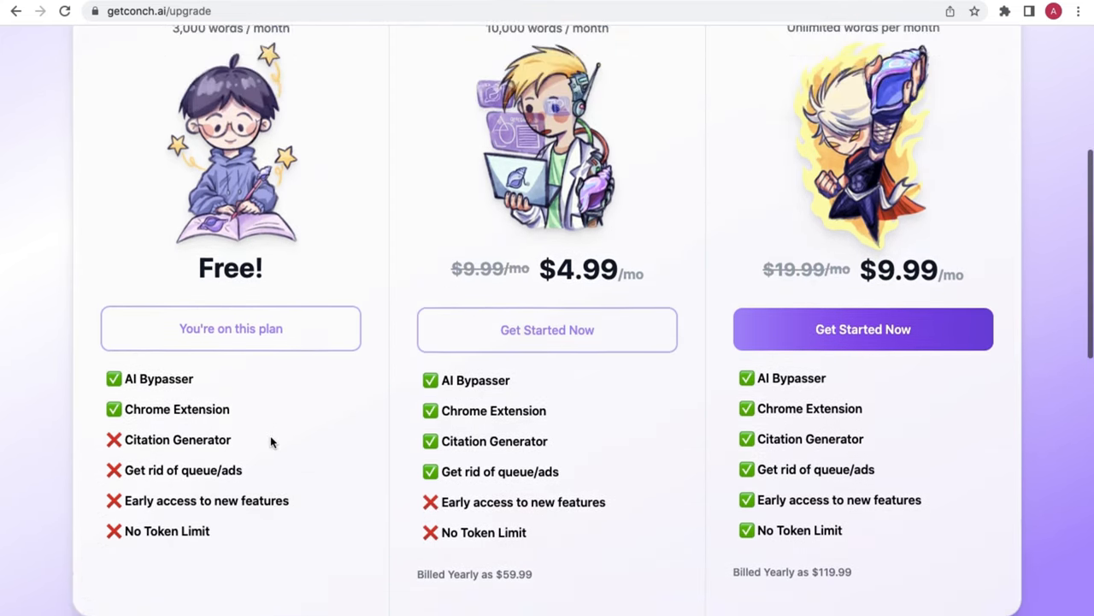
scroll("up", 3)
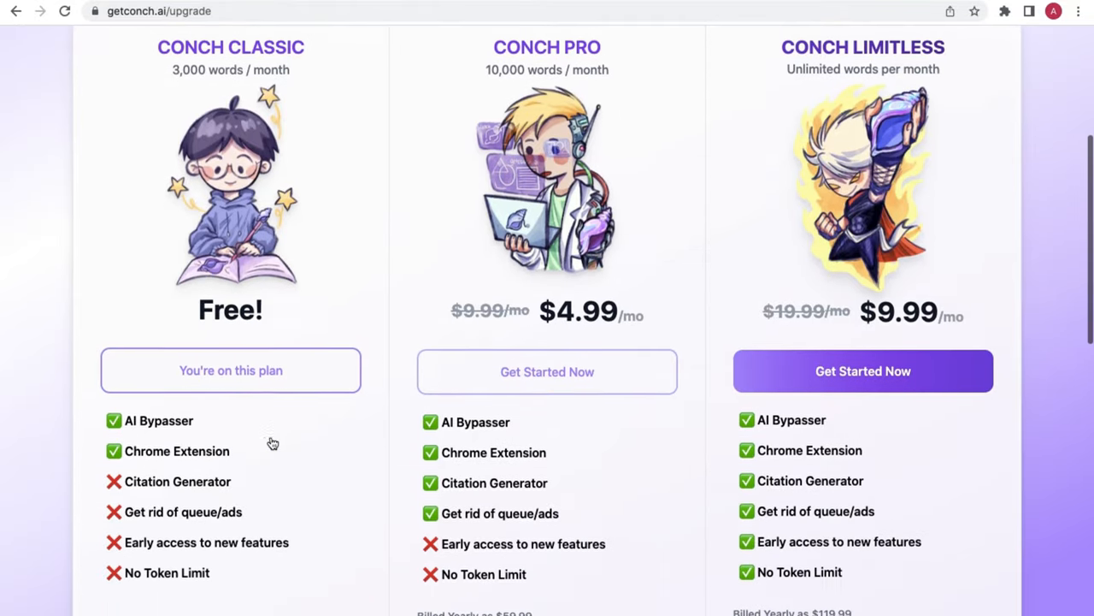
scroll("down", 3)
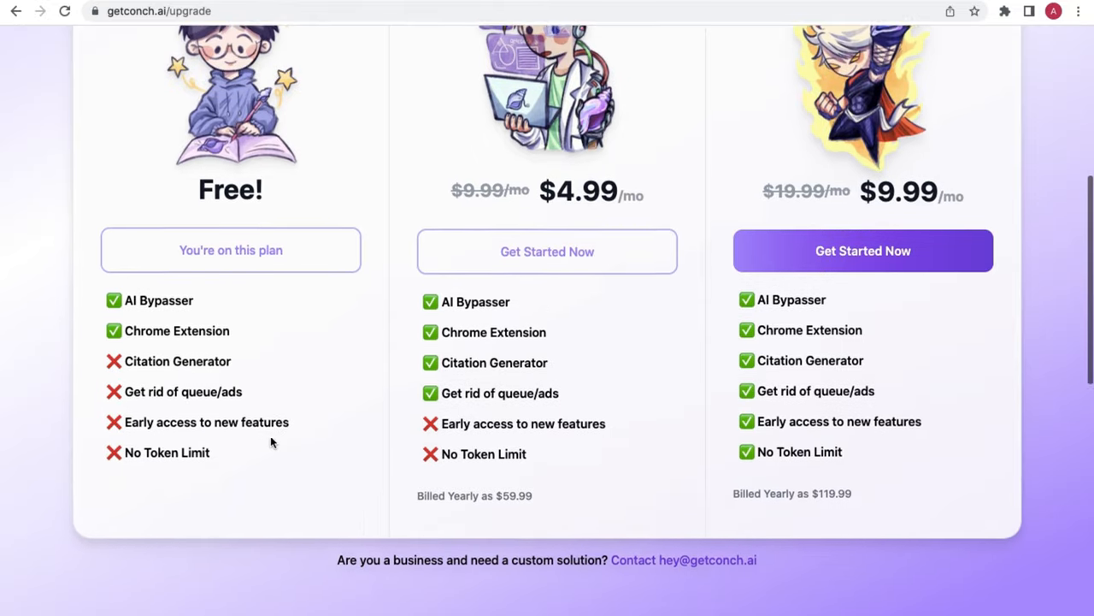
scroll("up", 3)
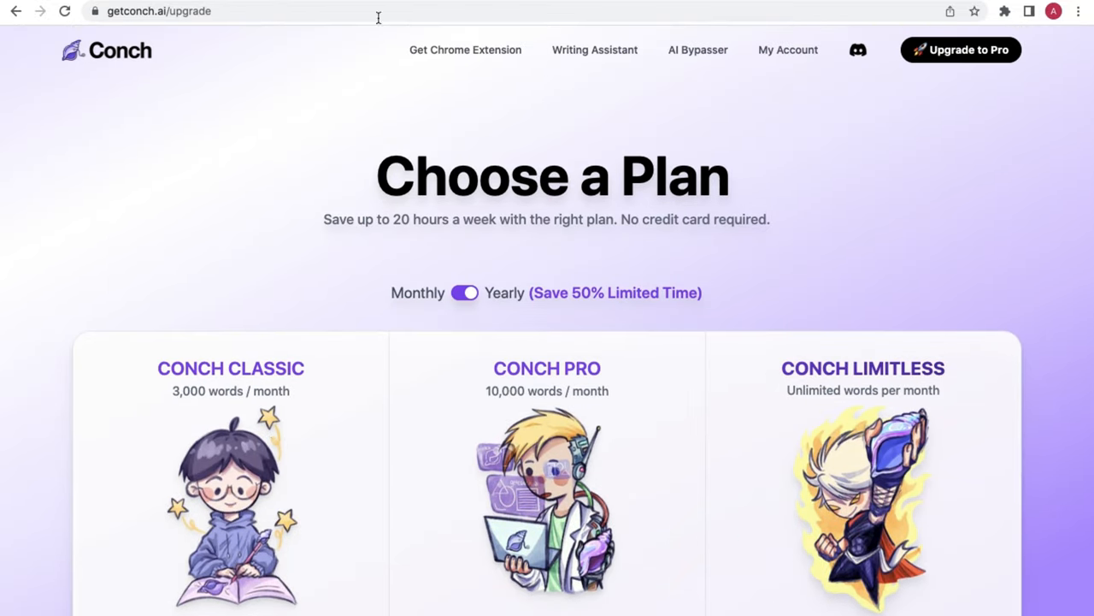
mouse_move(1081, 325)
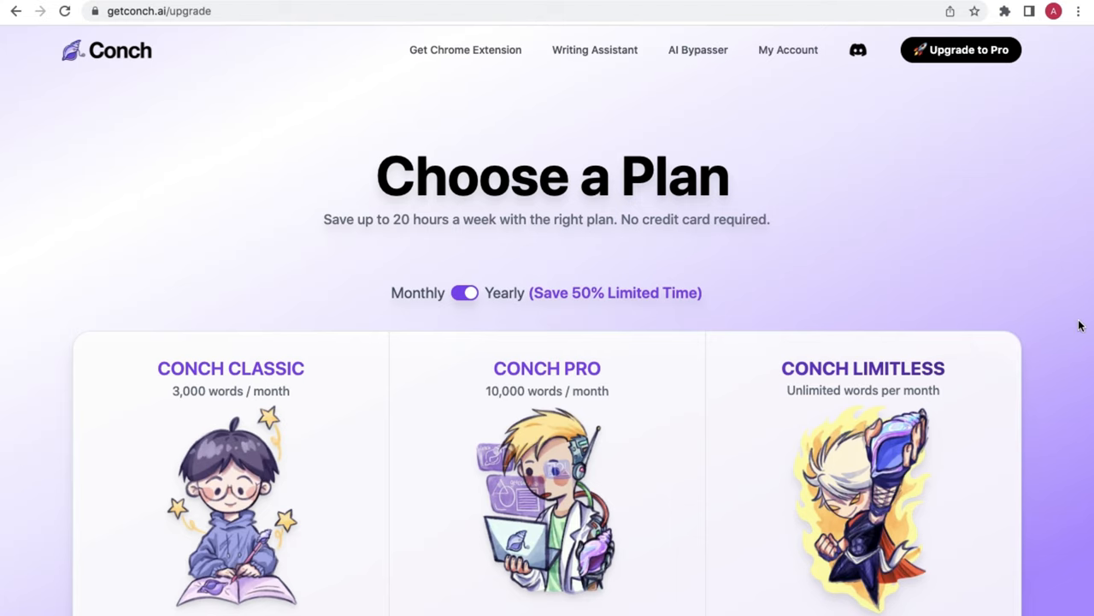
mouse_move(810, 225)
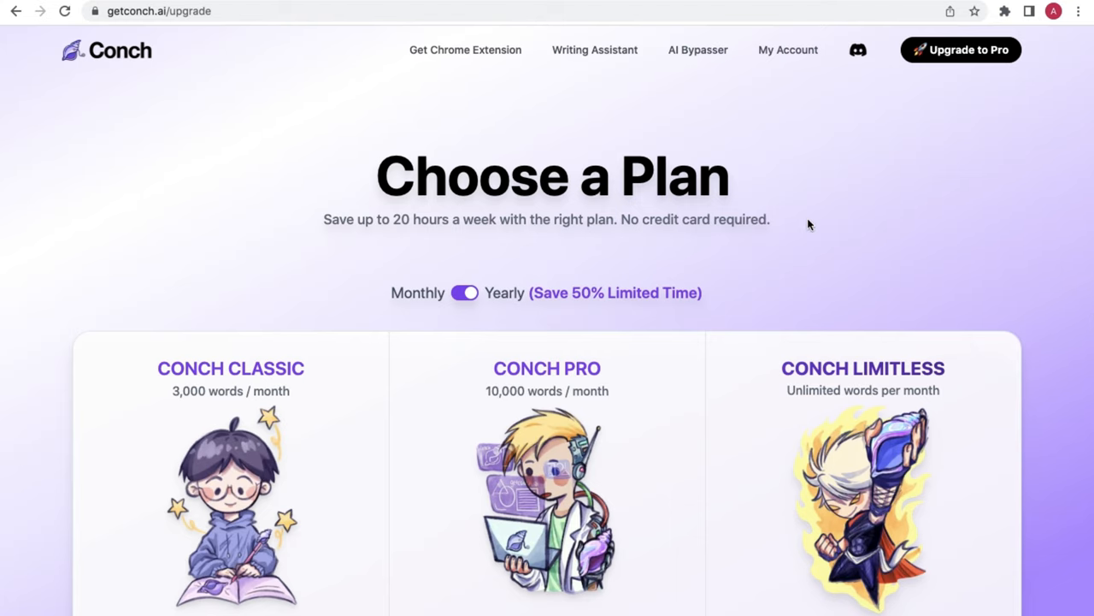
scroll("down", 3)
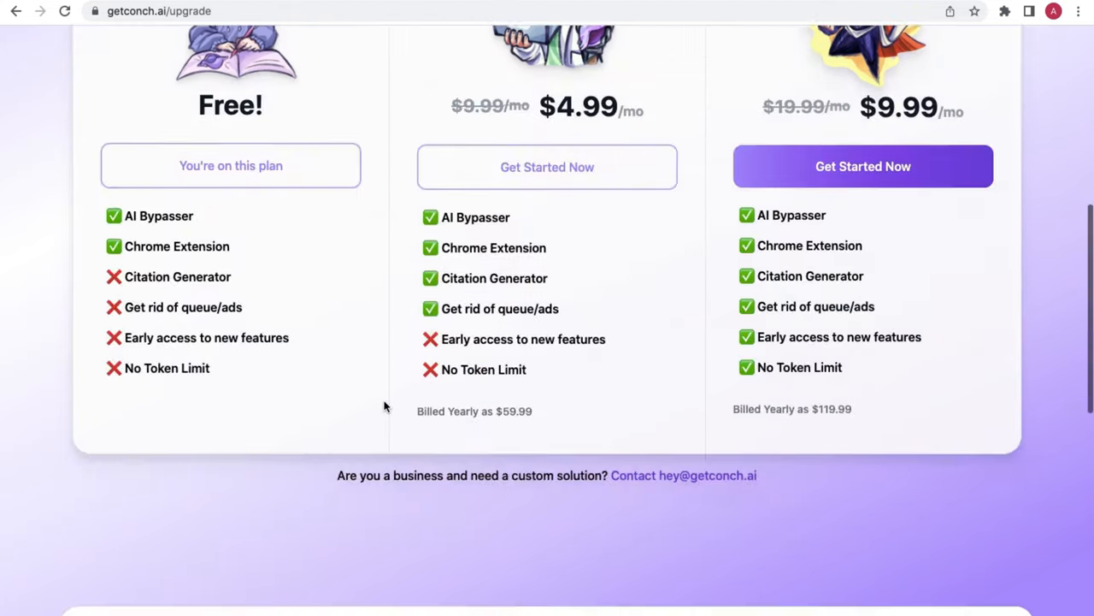
scroll("down", 3)
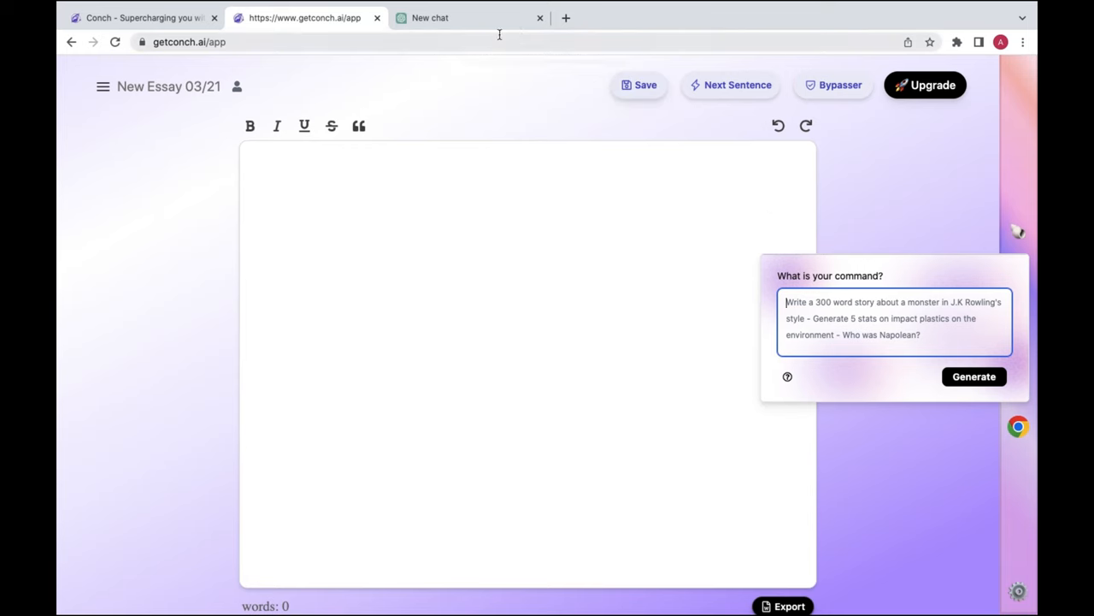
mouse_move(465, 17)
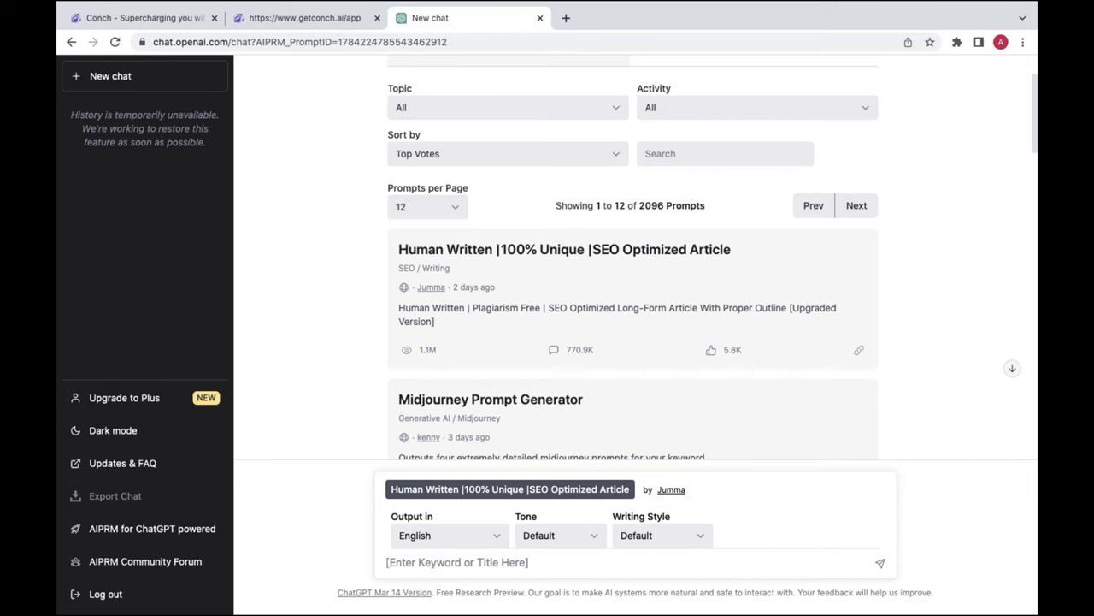
- Request an AIPRM article on 'websites can earn money for free', Authoritative tone, Conversational style
type("websites that")
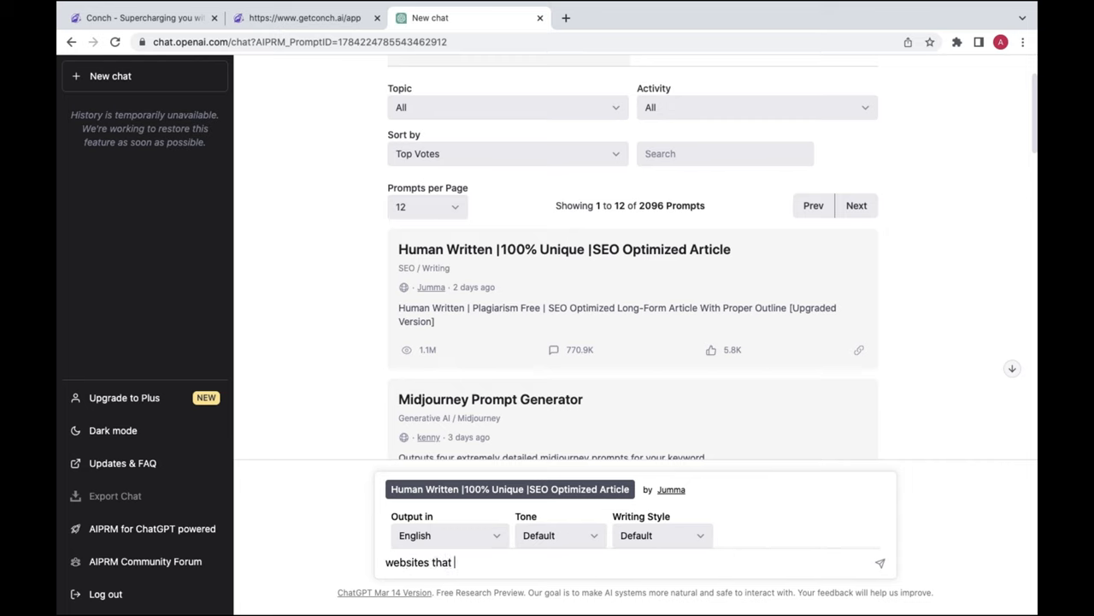
type("can ea")
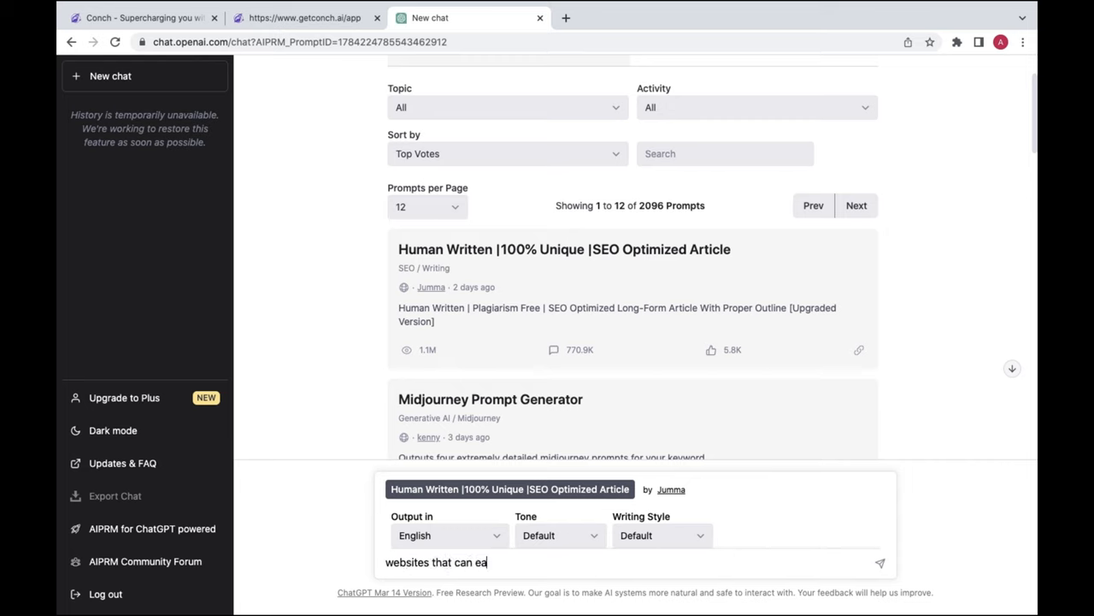
type("rn money")
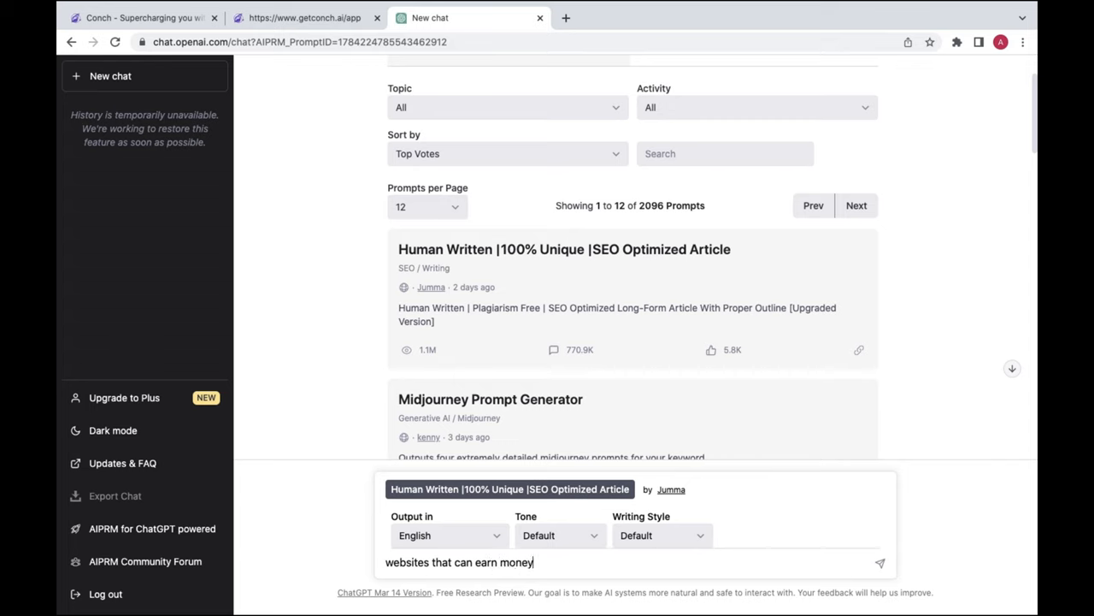
type("for")
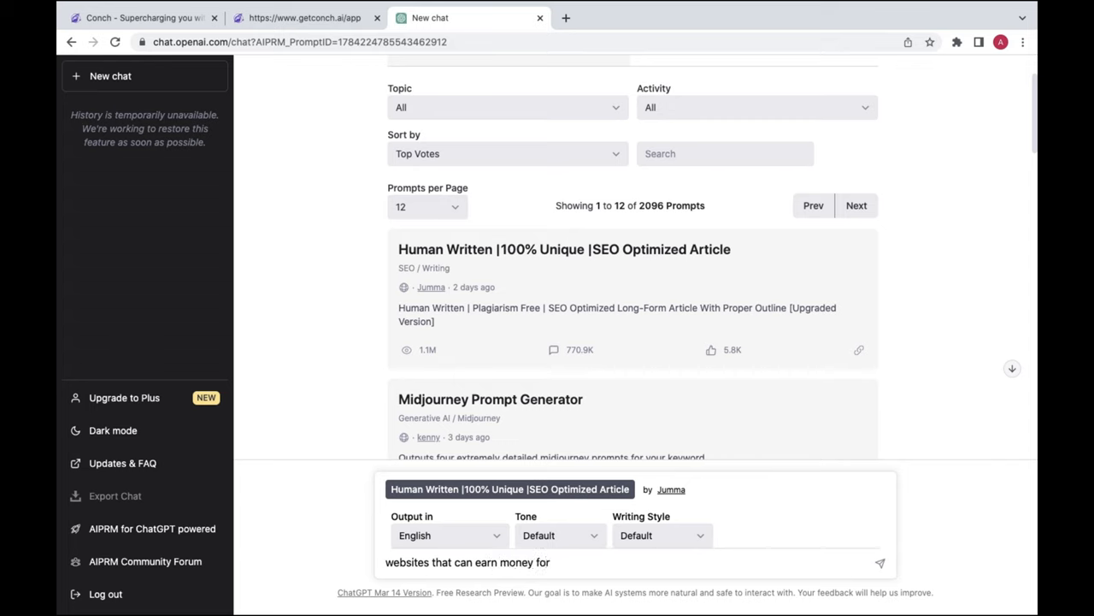
type("free")
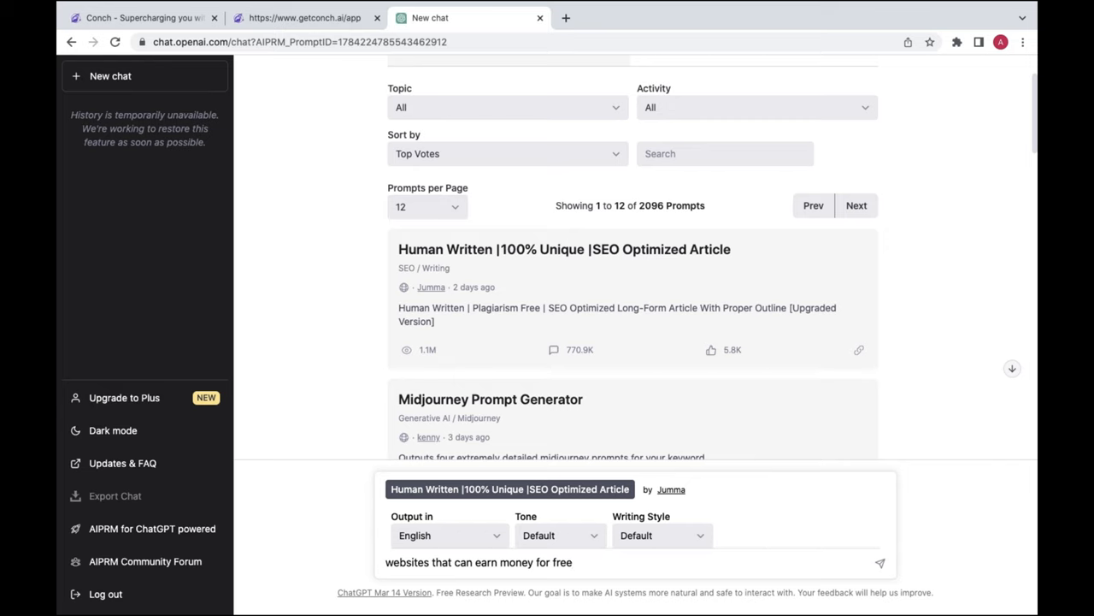
left_click(559, 535)
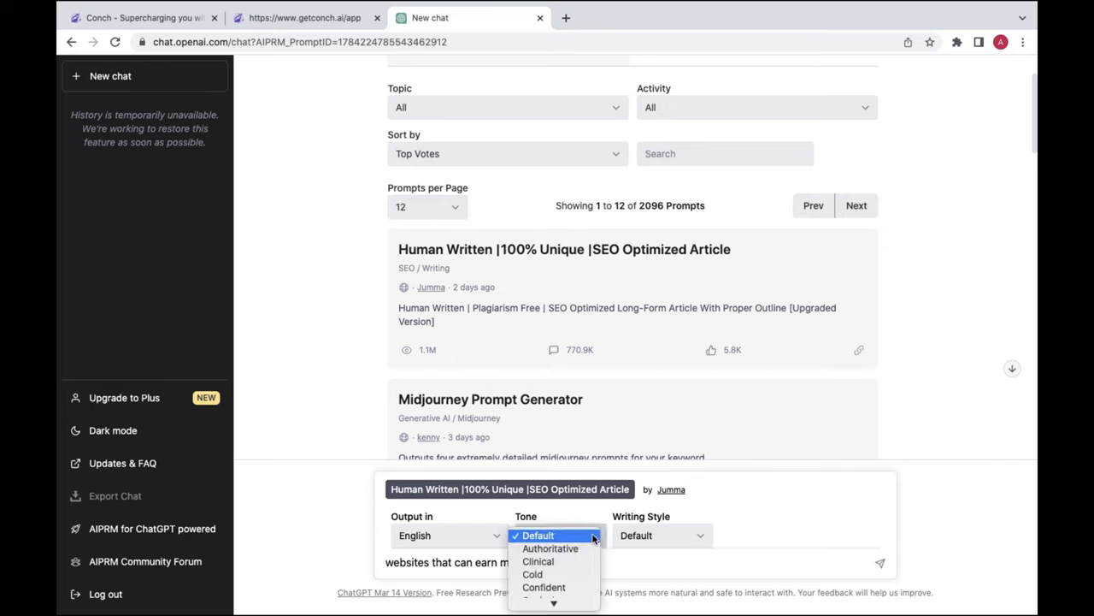
mouse_move(550, 548)
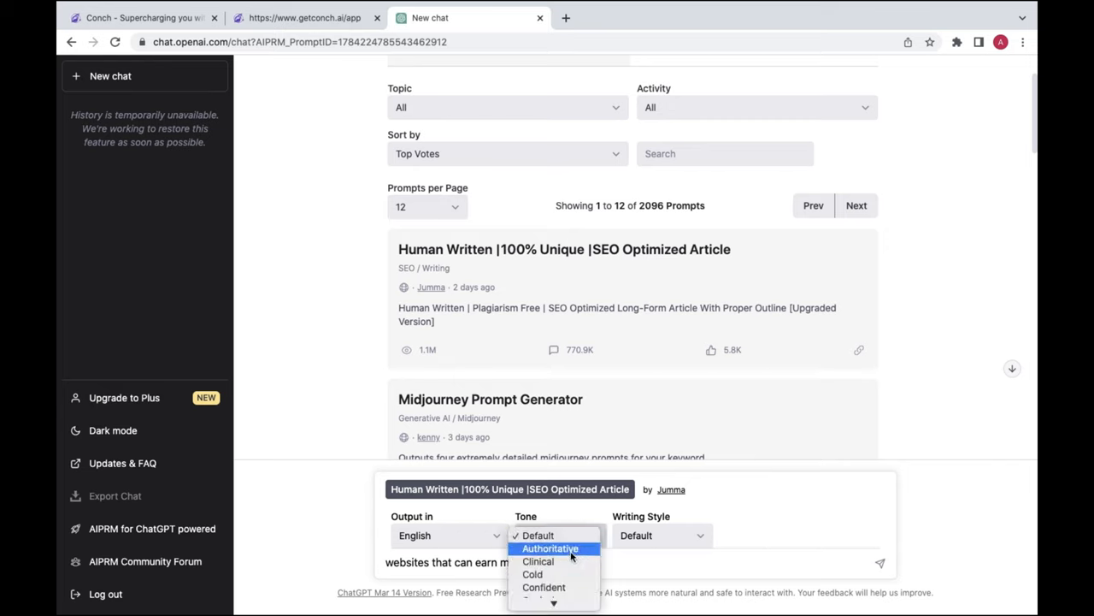
left_click(550, 548)
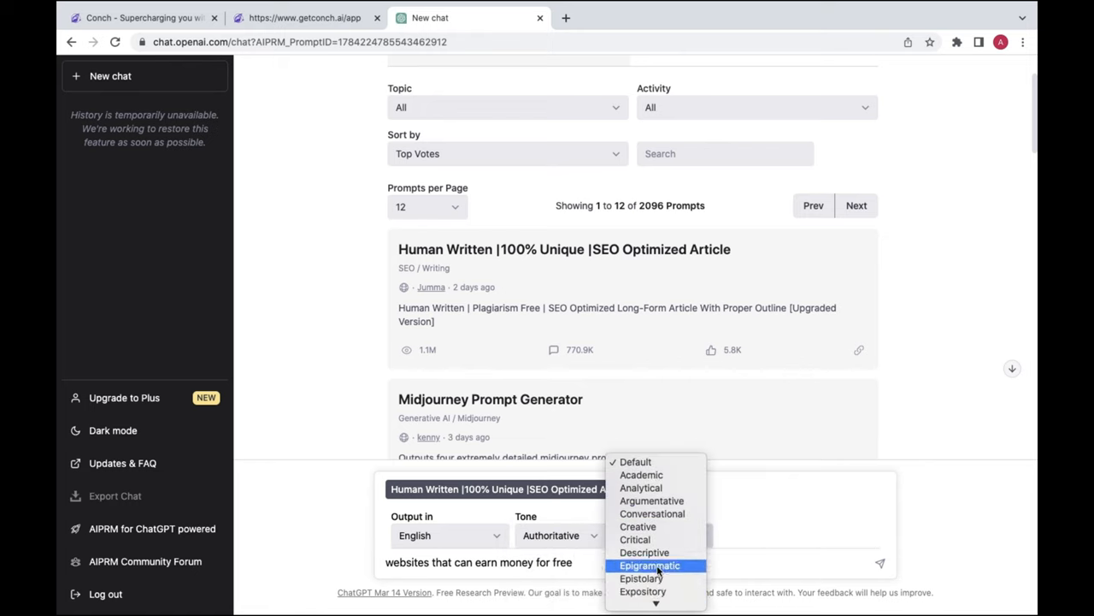
left_click(652, 513)
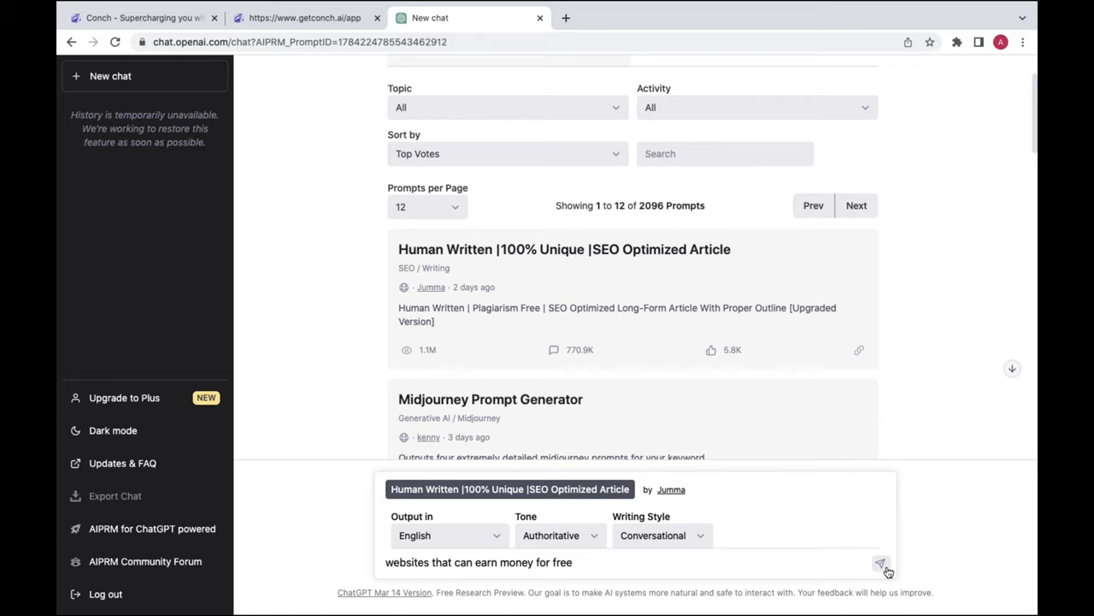
left_click(881, 562)
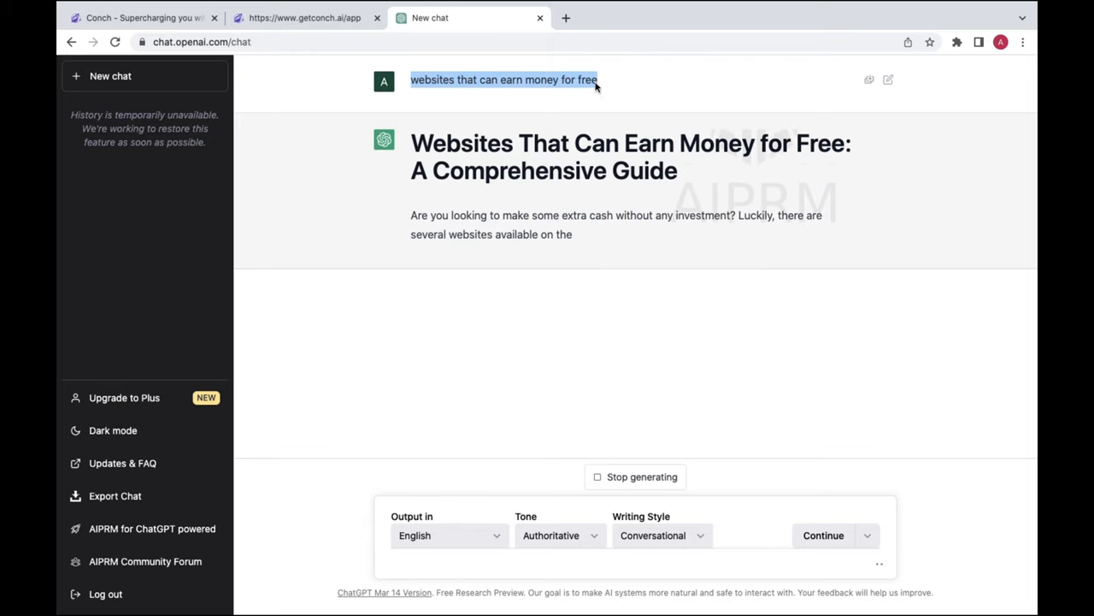
- Enter 'websites that can earn money for free' in Conch's command box and generate
left_click(304, 17)
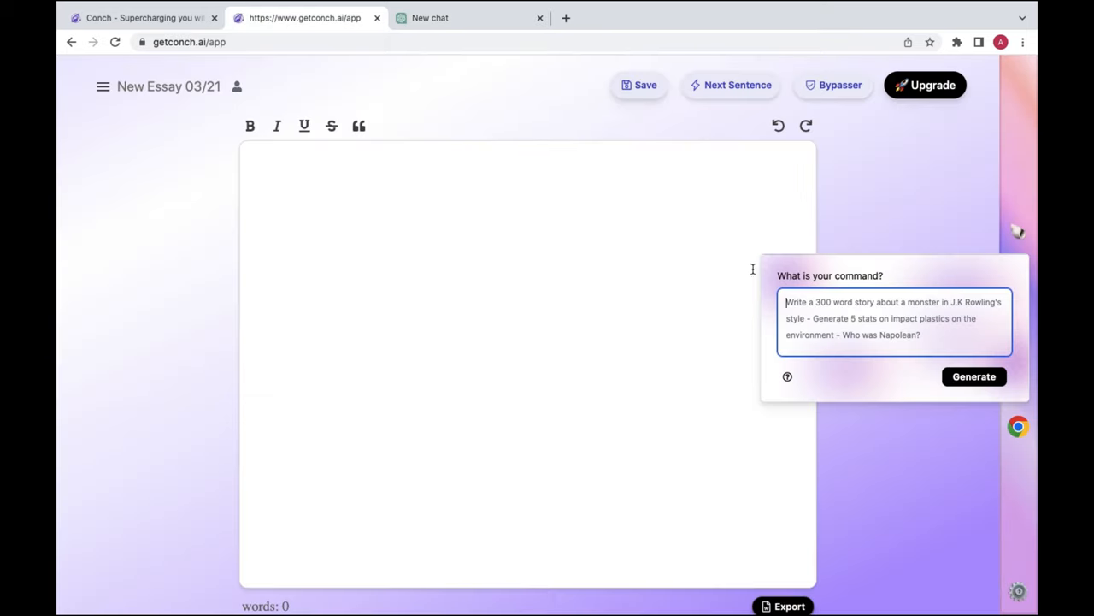
type("websites that can earn money for free")
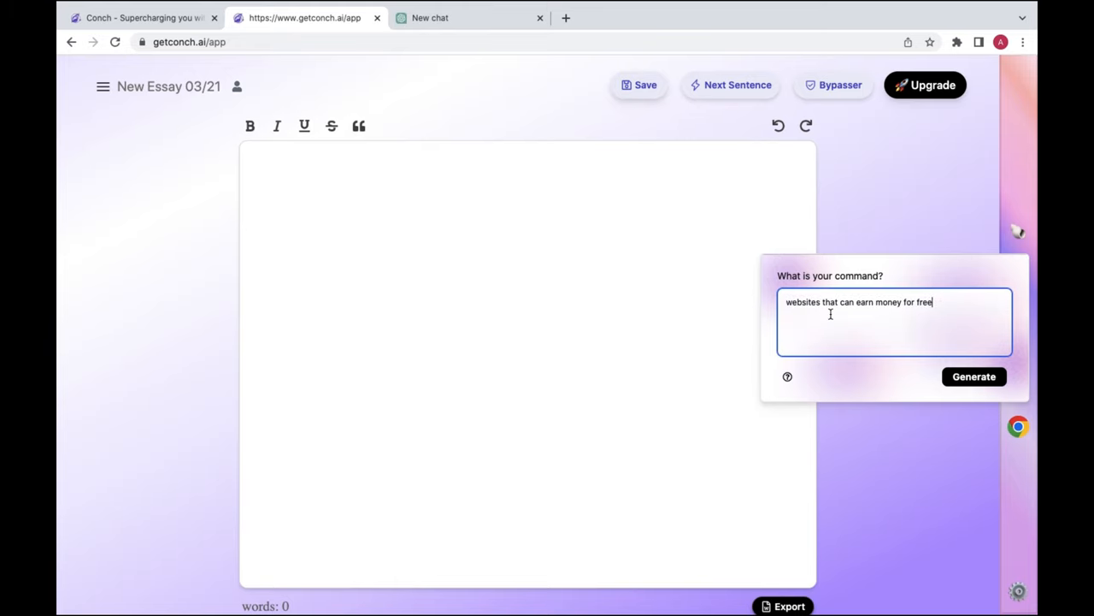
mouse_move(975, 376)
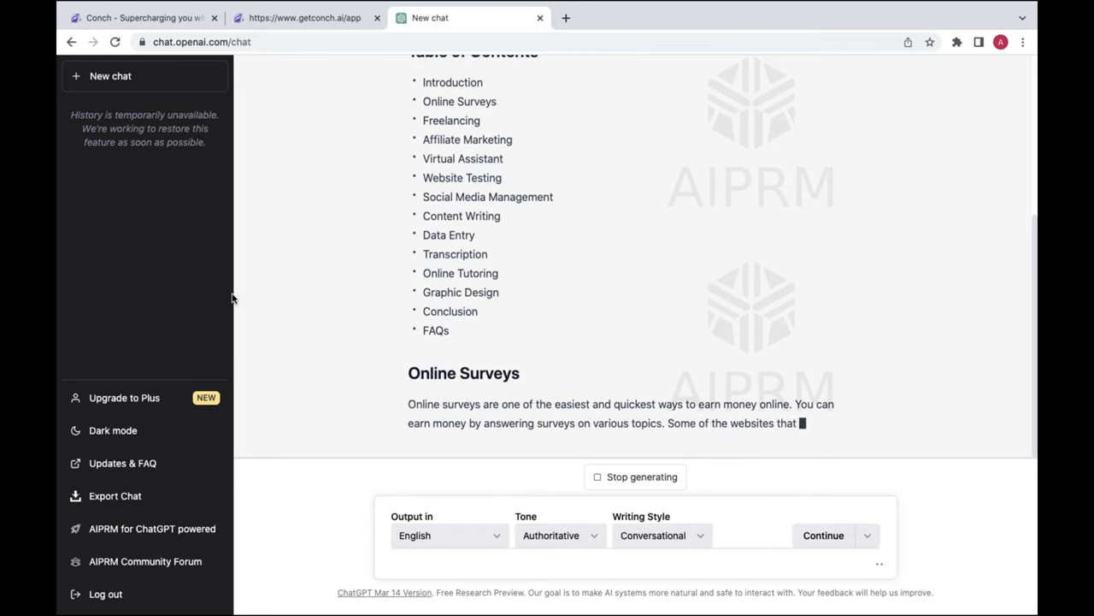
left_click(303, 47)
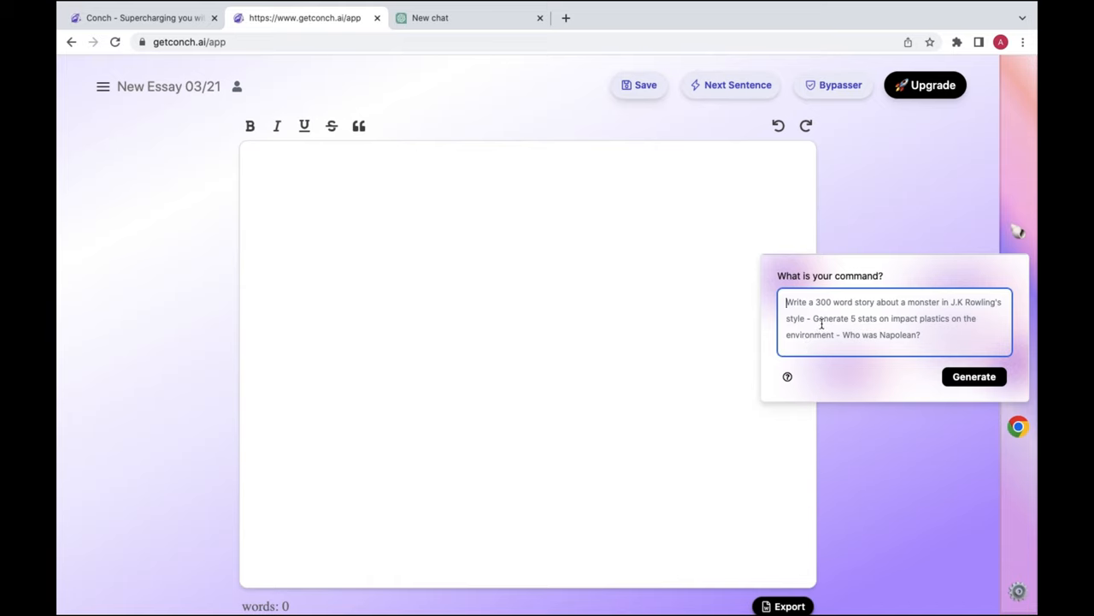
type("websites that can earn money for free")
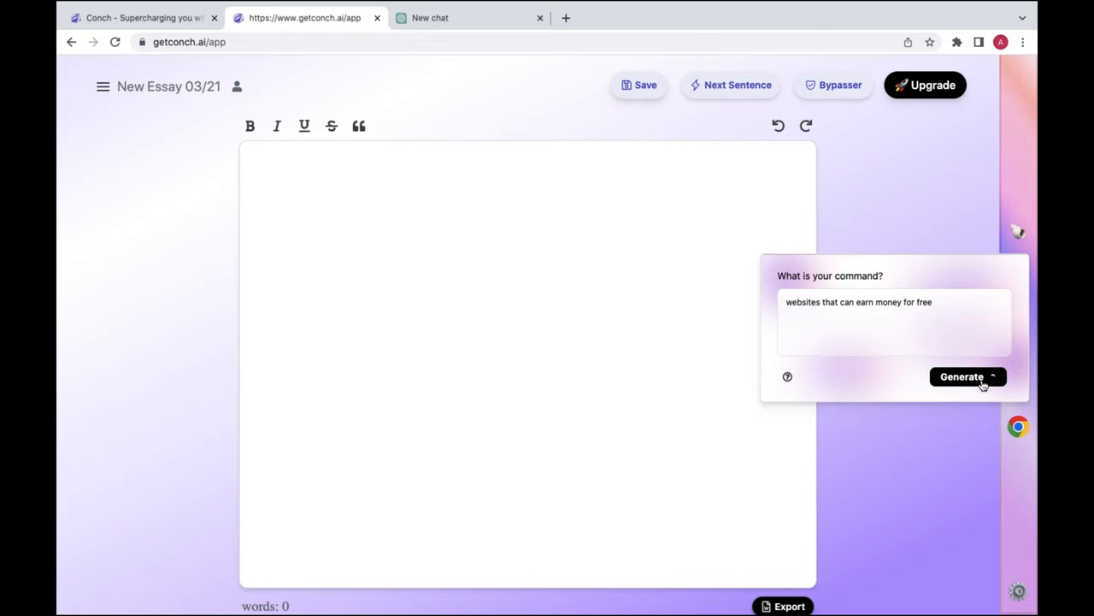
mouse_move(499, 110)
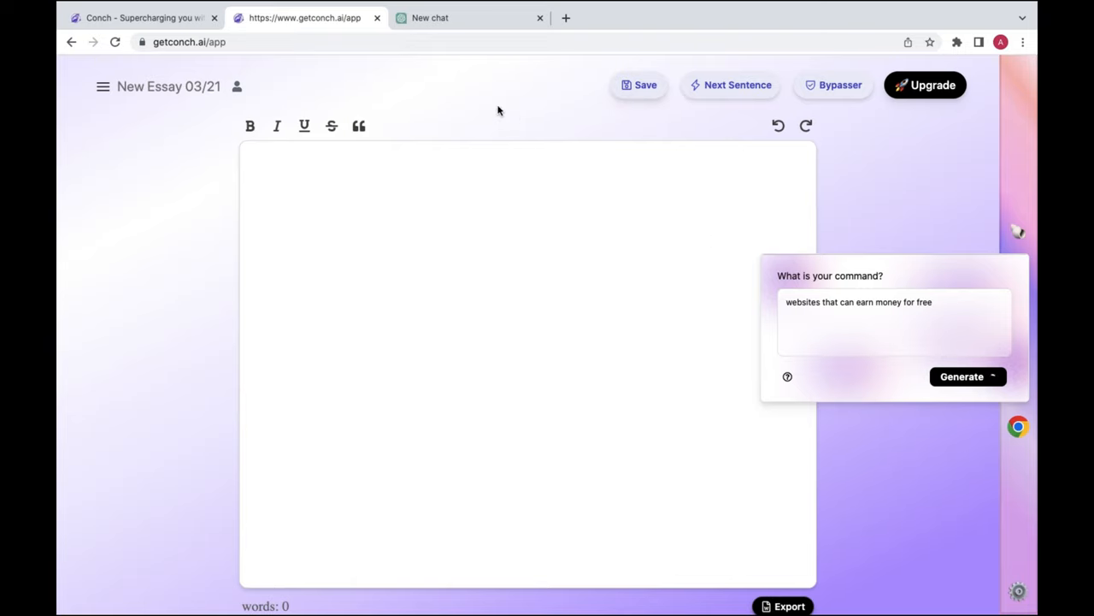
left_click(962, 376)
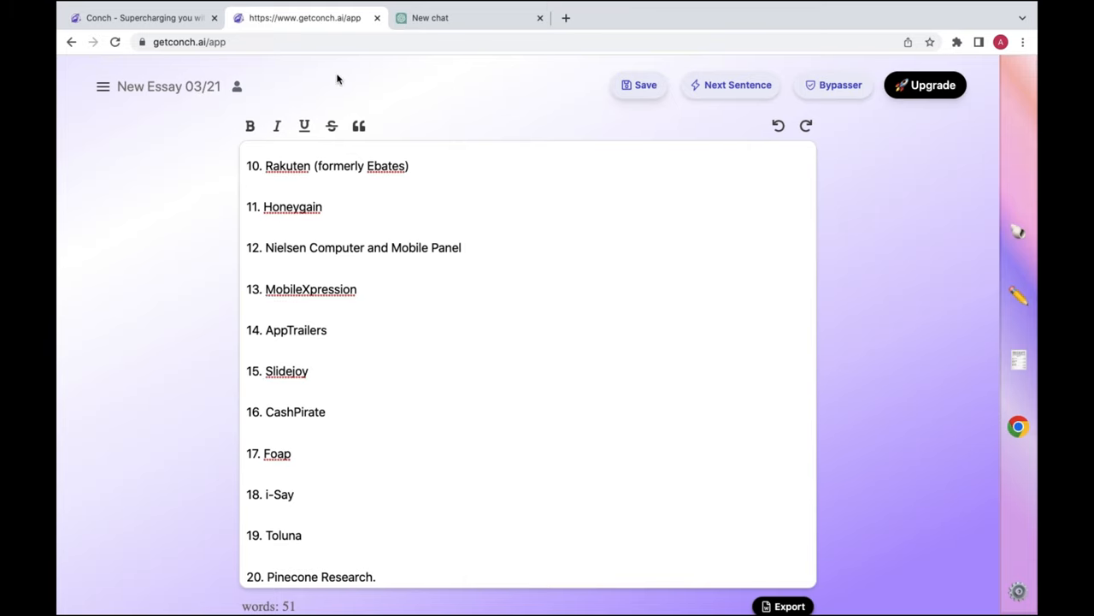
- Select the generated website list and open its Rewrite options, checking ChatGPT's progress in between
scroll("up", 3)
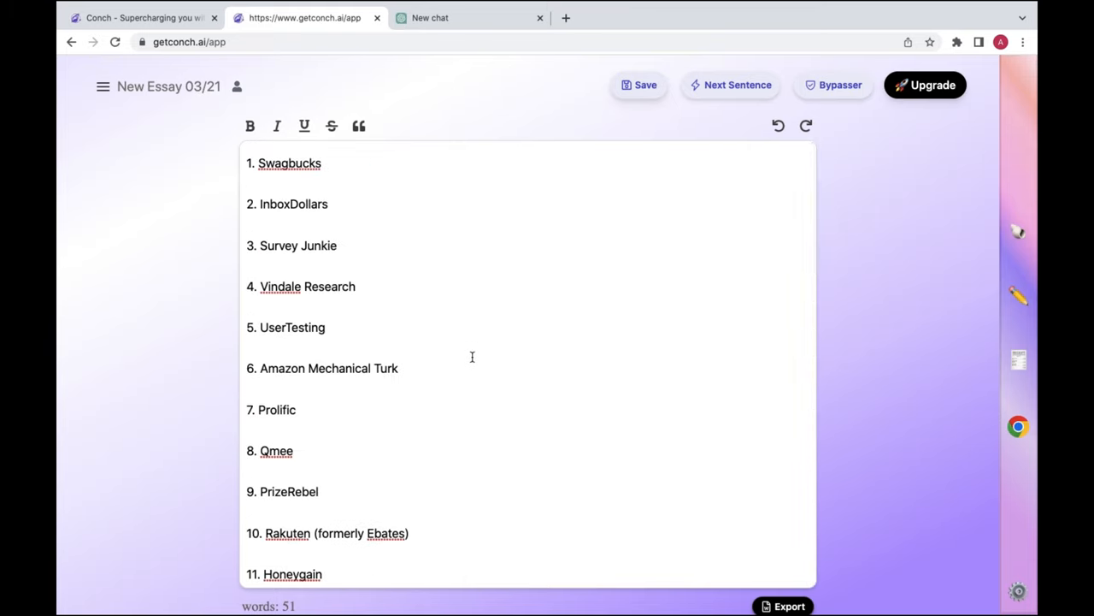
left_click(1017, 295)
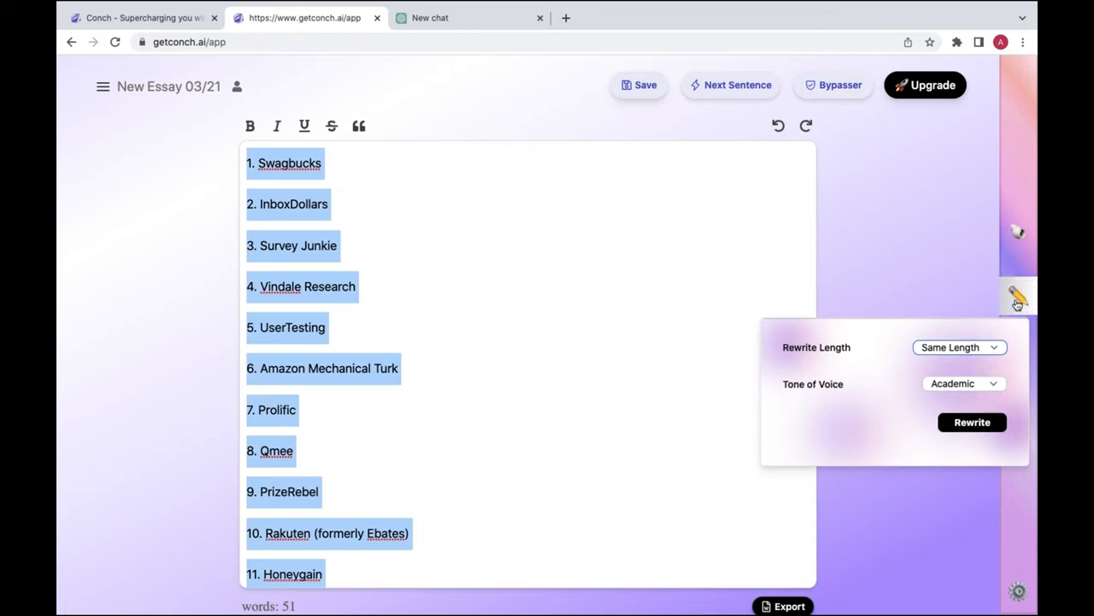
left_click(972, 421)
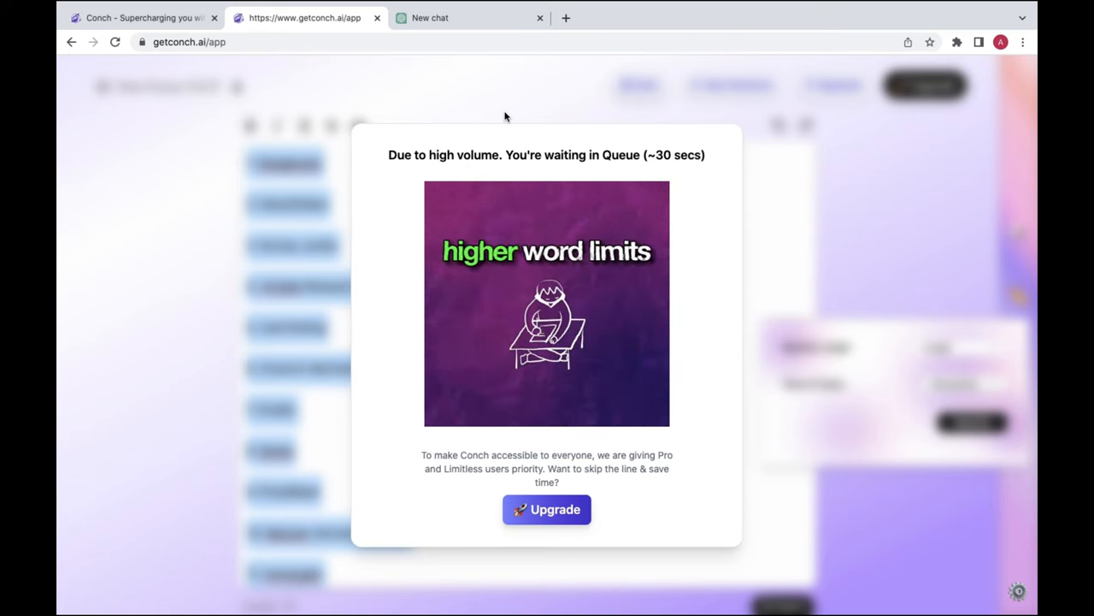
left_click(430, 17)
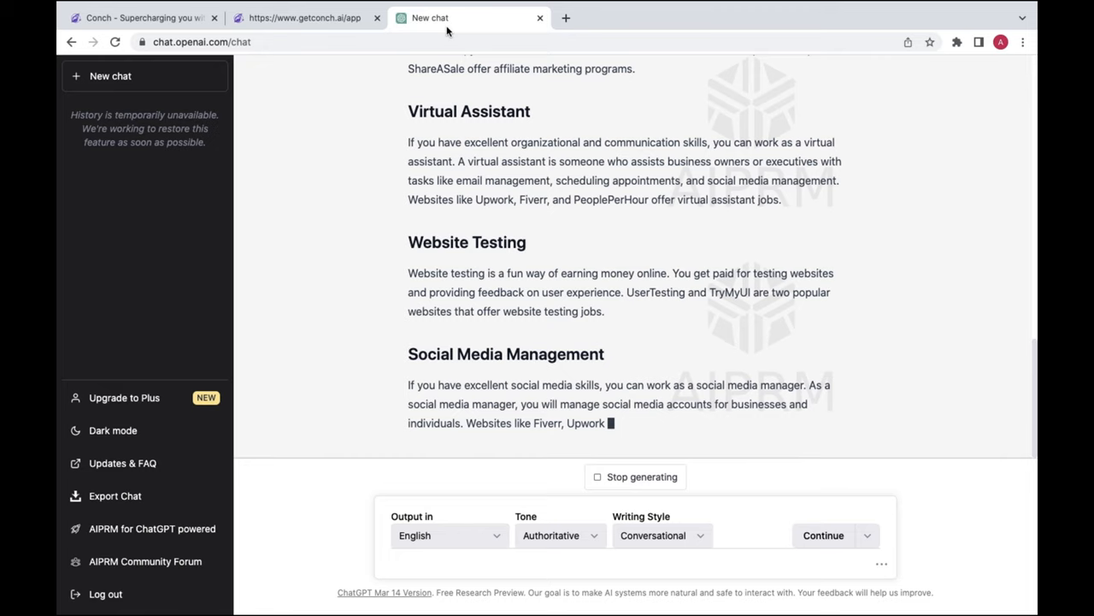
left_click(304, 17)
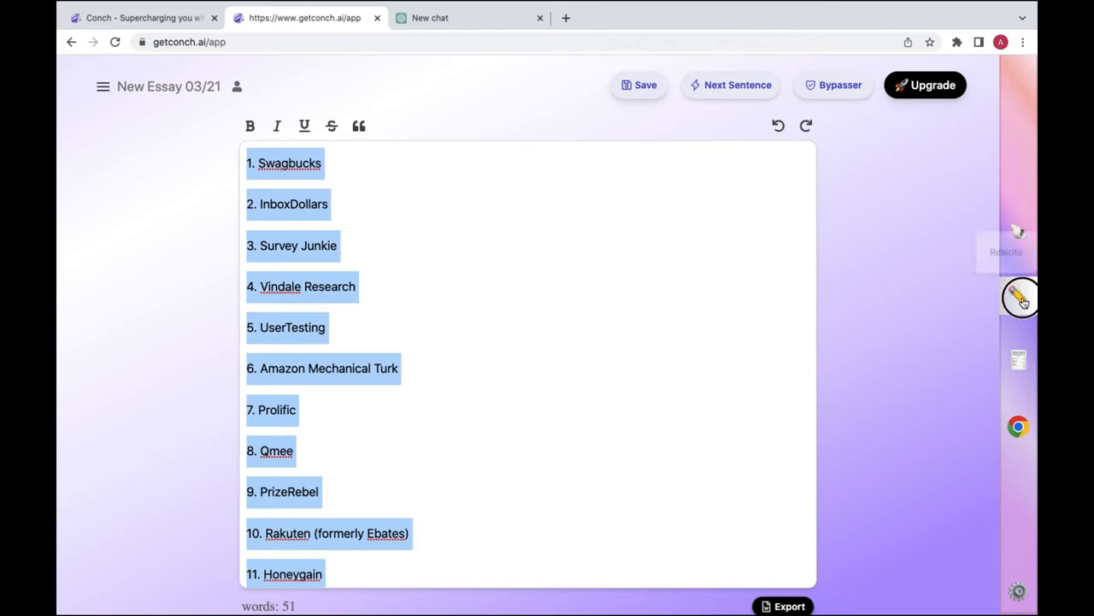
left_click(1019, 296)
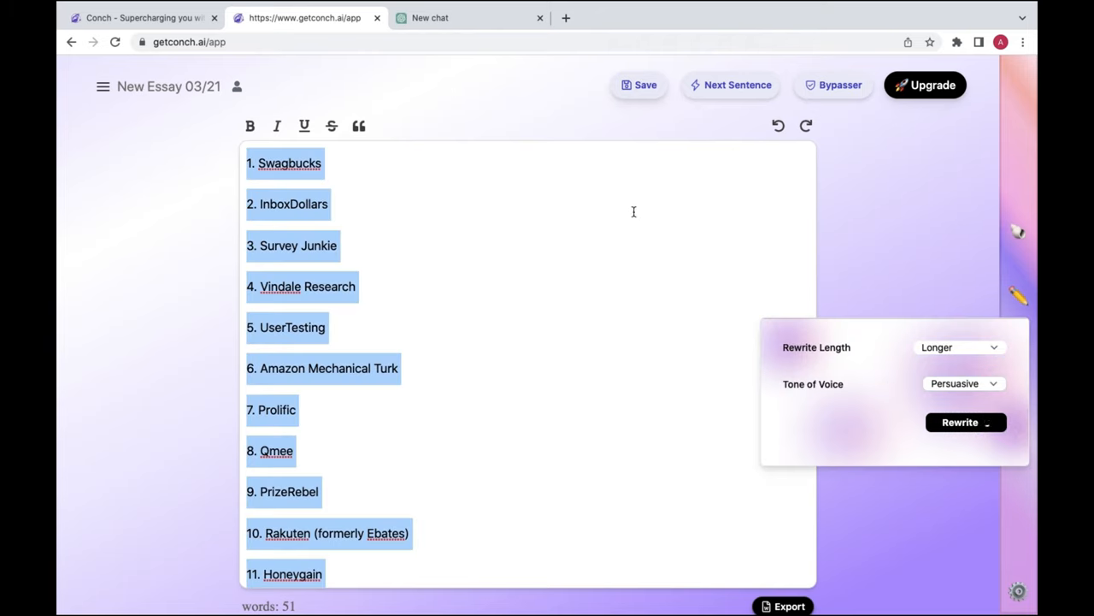
left_click(429, 17)
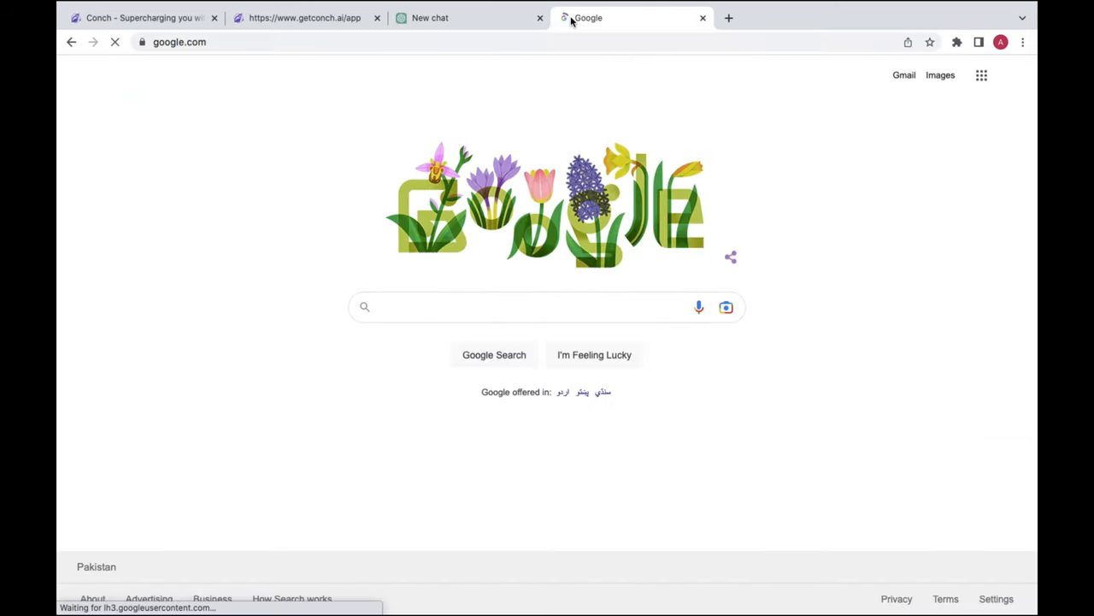
- Search 'ai detector', open Writer's AI Content Detector, and return to the Conch essay
type("ai detector")
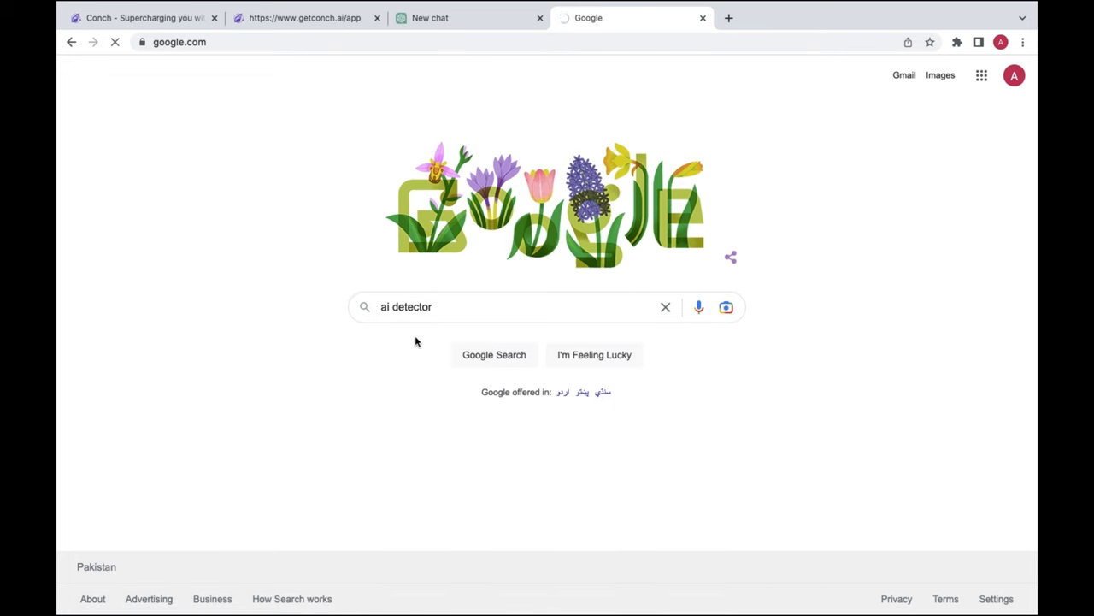
left_click(629, 17)
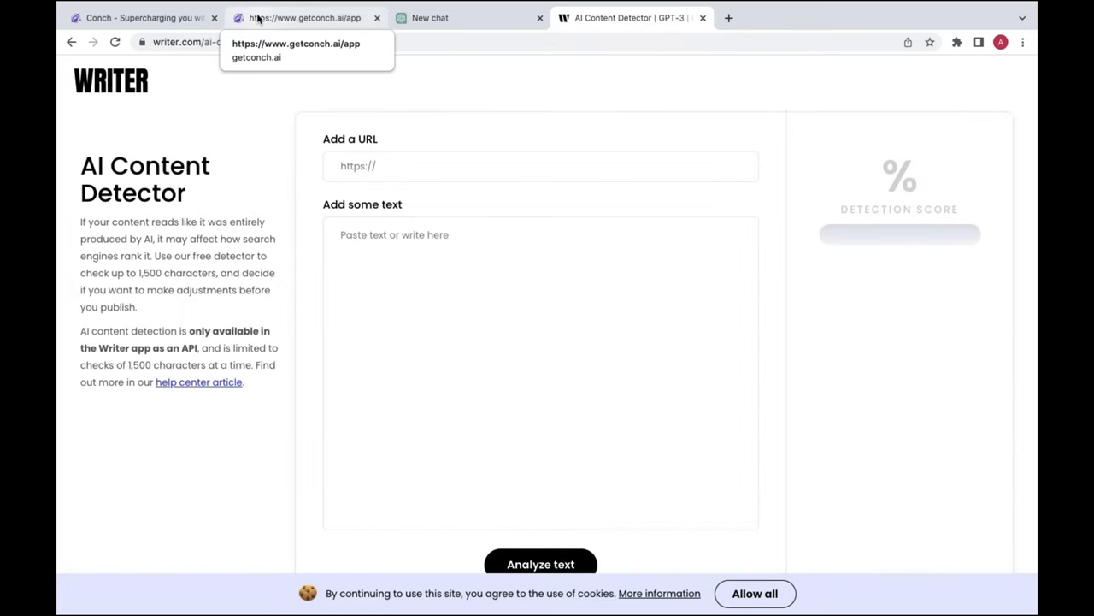
left_click(304, 17)
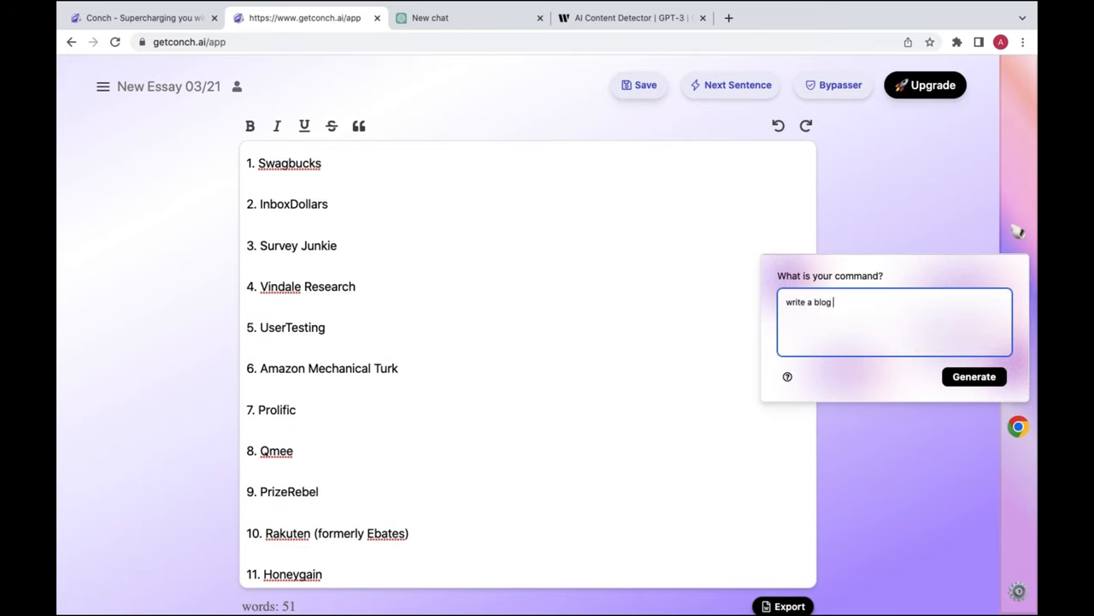
- Extend Conch's blog command with FAQs, hyperlinks and a 2000-word minimum
type("with faqs and")
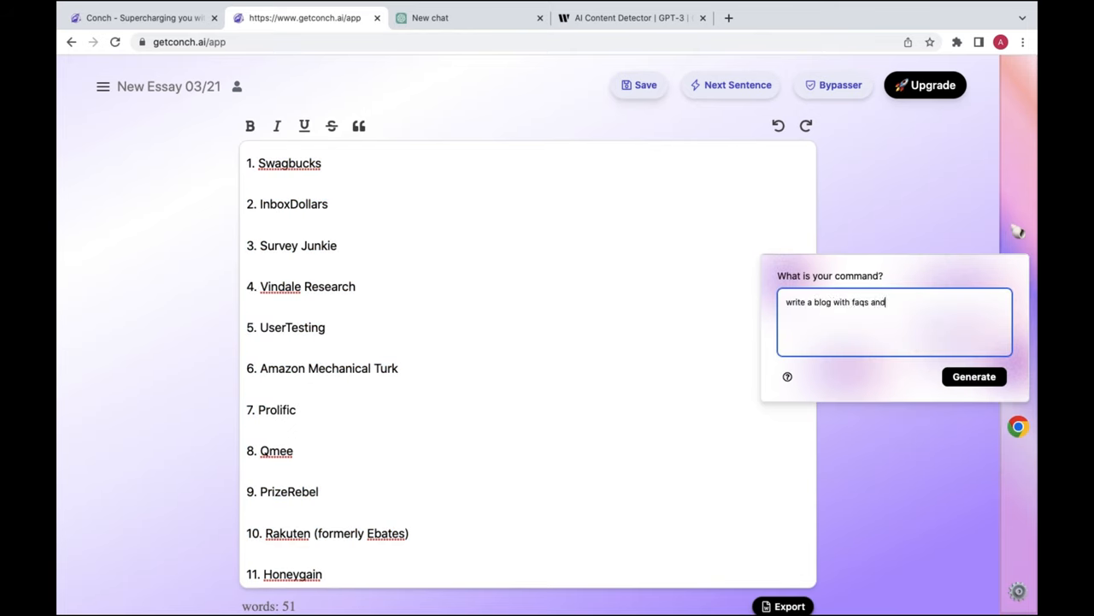
type("hyperlinks. W")
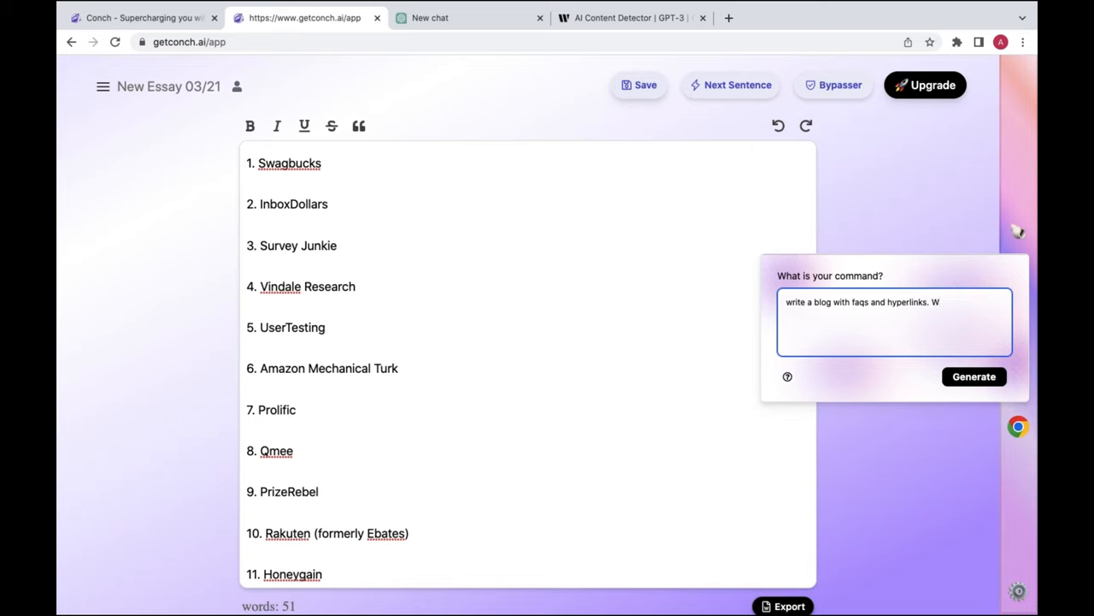
type("ords minimum 2000. topic is")
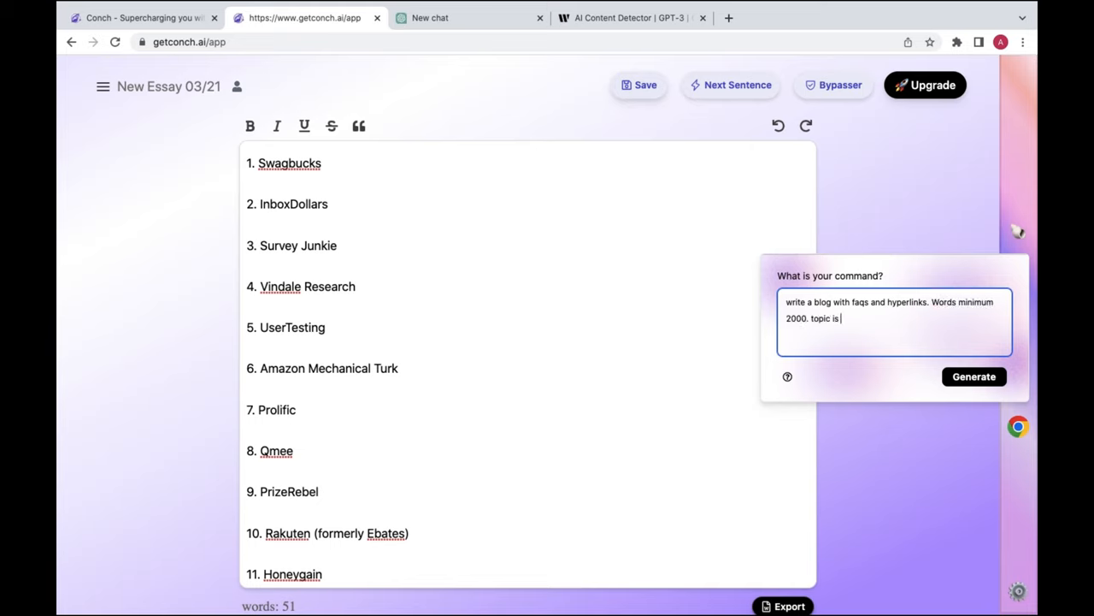
left_click(974, 376)
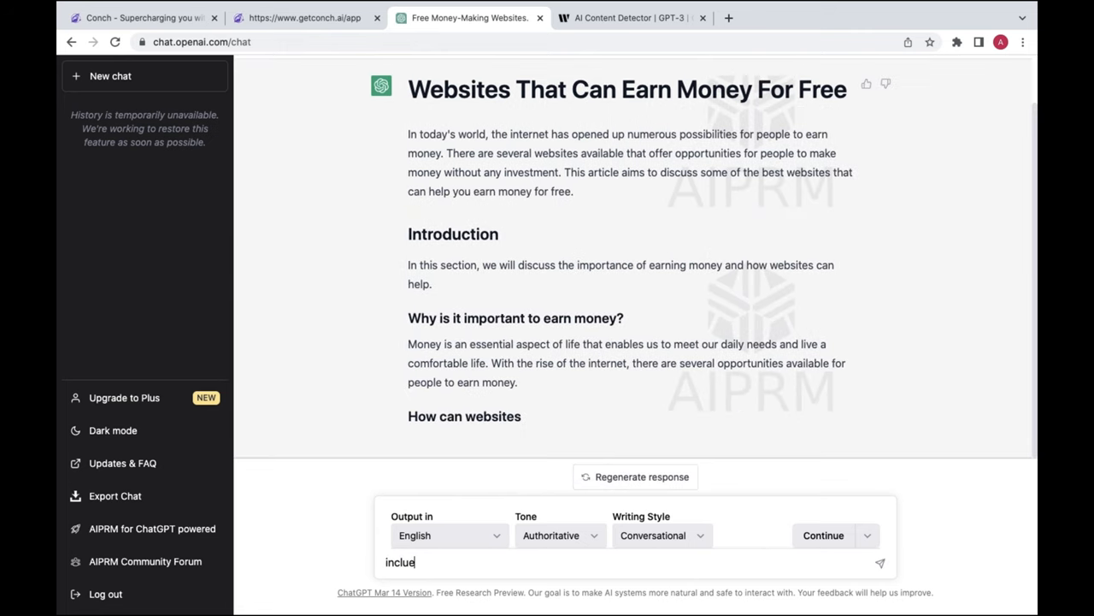
- Ask ChatGPT to also add hyperlinks to the listed websites, then return to Conch
type("Also add hyperlinks to the websites yo")
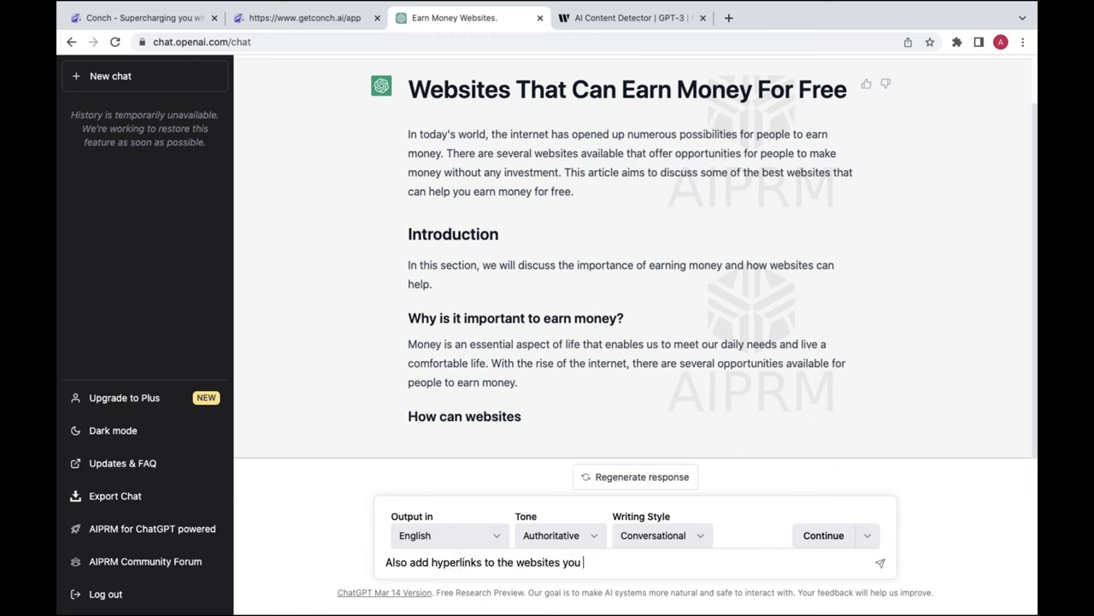
type("i")
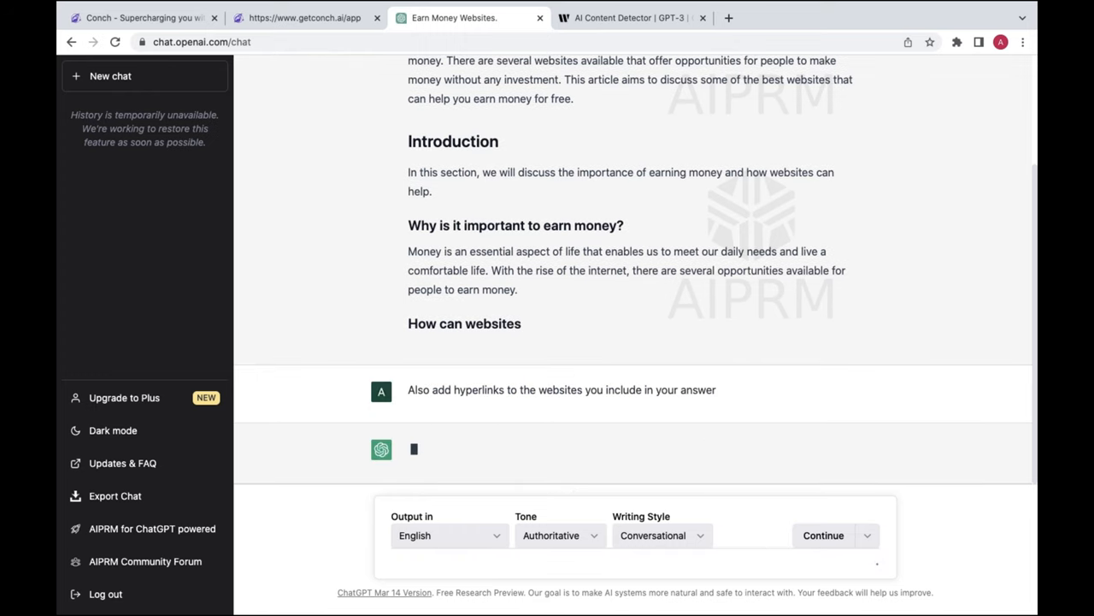
mouse_move(330, 125)
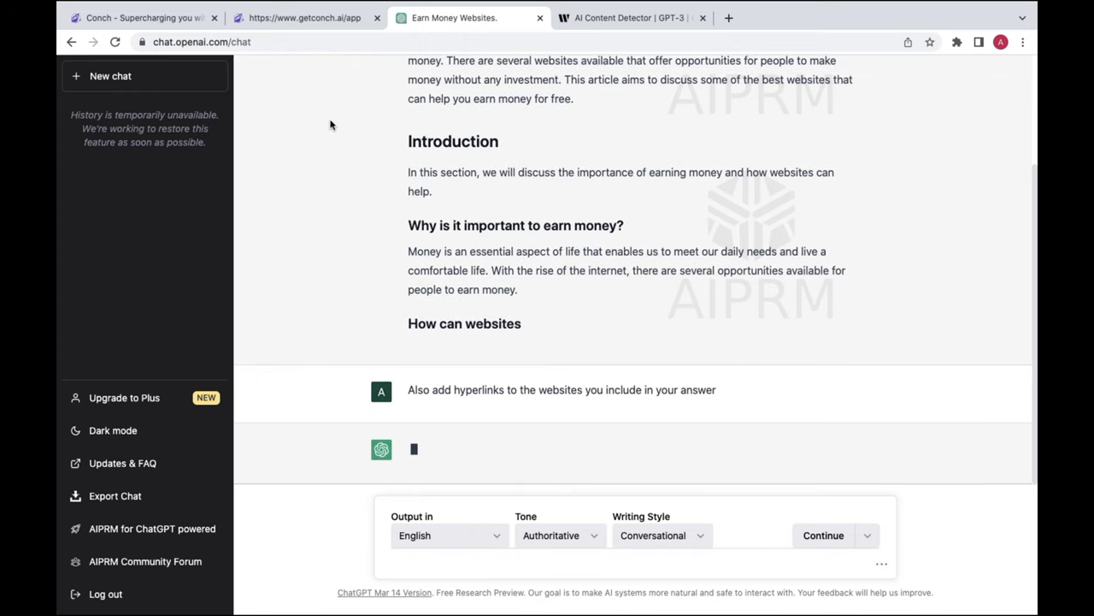
left_click(303, 17)
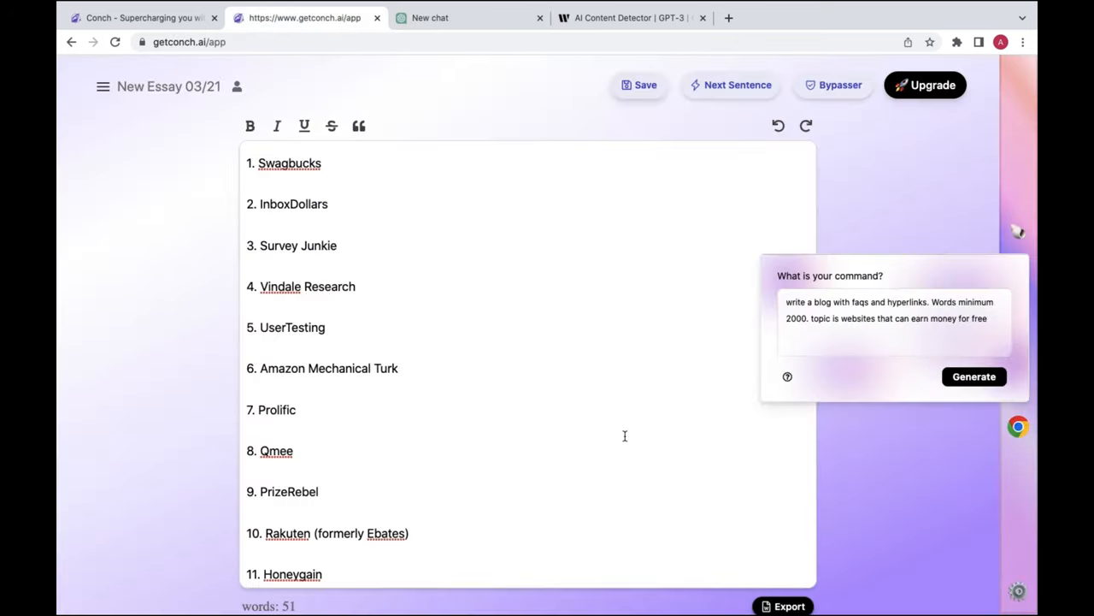
- Generate Conch's blog of money-making websites with URLs and a conclusion for the detector
scroll("down", 3)
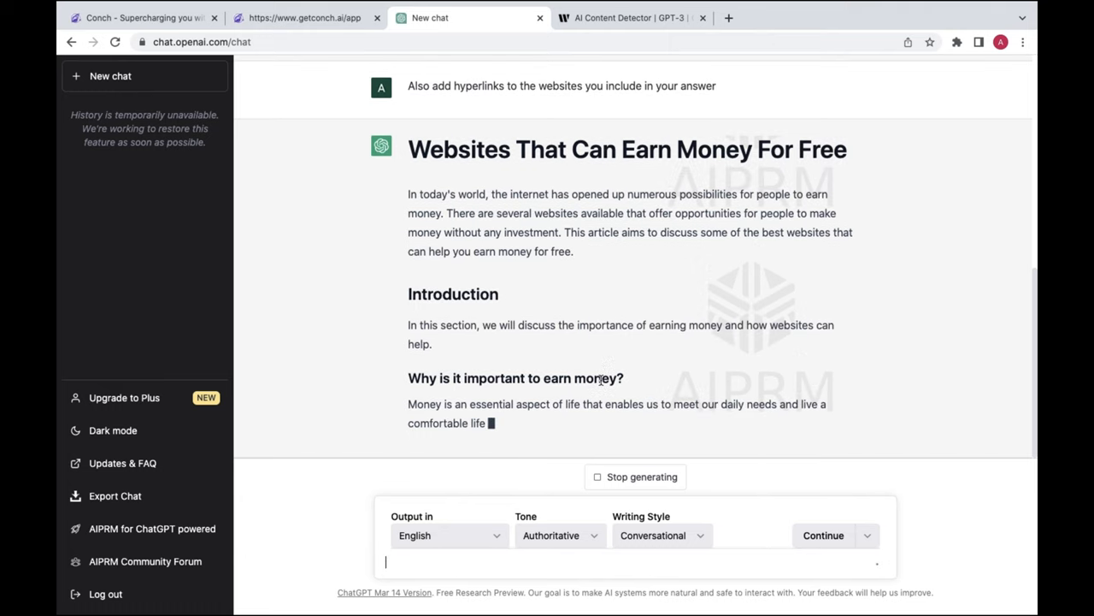
left_click(304, 17)
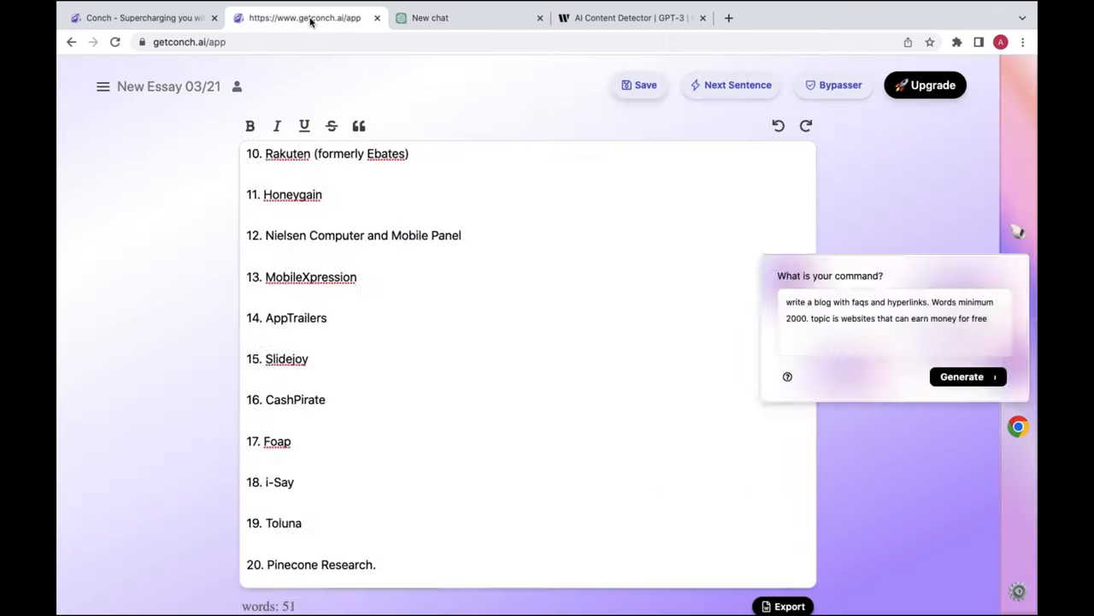
left_click(962, 376)
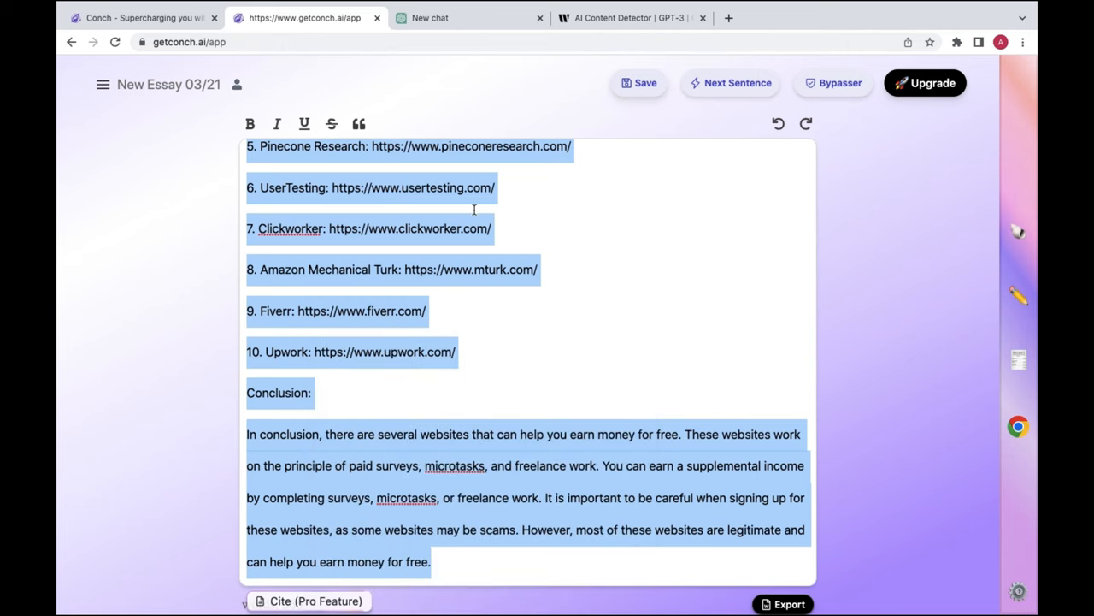
left_click(629, 18)
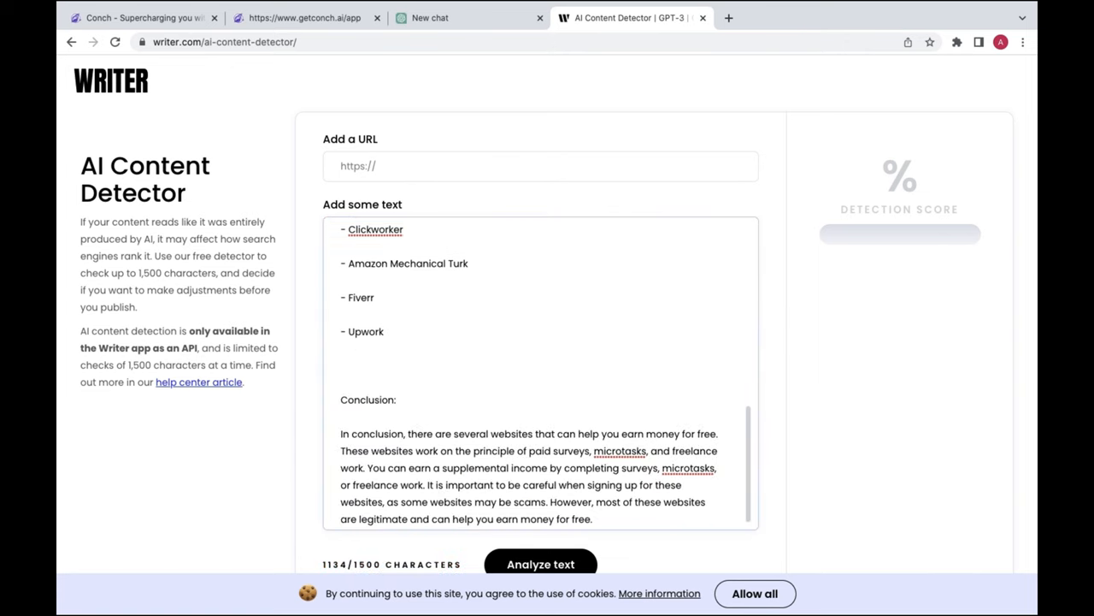
- Analyze the pasted Conch blog in Writer's detector, scoring 6% human-generated
left_click(540, 564)
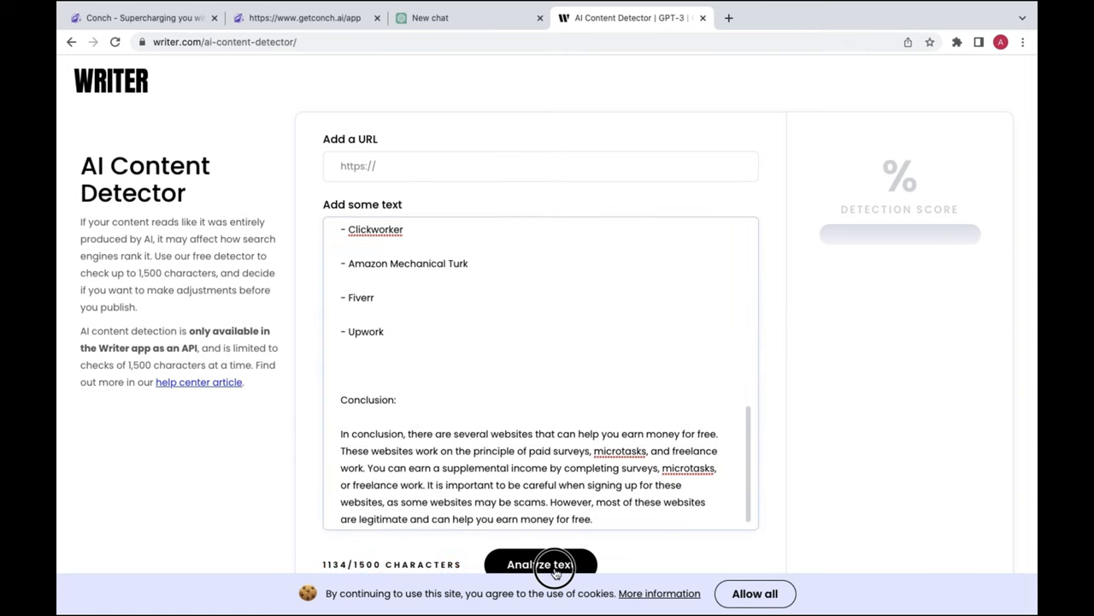
left_click(540, 563)
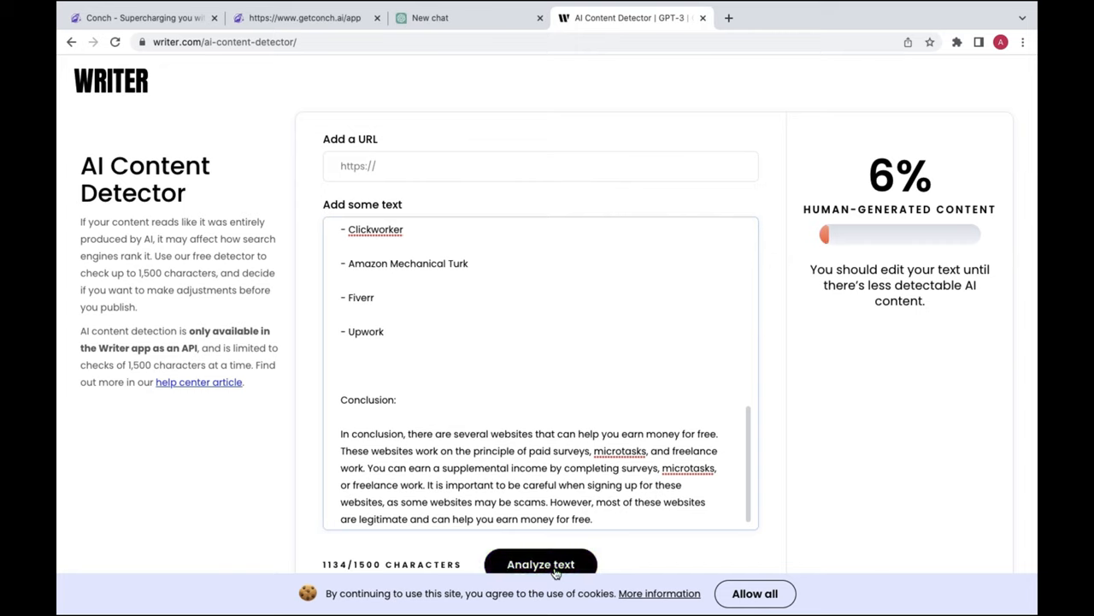
mouse_move(360, 106)
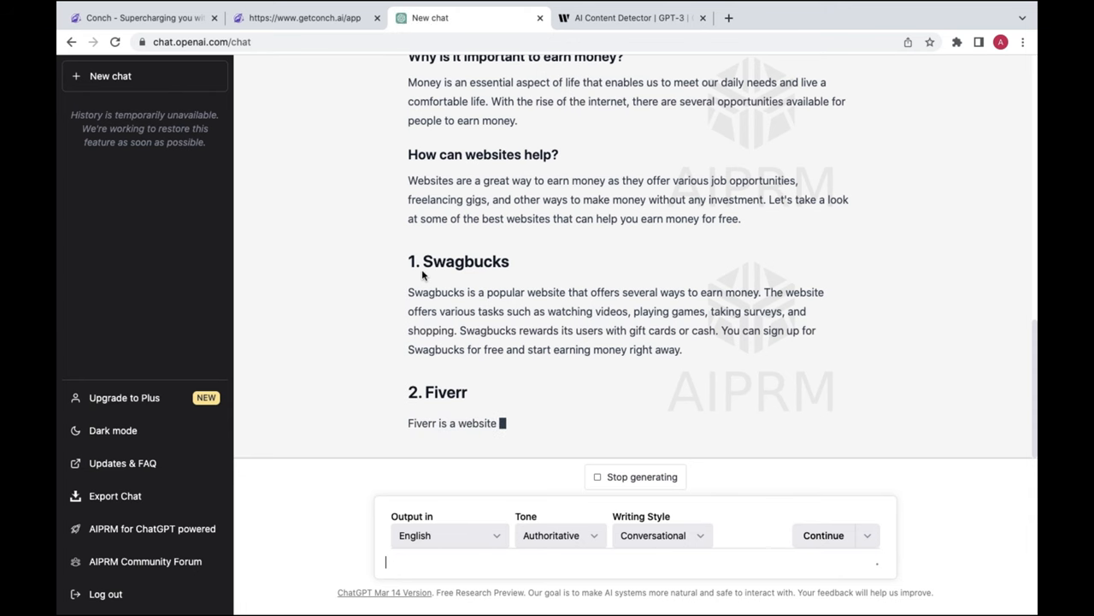
- Regenerate the ChatGPT response that failed with a network error
scroll("up", 3)
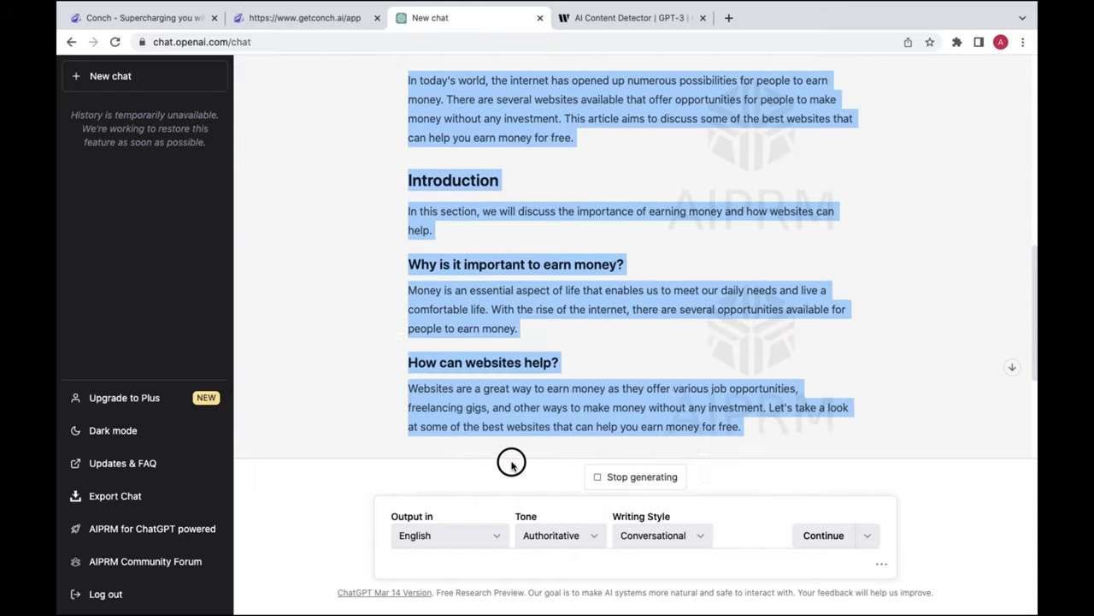
scroll("down", 3)
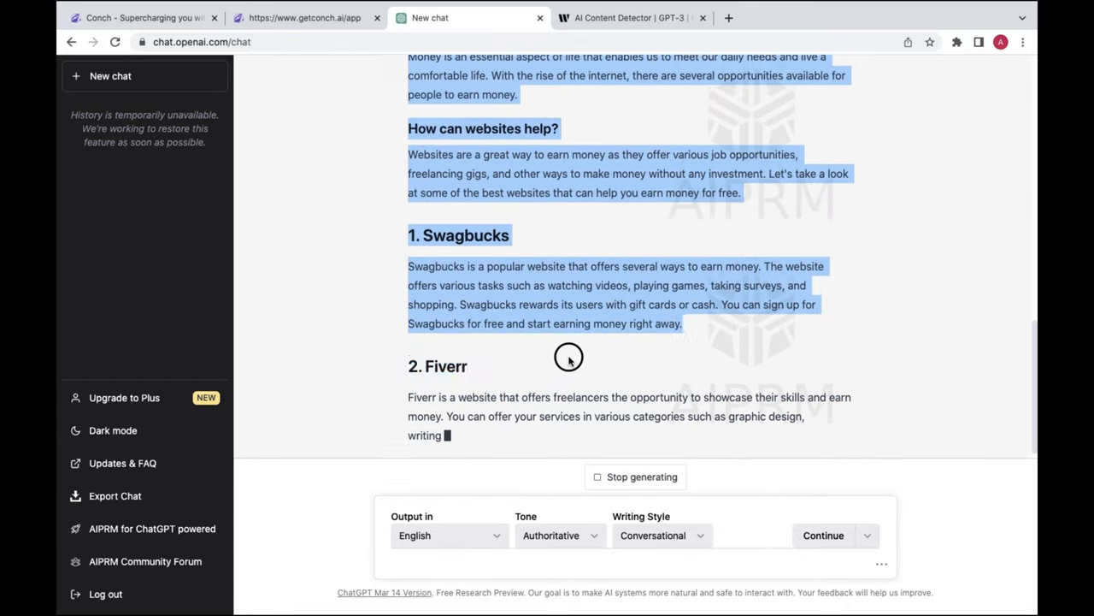
scroll("down", 3)
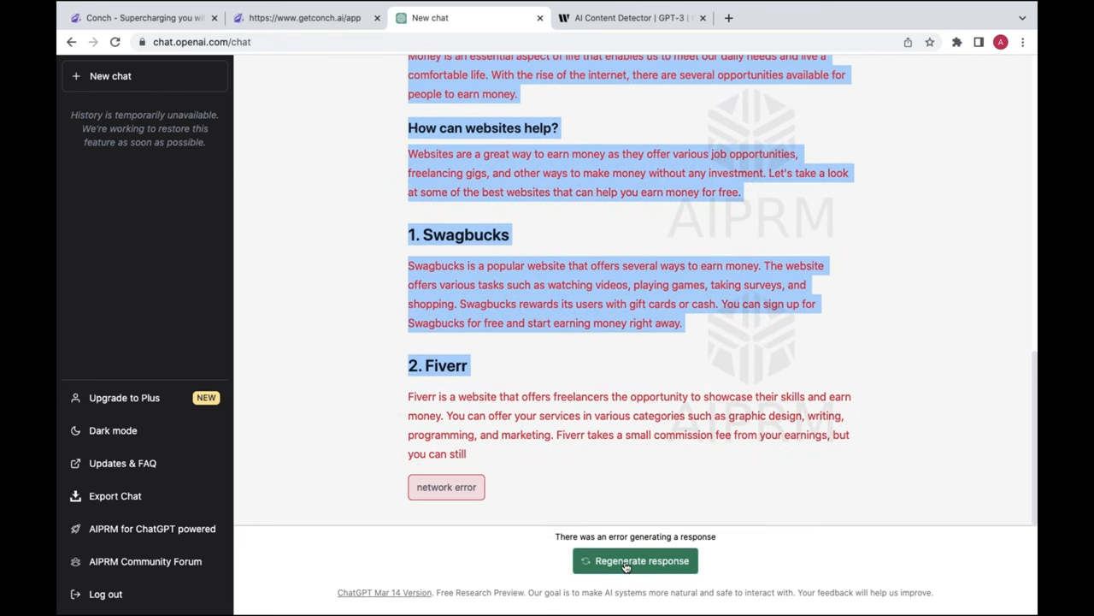
left_click(635, 560)
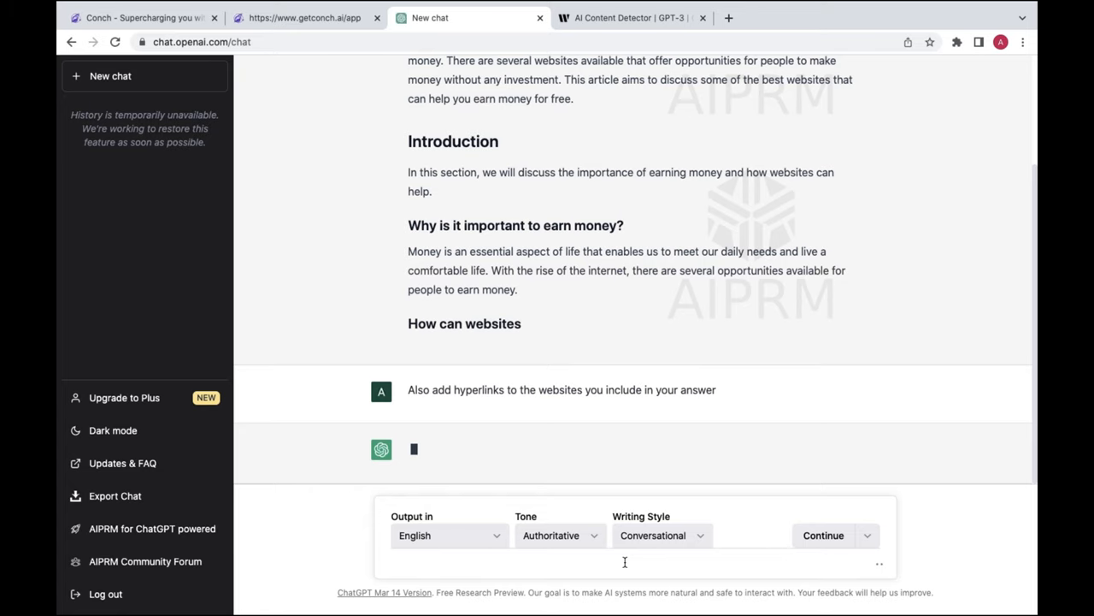
- Select and copy the earlier money-making websites article text
scroll("up", 3)
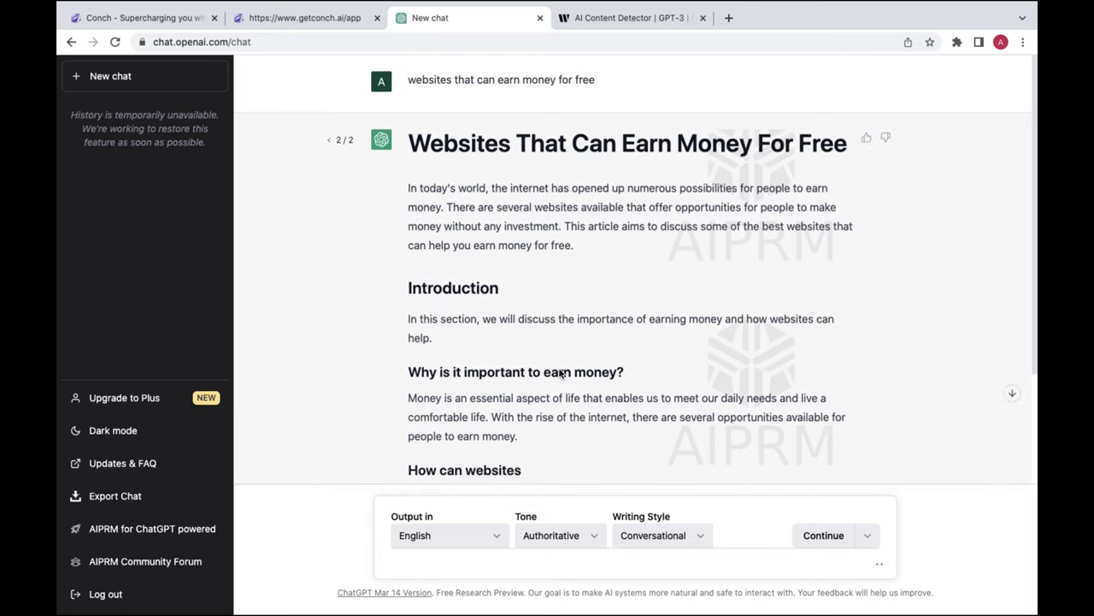
left_click(823, 534)
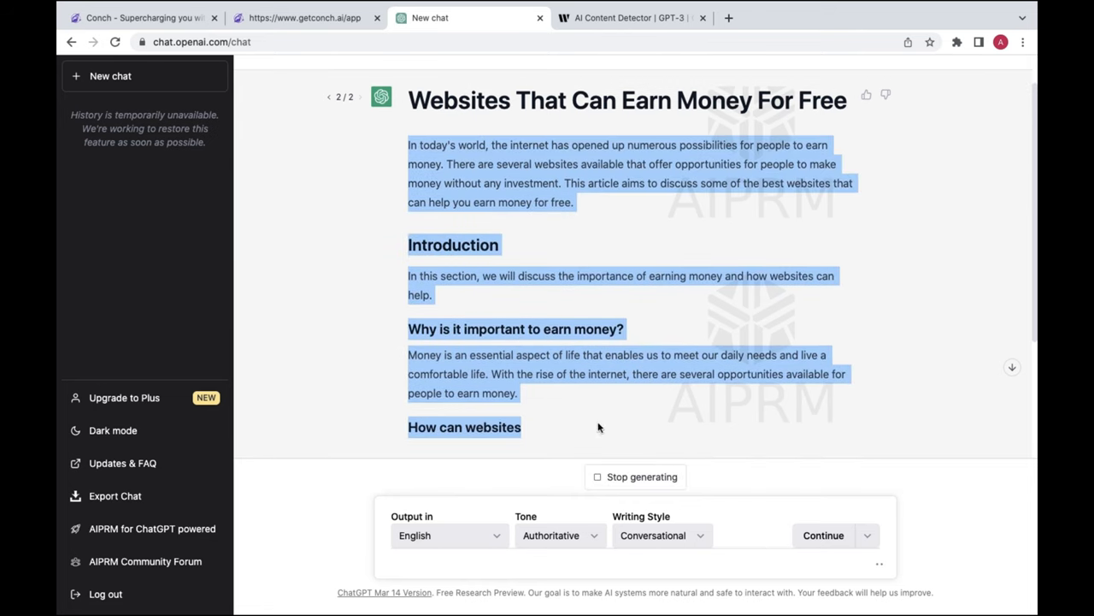
left_click(599, 428)
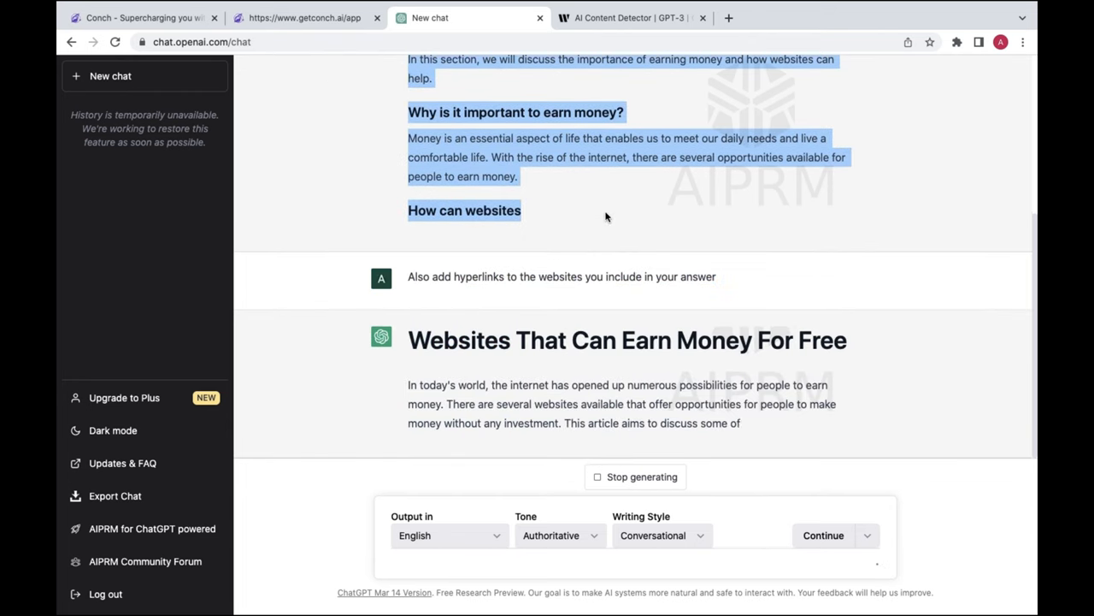
right_click(468, 138)
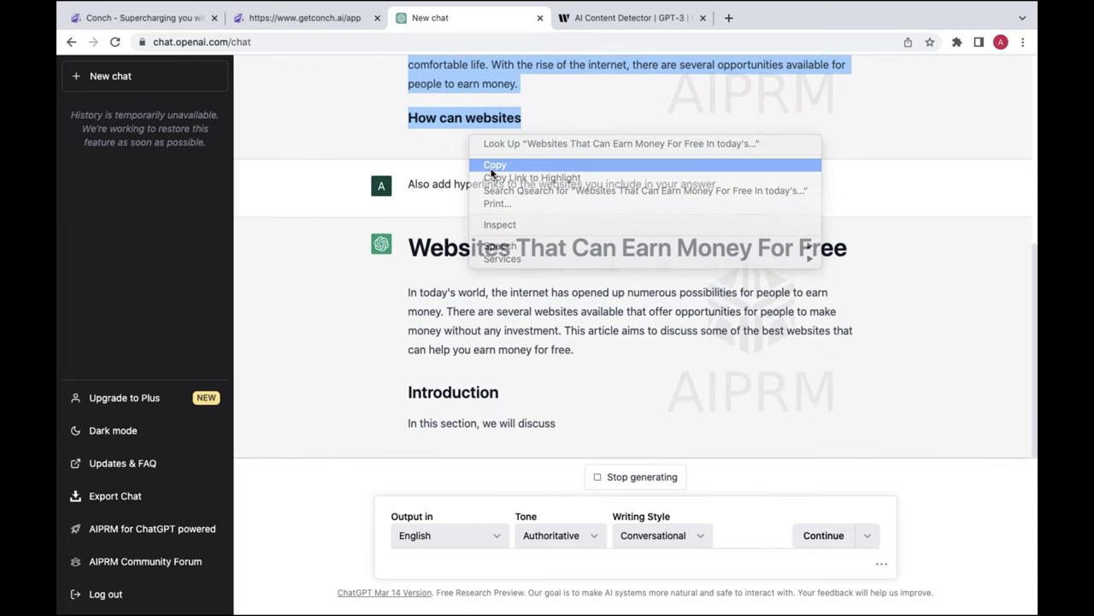
left_click(630, 18)
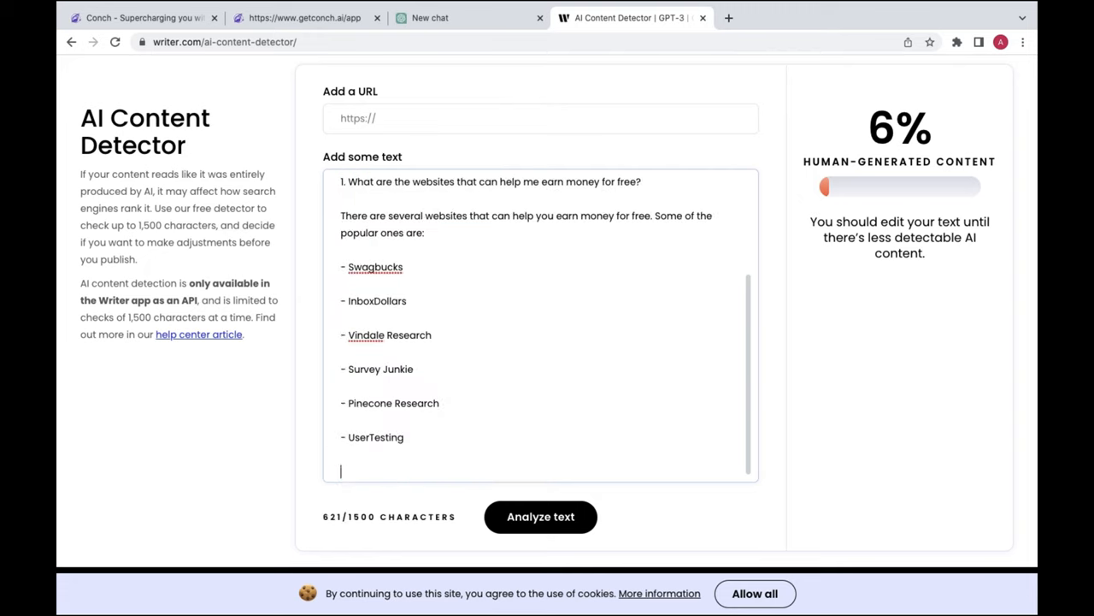
mouse_move(481, 456)
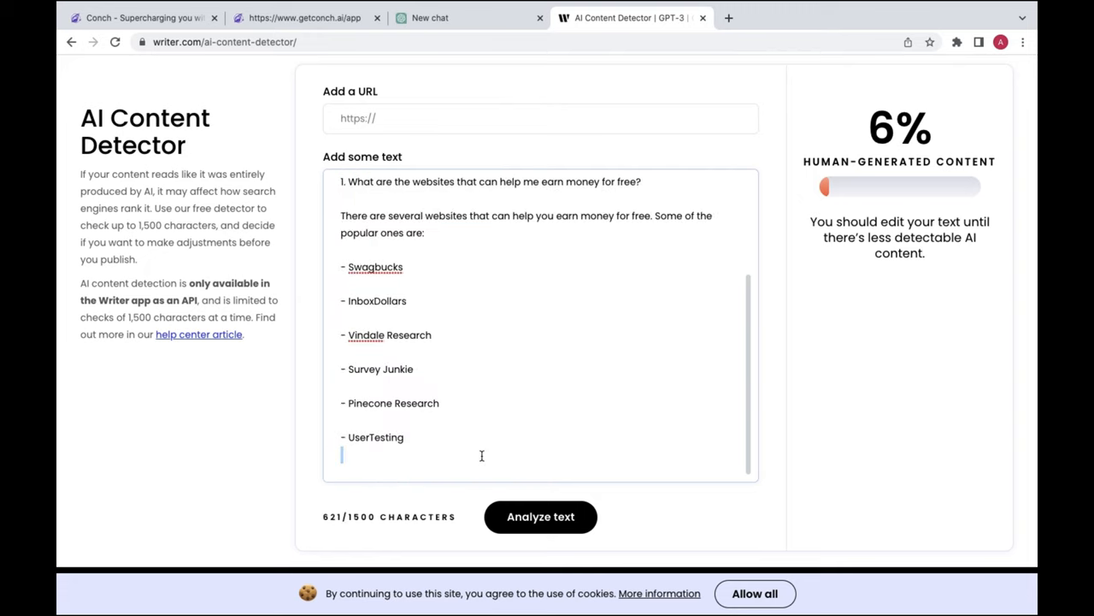
- Replace the Writer detector's text with the 701-character ChatGPT article and analyze it
key("ctrl+a")
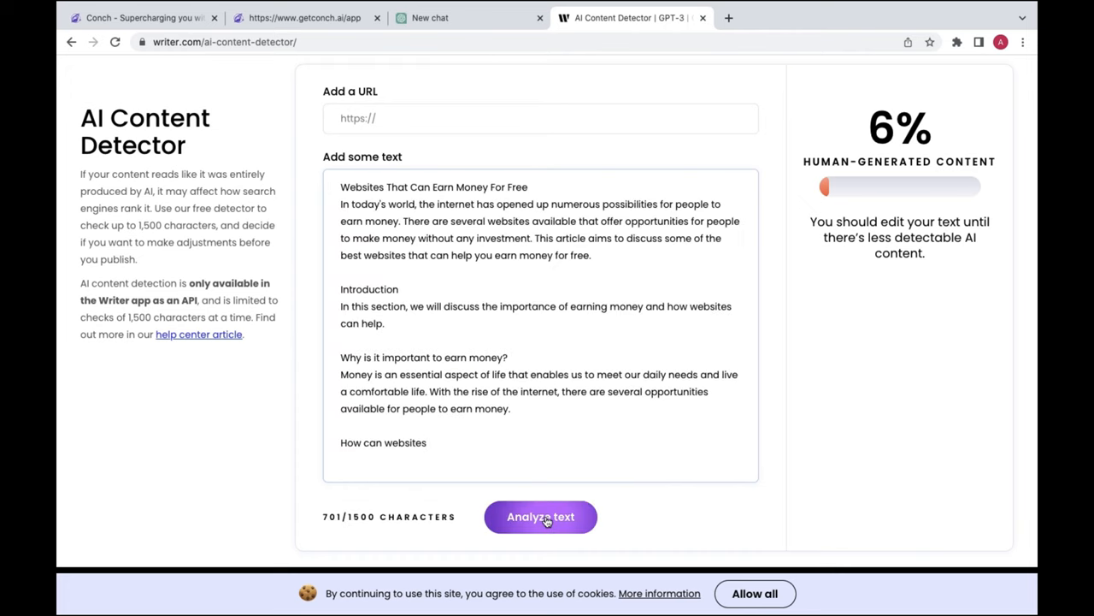
left_click(540, 517)
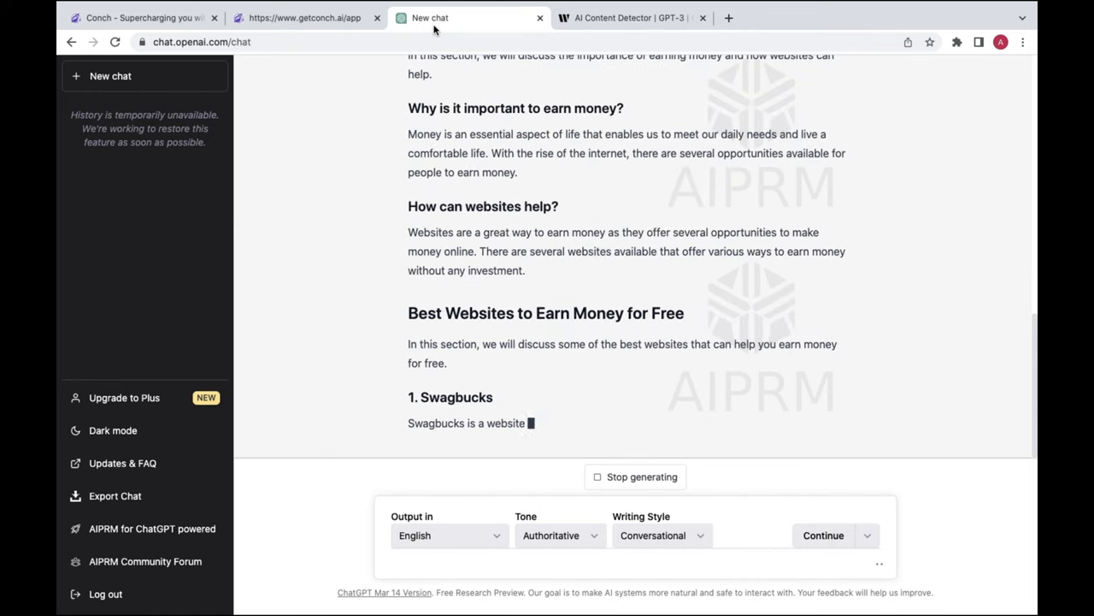
mouse_move(636, 509)
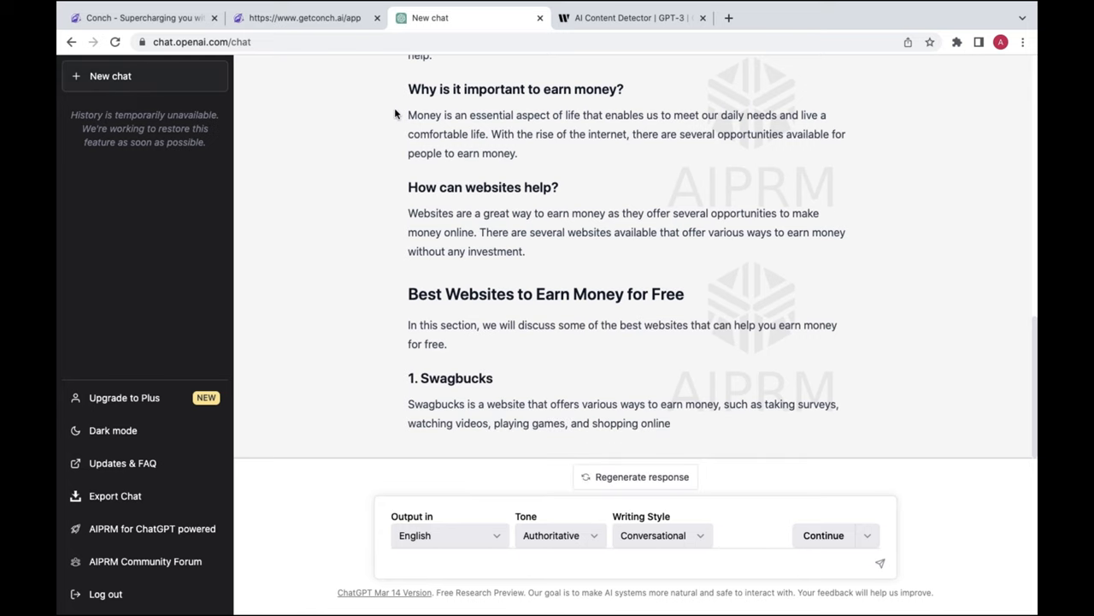
- Start a new SEO article chat for 'websites that can earn money for free', keeping Authoritative tone
scroll("up", 3)
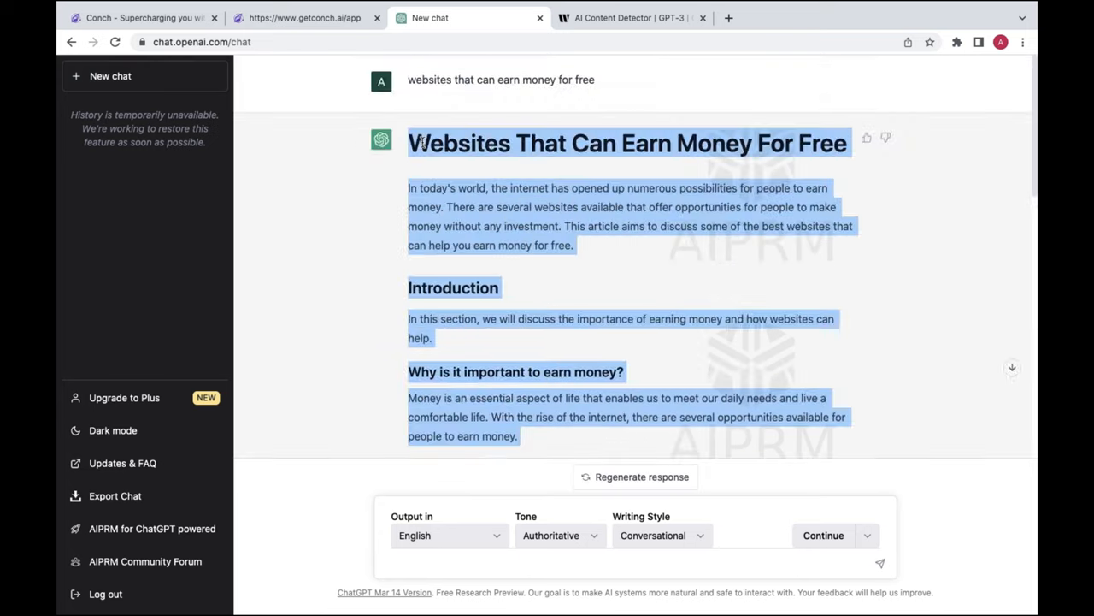
left_click(424, 80)
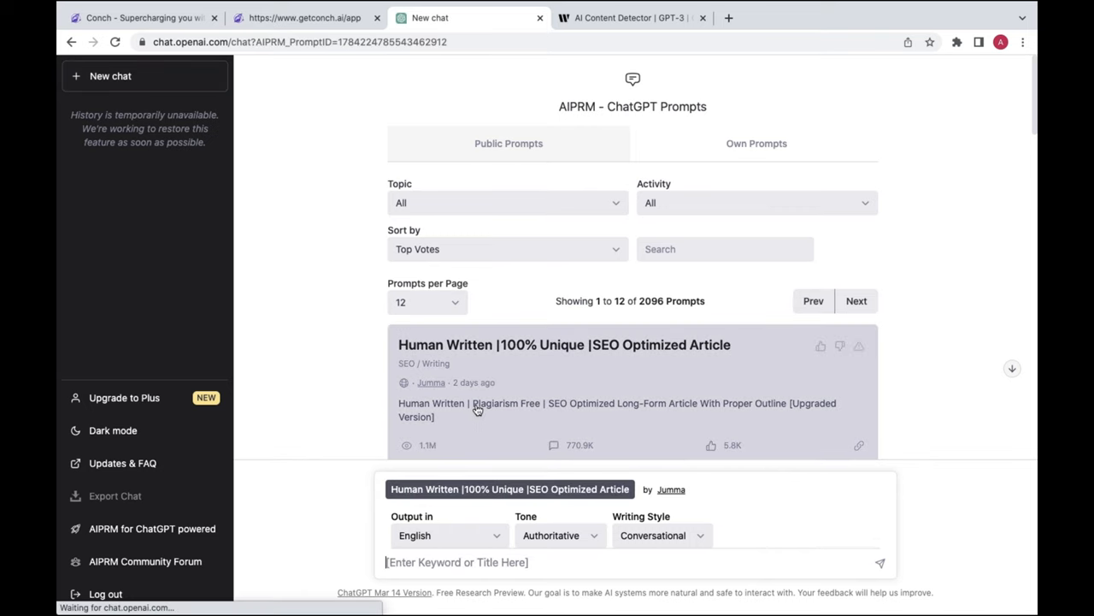
scroll("down", 3)
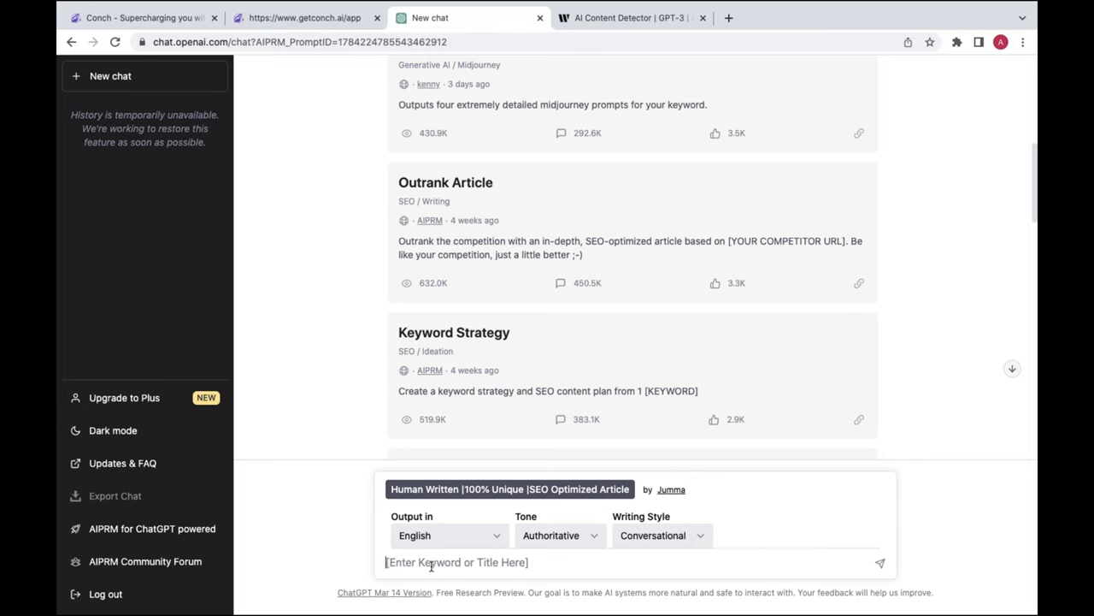
type("websites that can earn money for free")
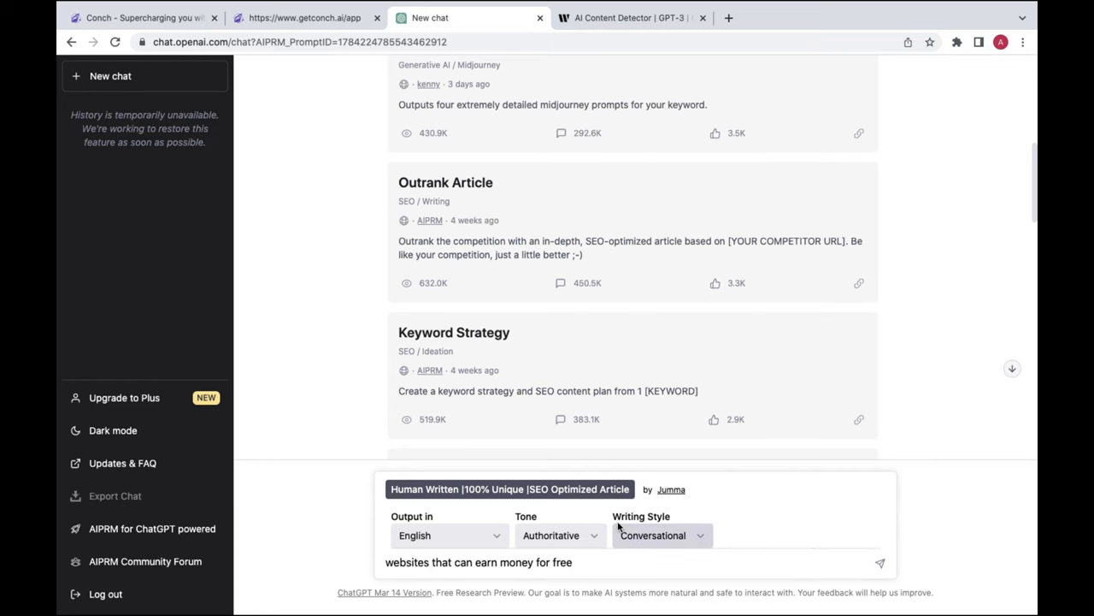
left_click(560, 535)
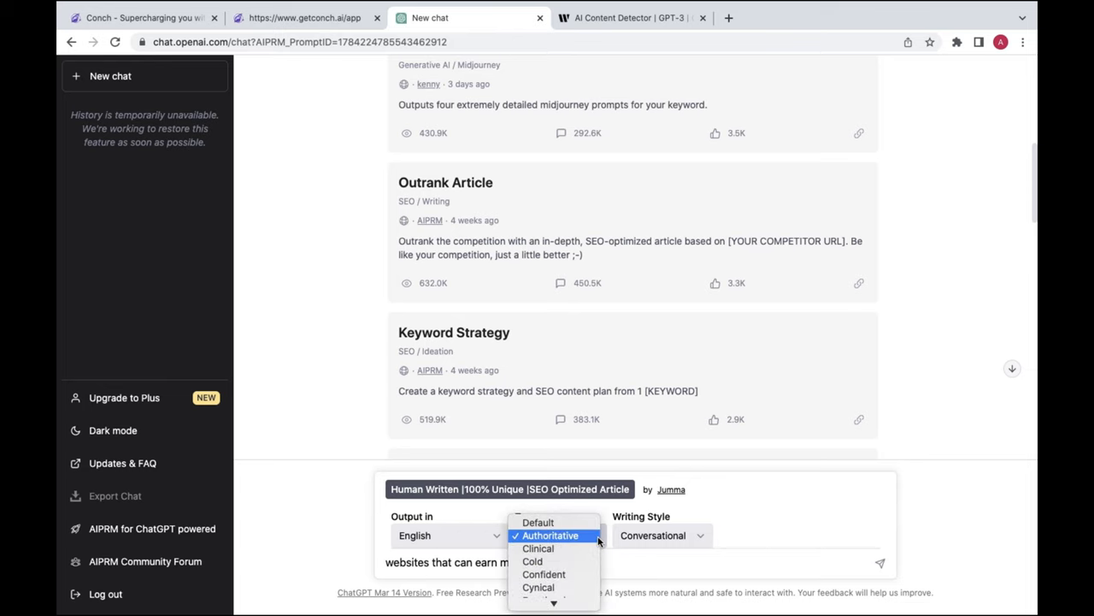
left_click(551, 535)
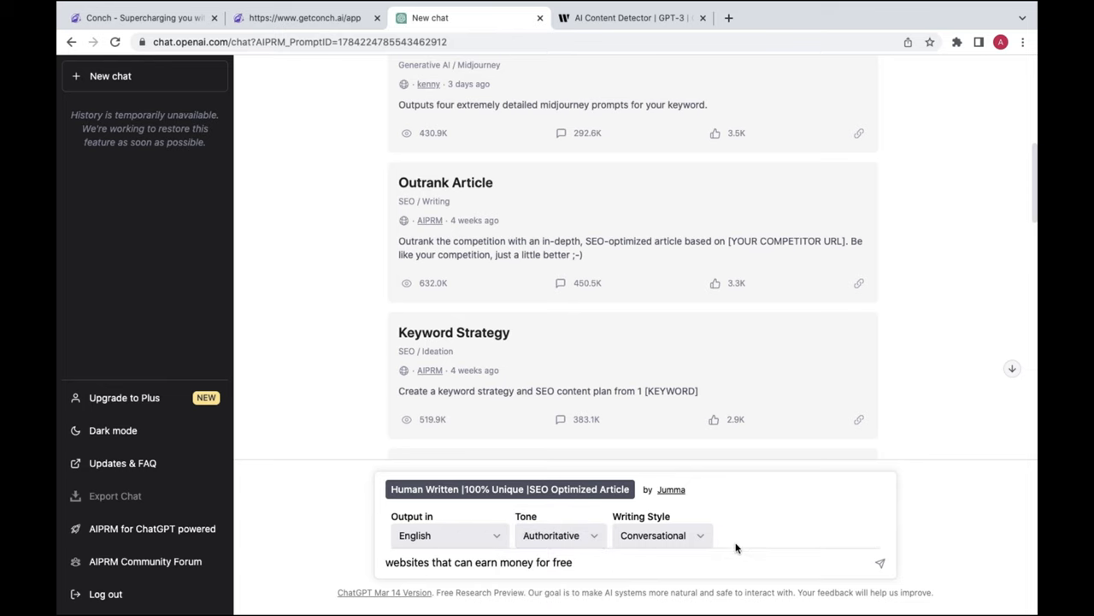
mouse_move(882, 533)
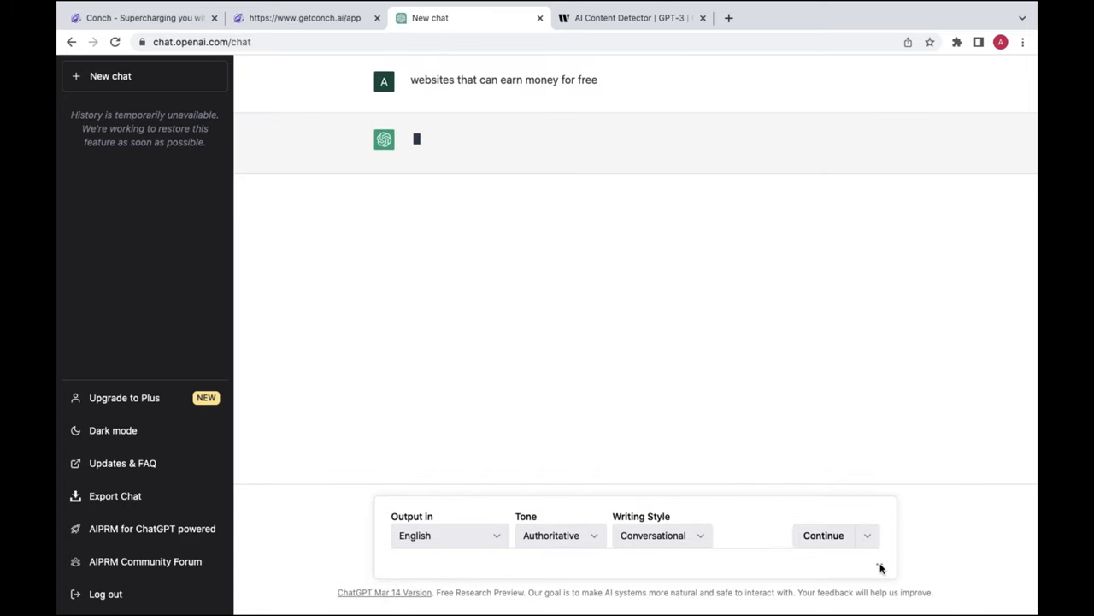
mouse_move(552, 554)
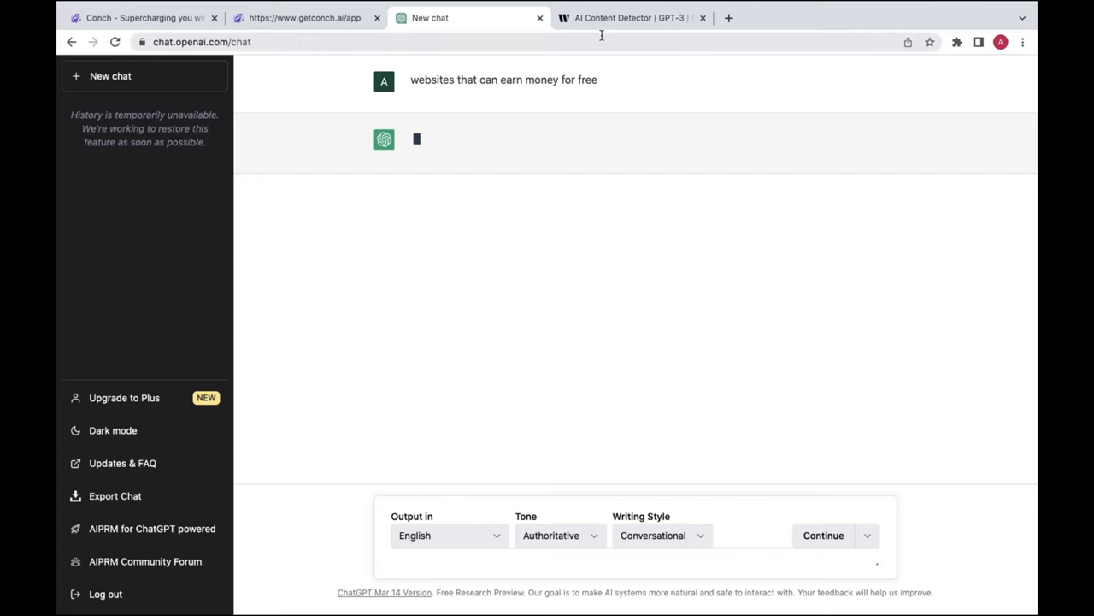
- Empty the Writer detector's 'Add some text' box of the previous article
left_click(632, 18)
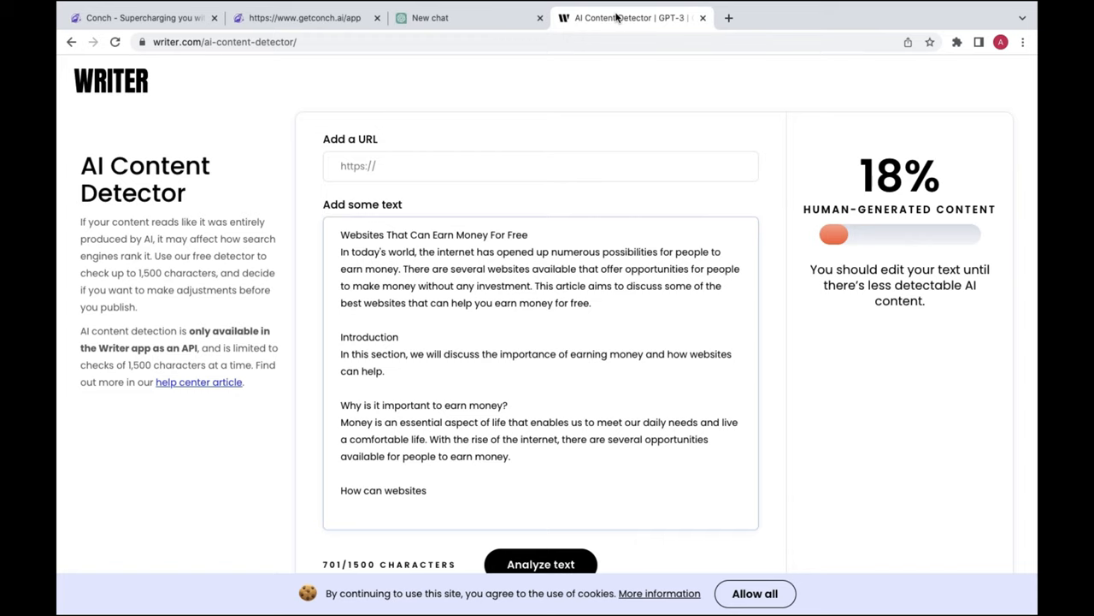
mouse_move(450, 317)
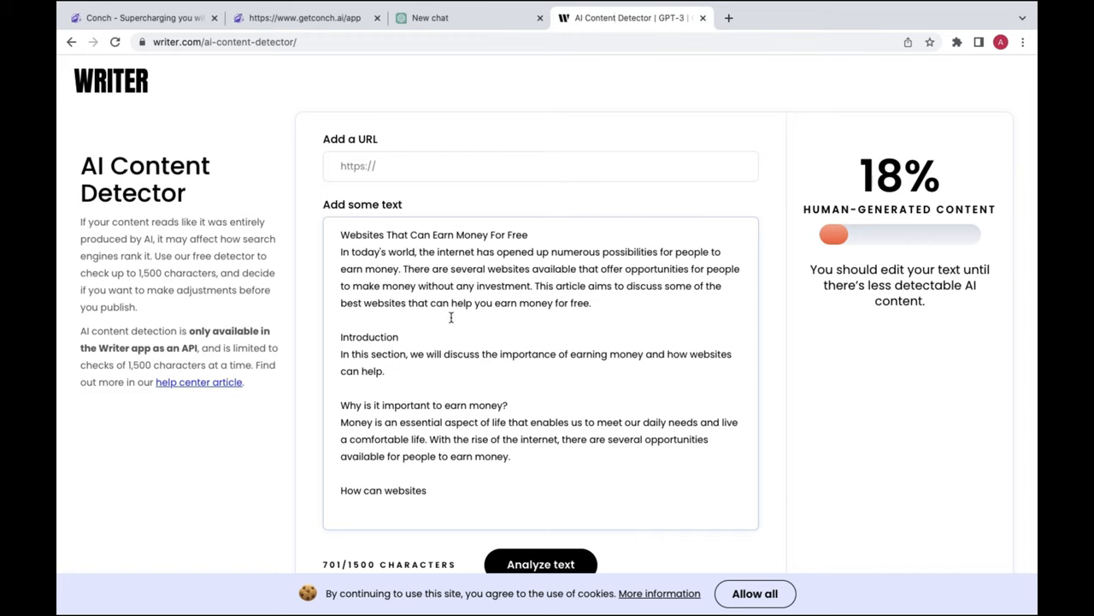
key("ctrl+a")
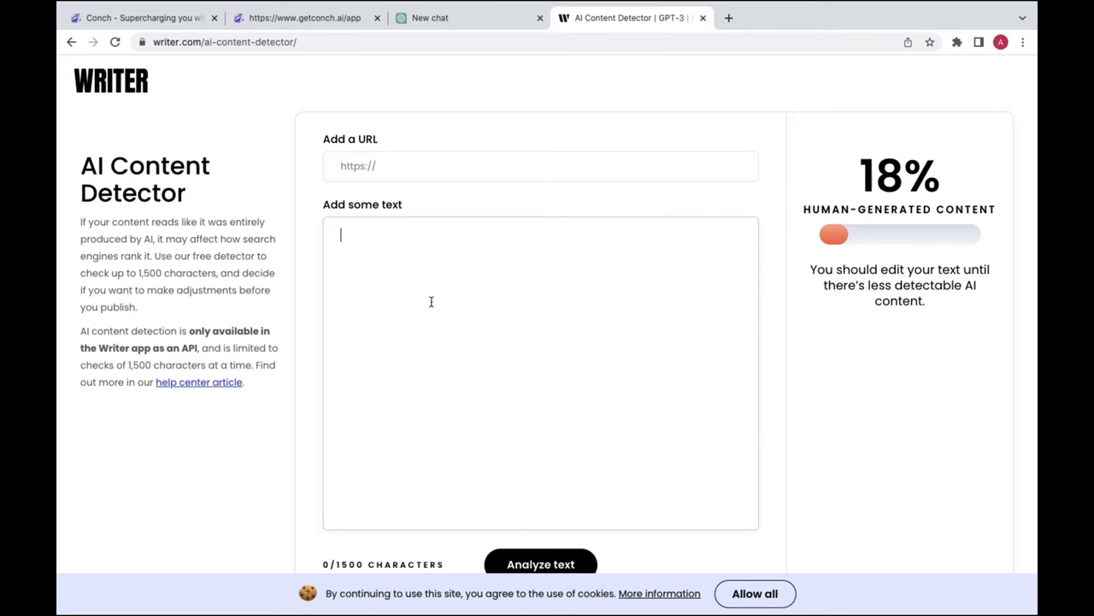
left_click(429, 17)
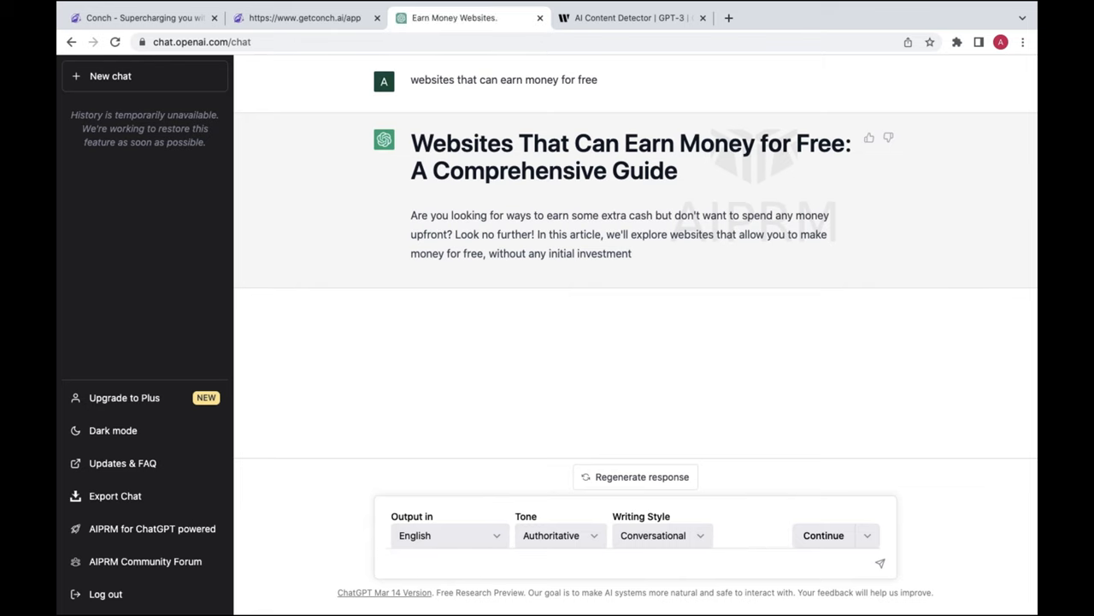
- Ask ChatGPT to also include hyperlinks for each referenced website, and select the reply
type("Also include hyperlink")
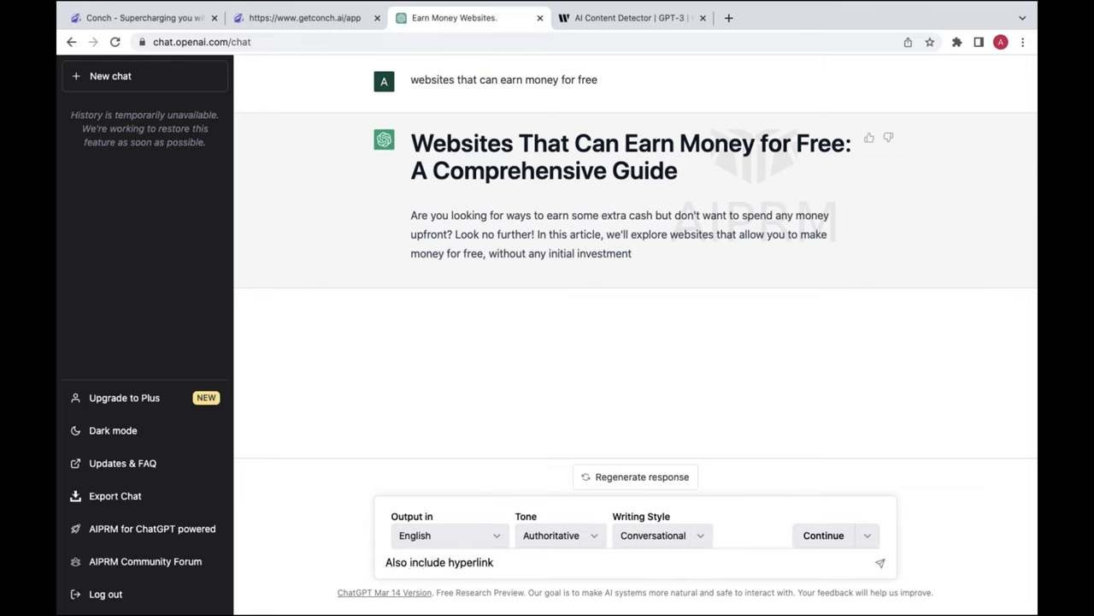
type("where you refe")
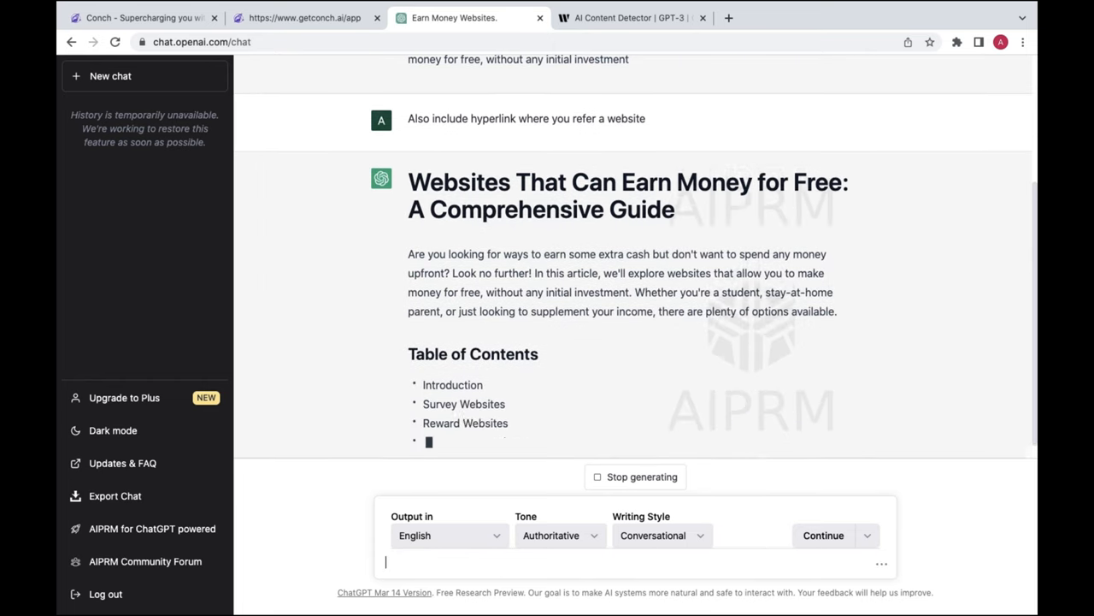
scroll("down", 3)
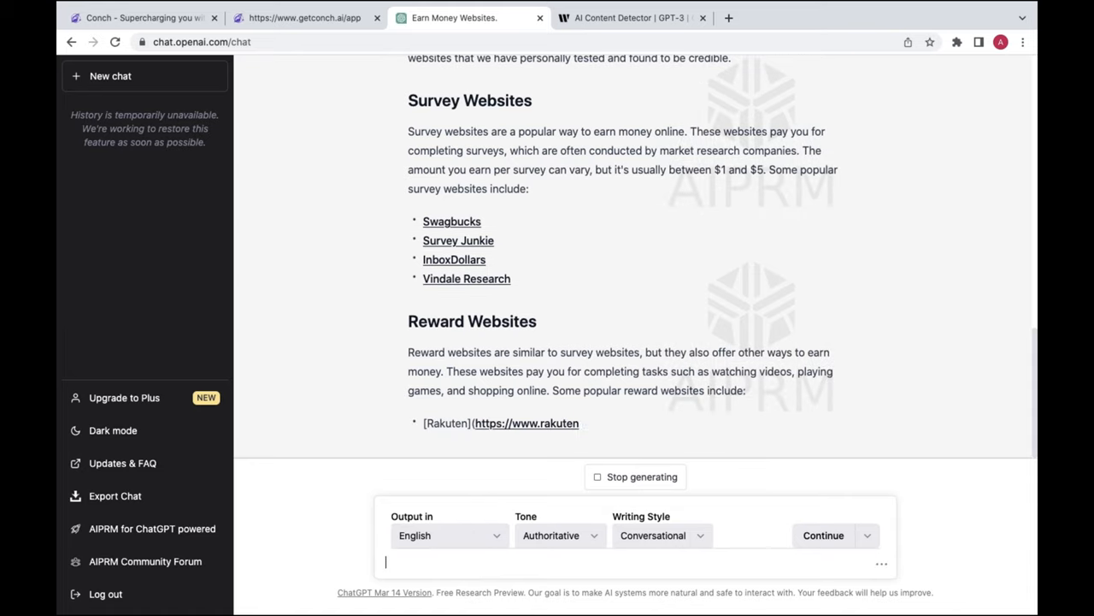
scroll("up", 3)
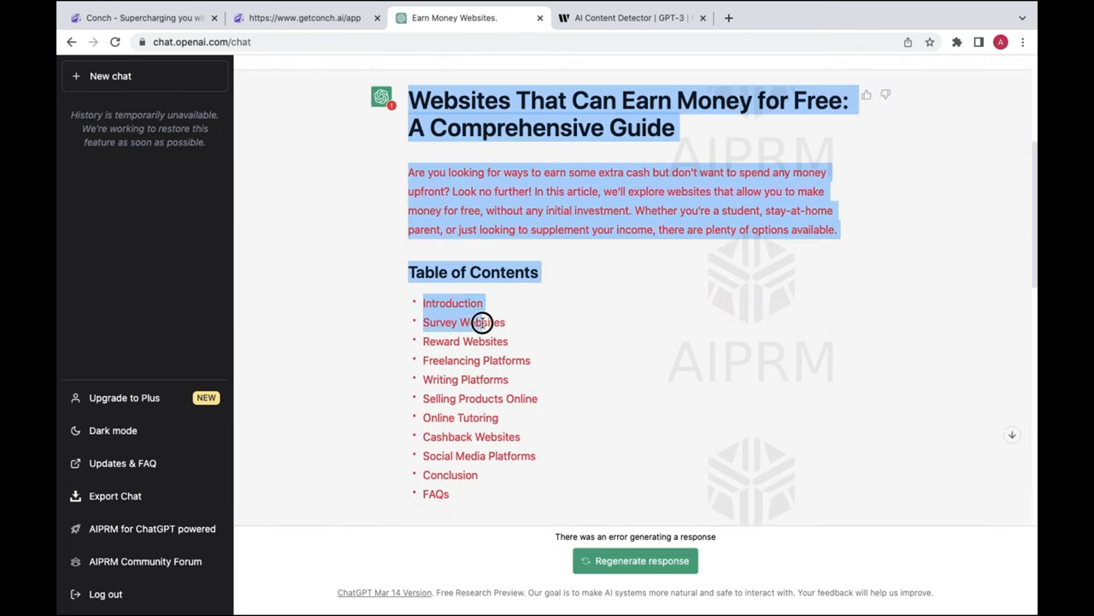
scroll("down", 3)
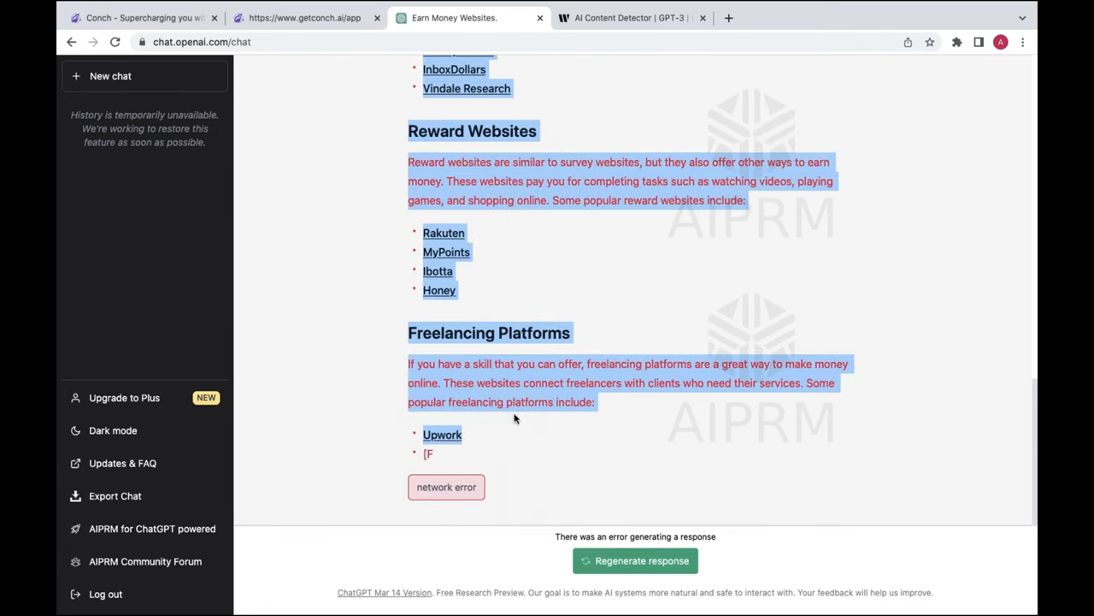
left_click(630, 17)
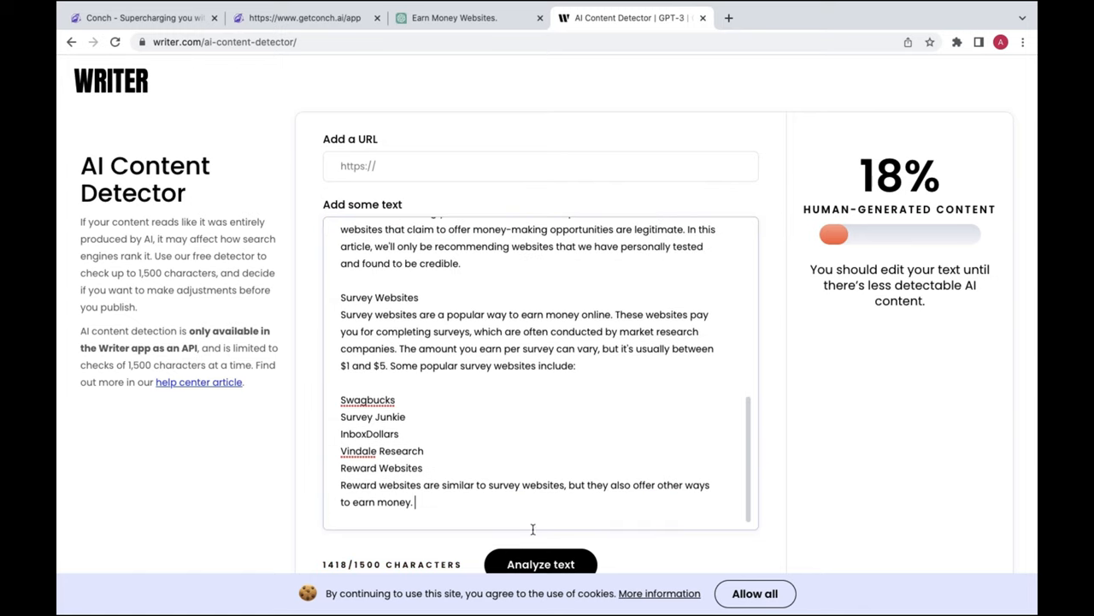
- Analyze the 1418-character hyperlinked article in Writer, scoring 97% human-generated
left_click(540, 563)
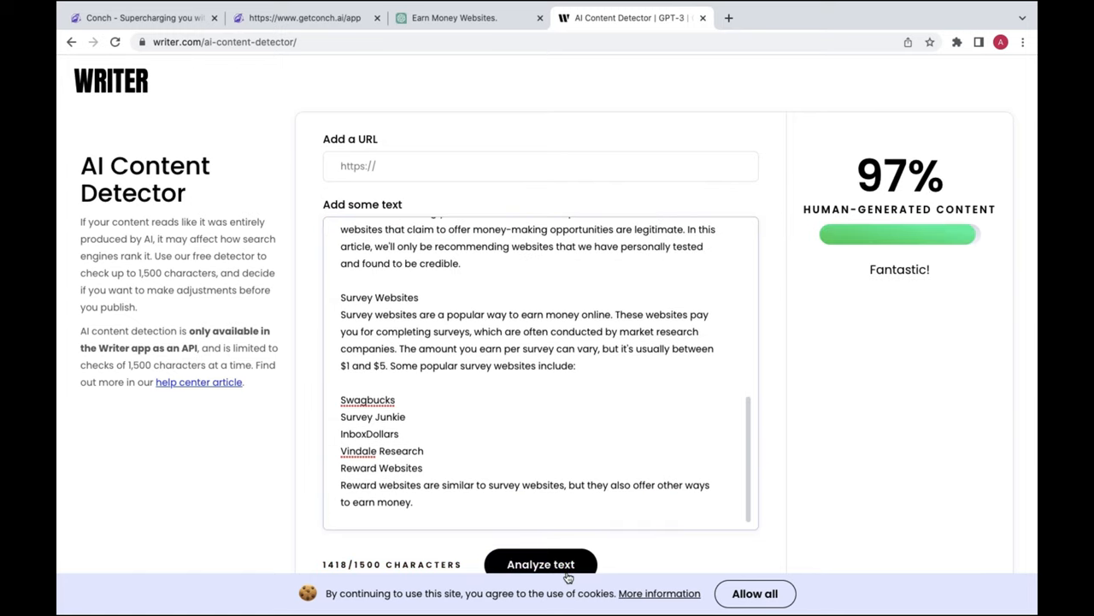
mouse_move(846, 310)
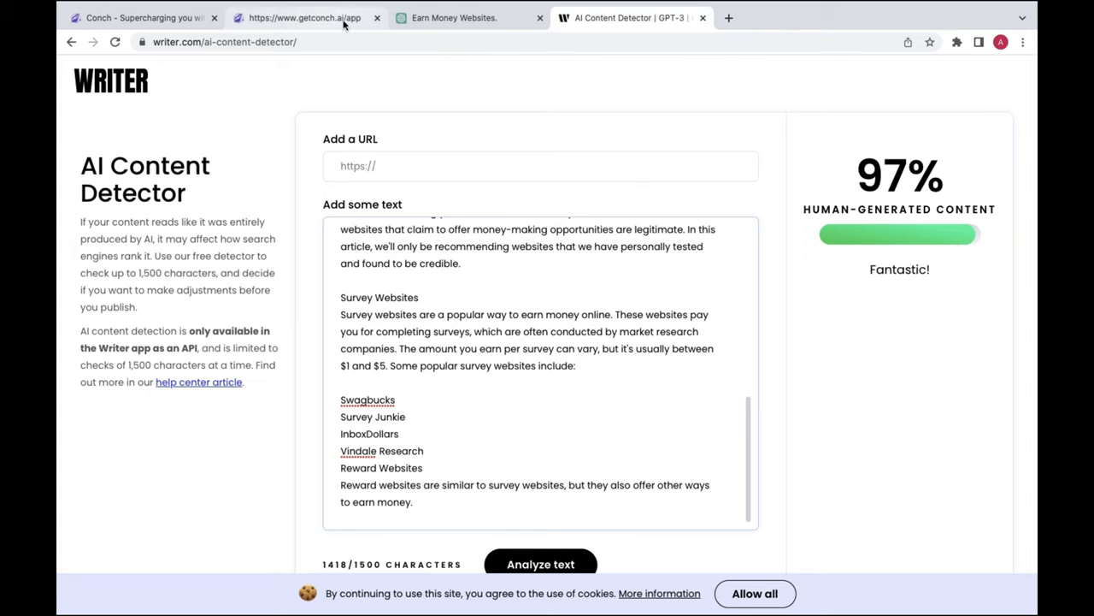
- Send the Conch money-making essay to Bypasser, confirming the formatting-loss warning
left_click(303, 17)
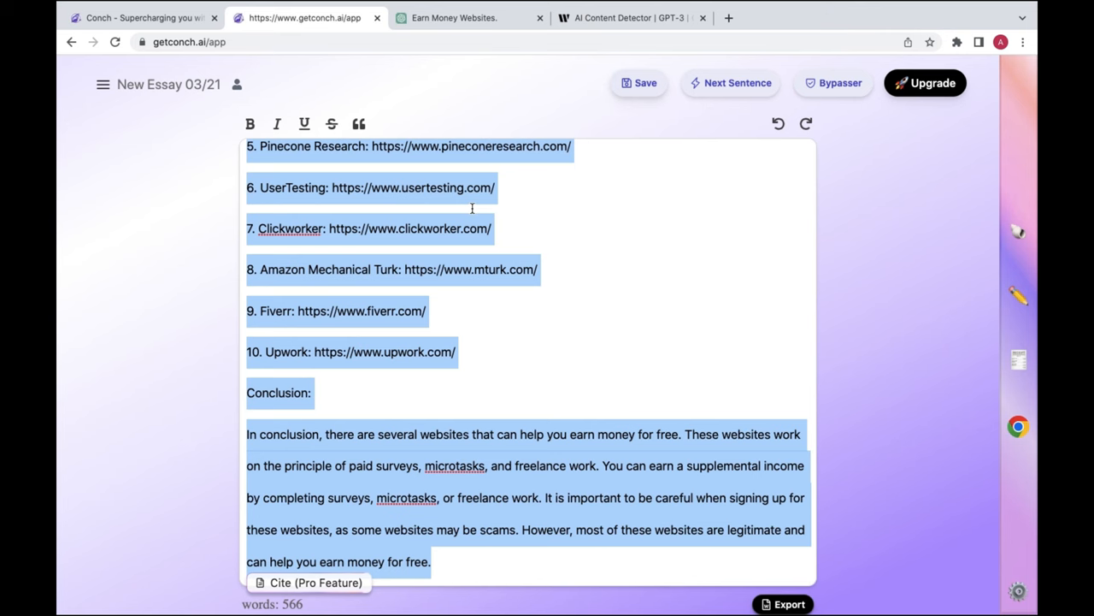
scroll("up", 3)
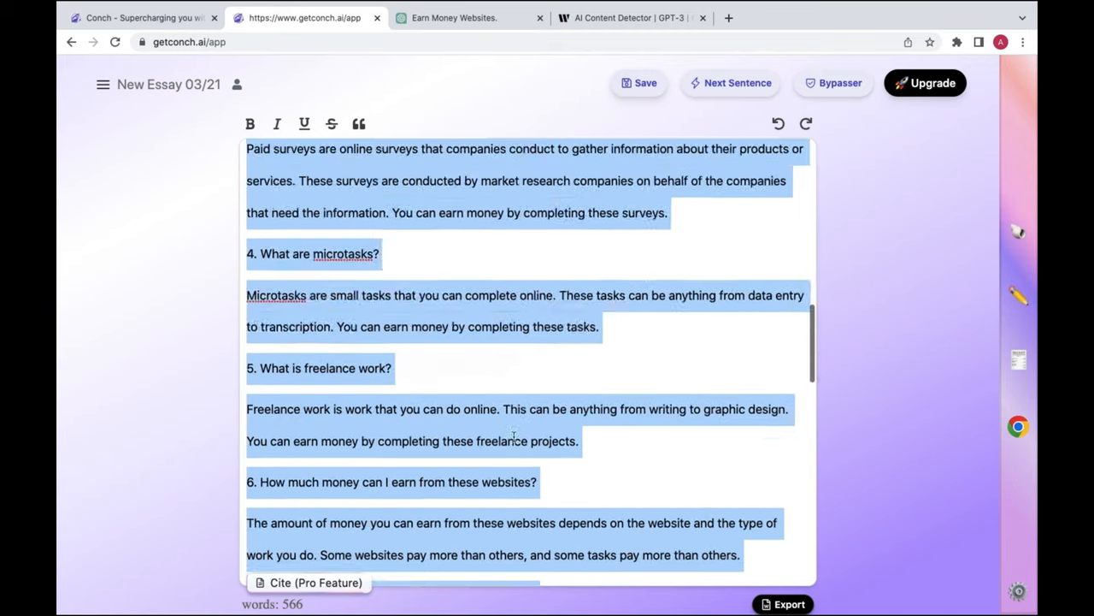
left_click(1019, 357)
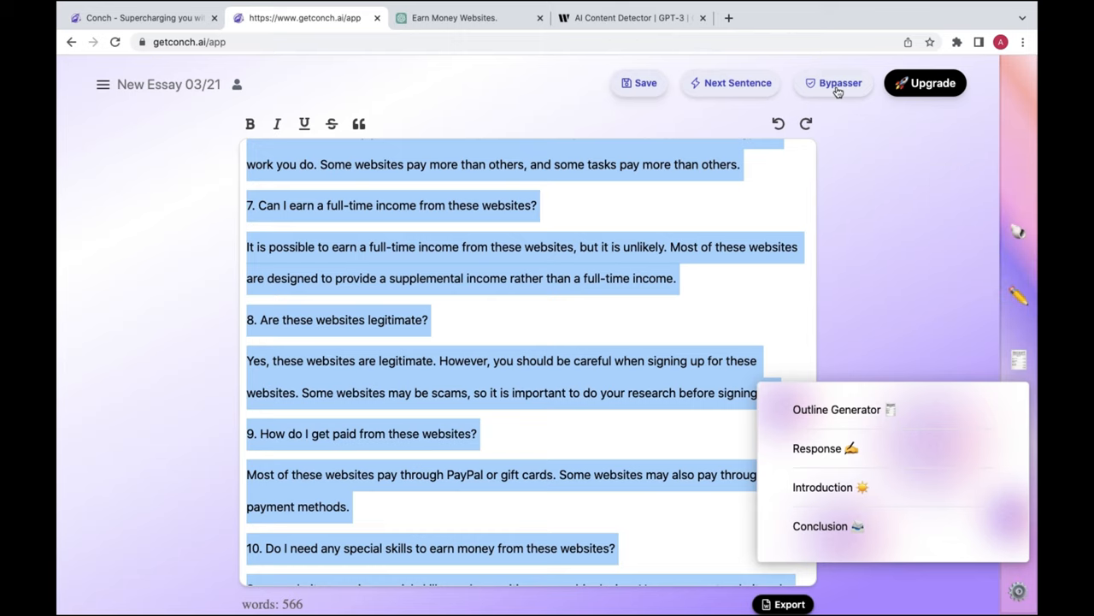
left_click(839, 83)
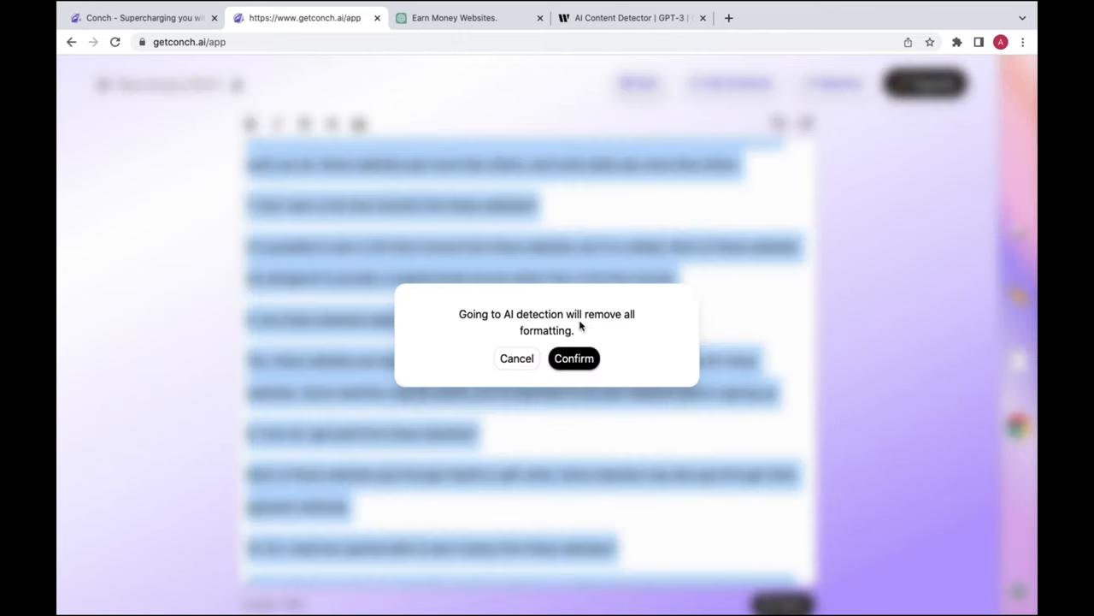
left_click(574, 359)
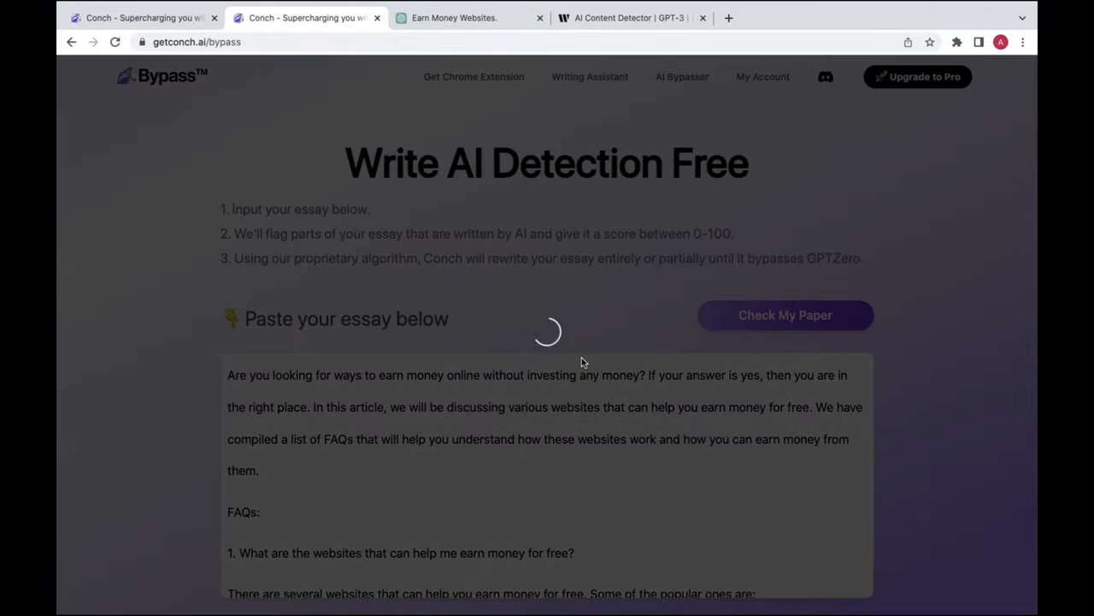
mouse_move(316, 469)
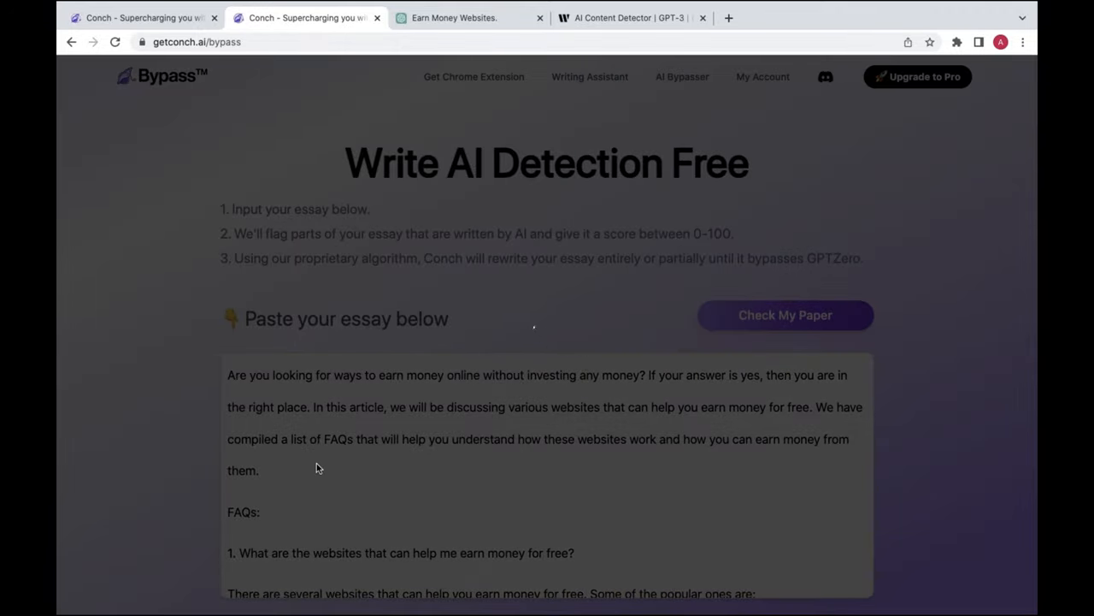
- Check the Conch essay (37), then recheck the pasted ChatGPT article, scoring 64 human-written
left_click(784, 314)
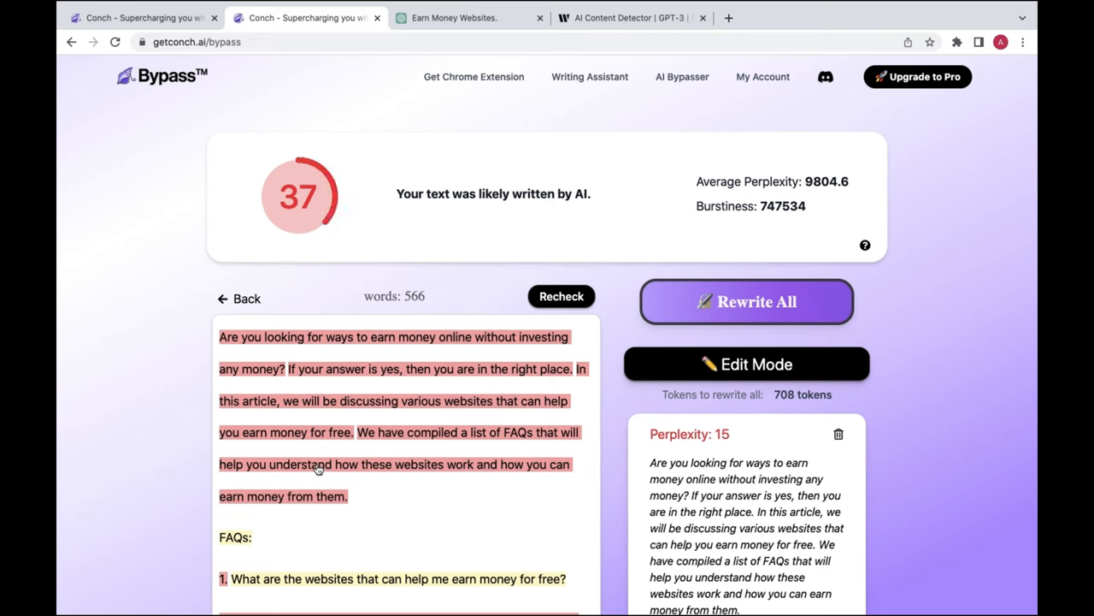
mouse_move(480, 234)
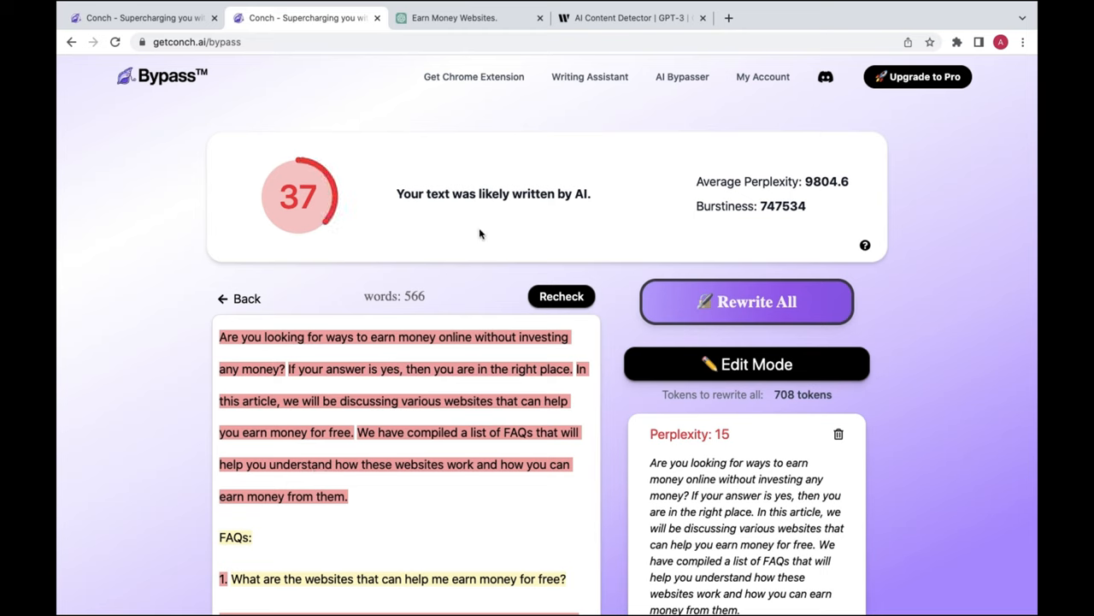
mouse_move(362, 419)
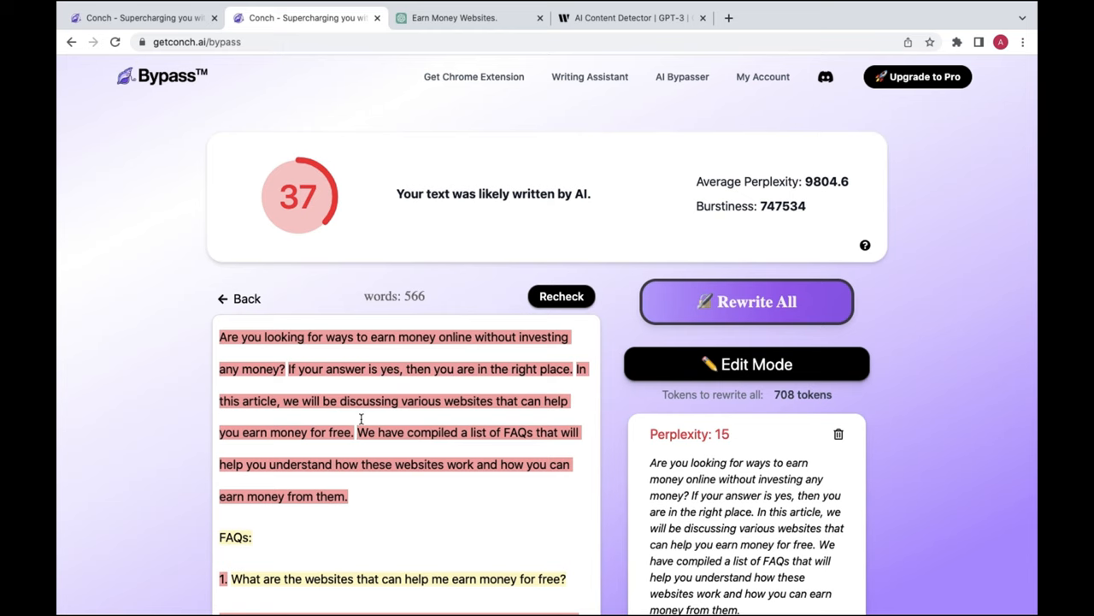
scroll("down", 3)
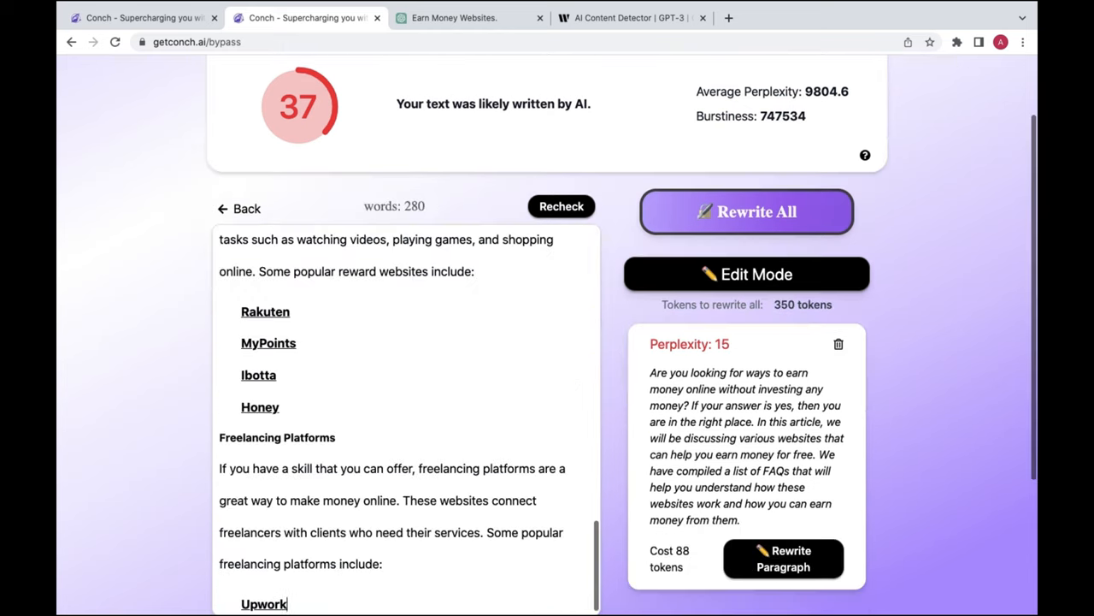
left_click(562, 206)
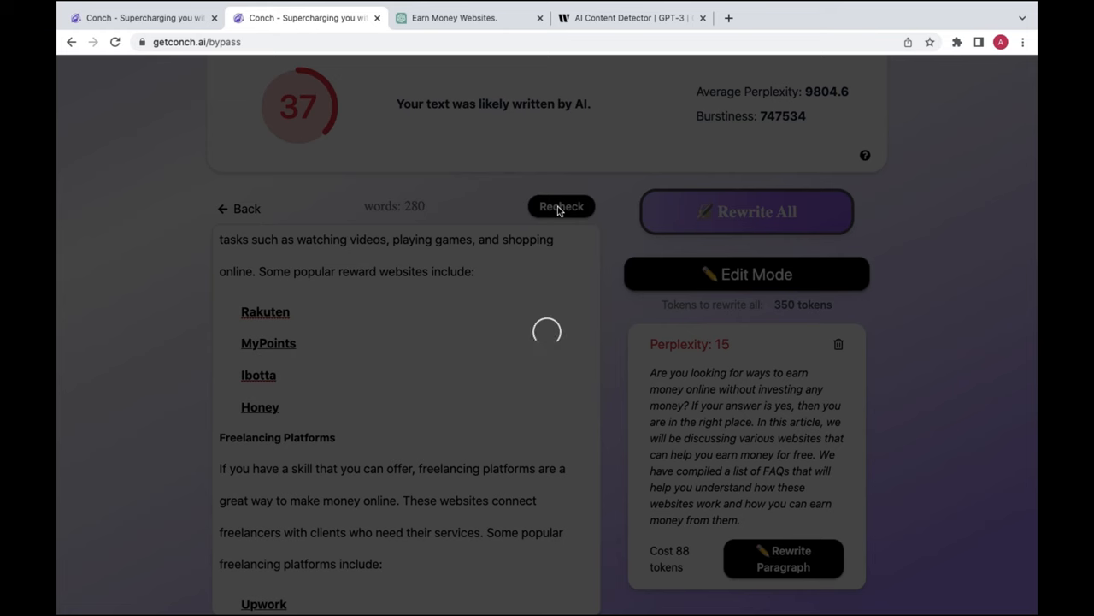
left_click(562, 206)
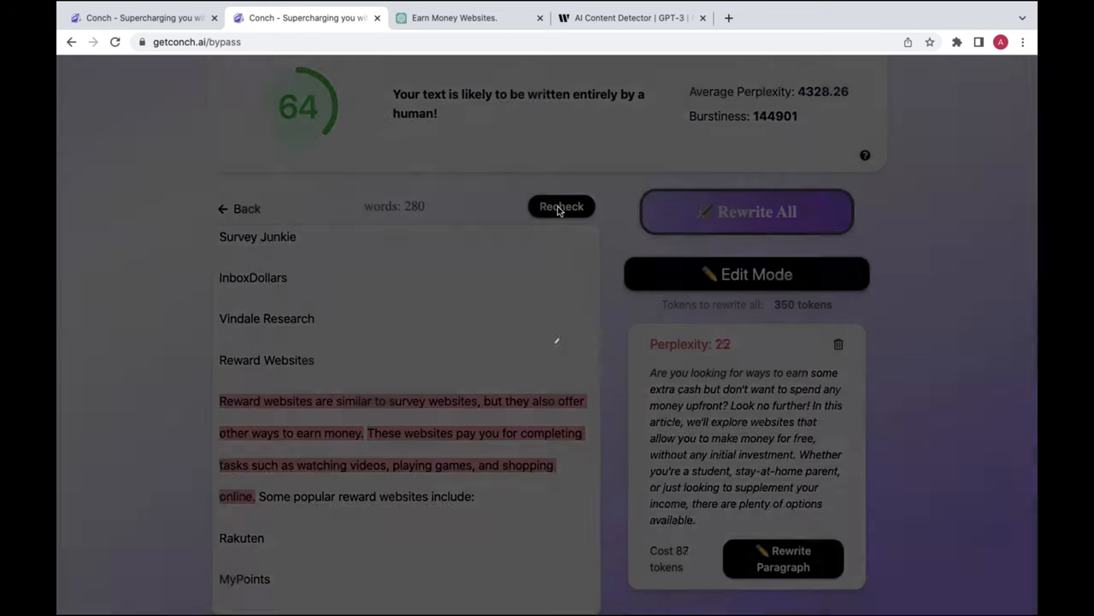
scroll("up", 3)
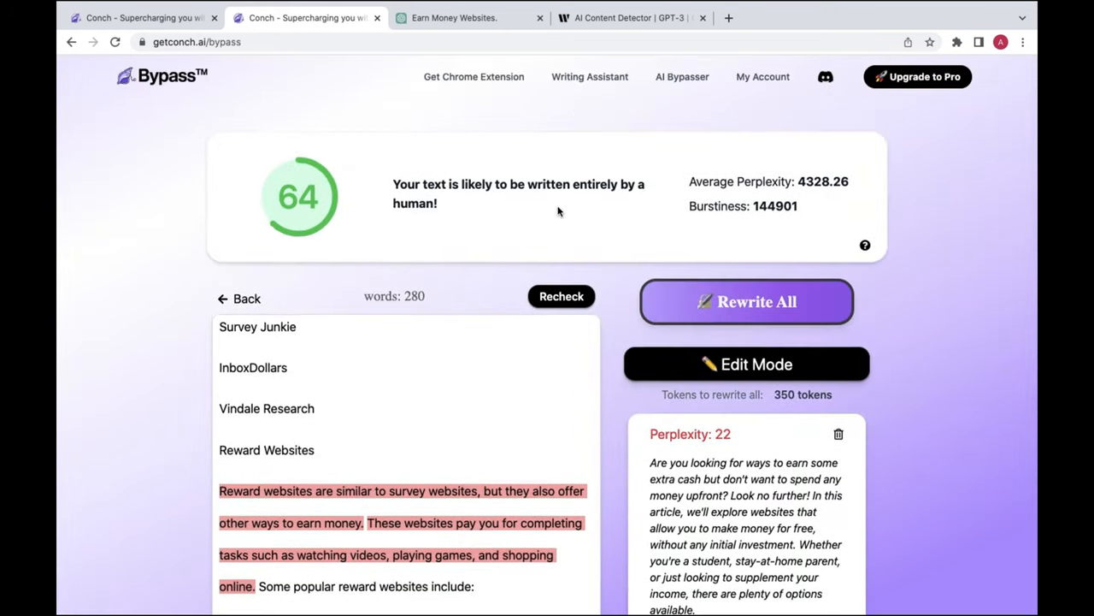
scroll("down", 3)
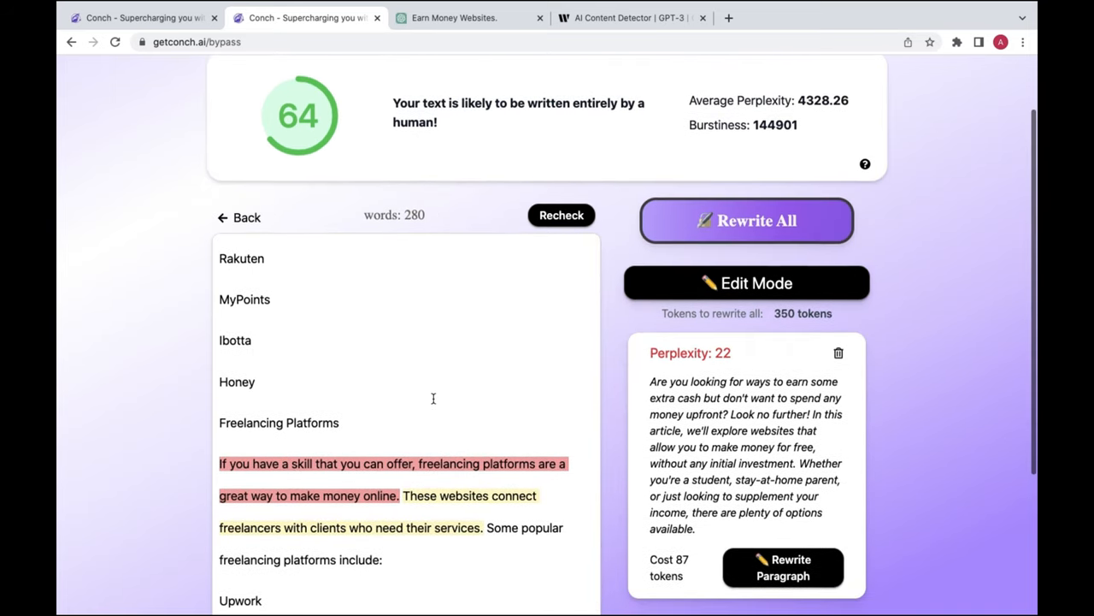
scroll("up", 3)
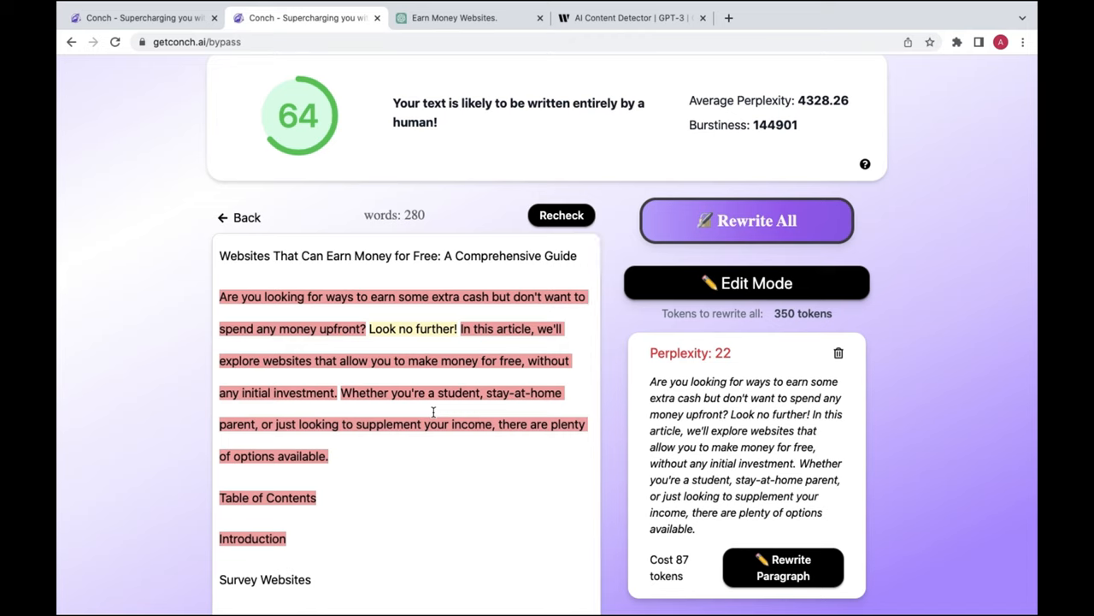
scroll("down", 3)
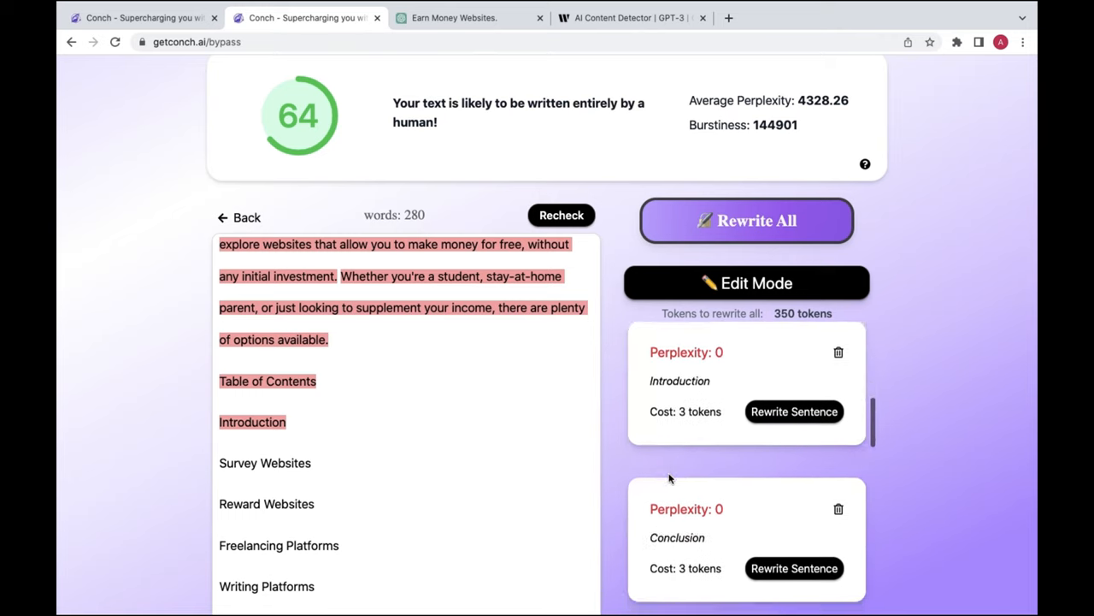
scroll("up", 3)
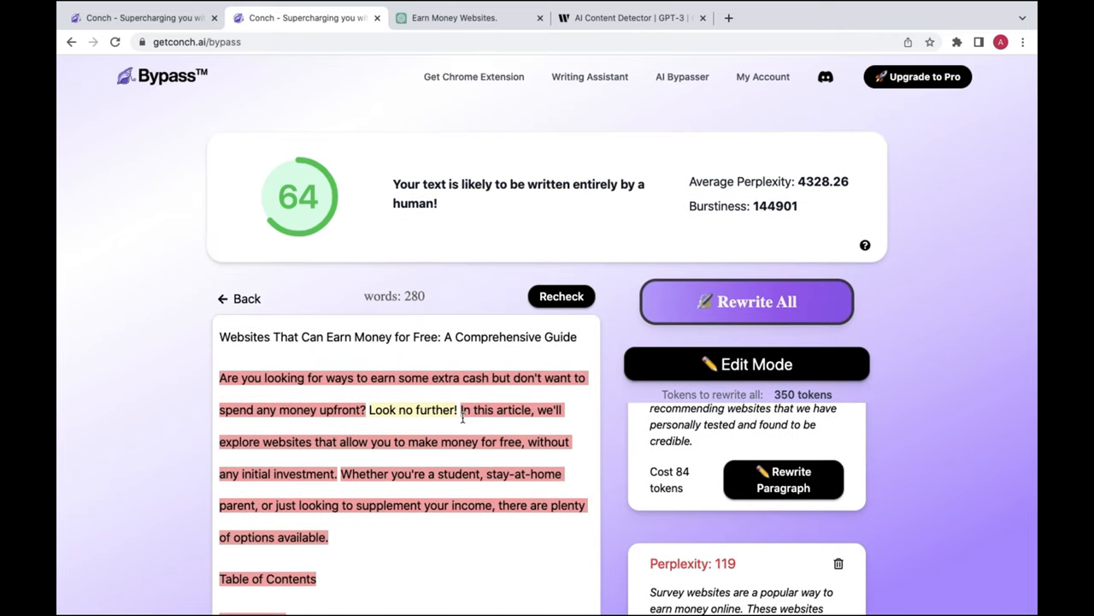